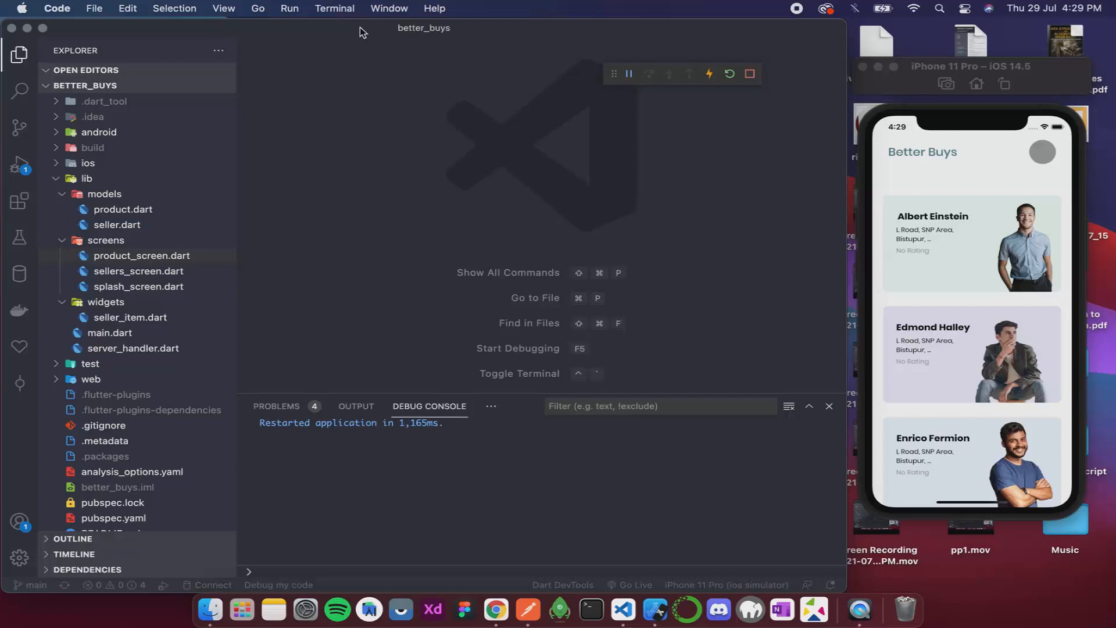
# Open product_screen.dart and add a `List<Product> _products = [];` field to the state class
pyautogui.click(142, 256)
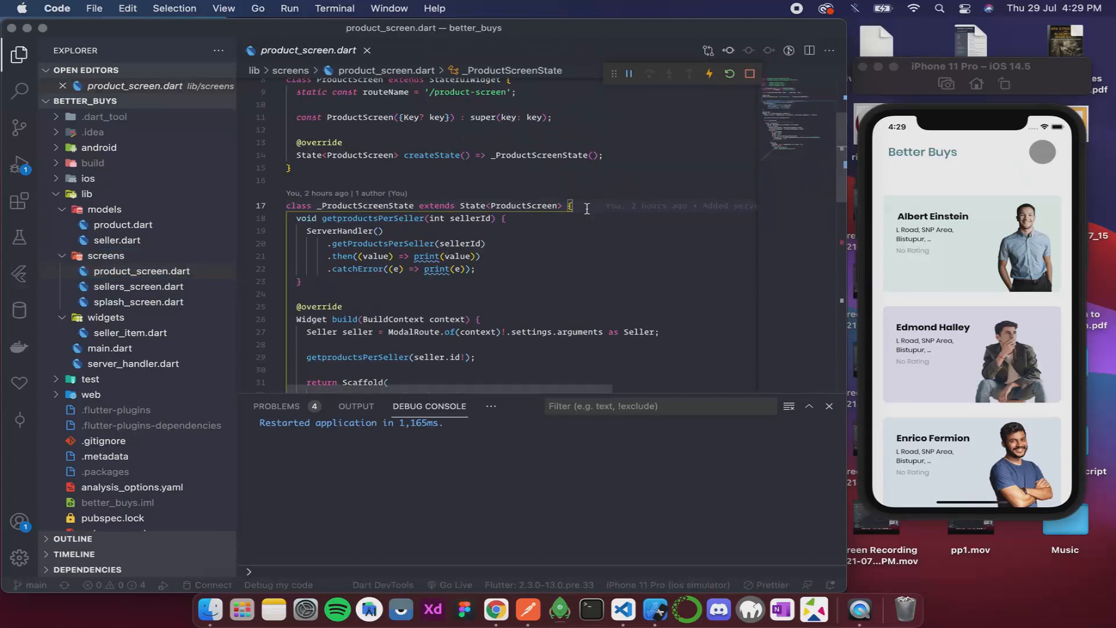
pyautogui.write('List')
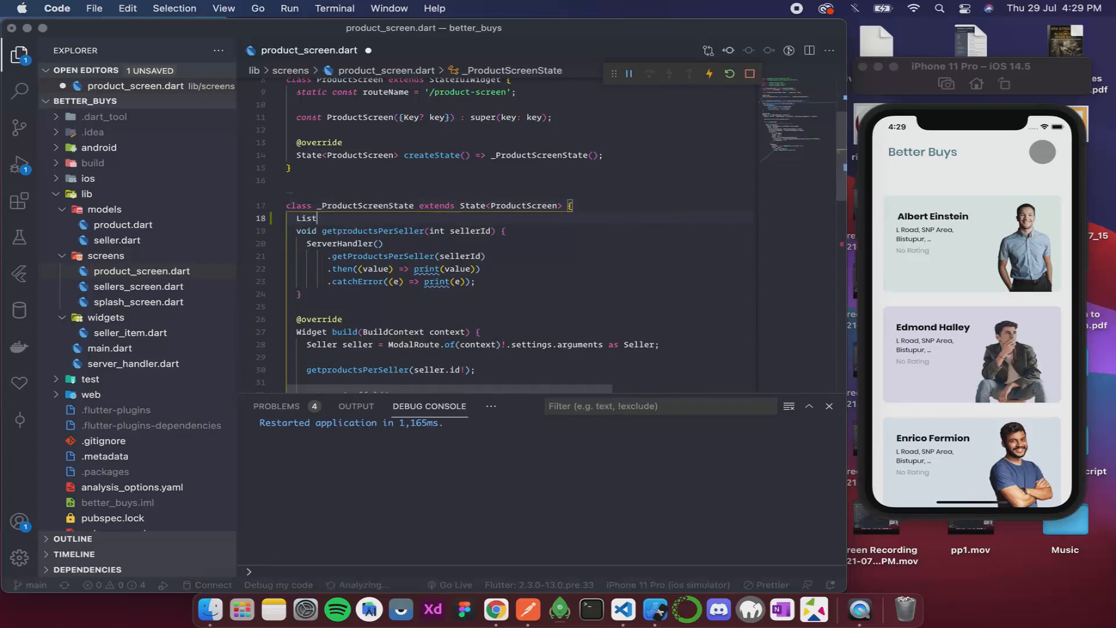
pyautogui.write('<Product>')
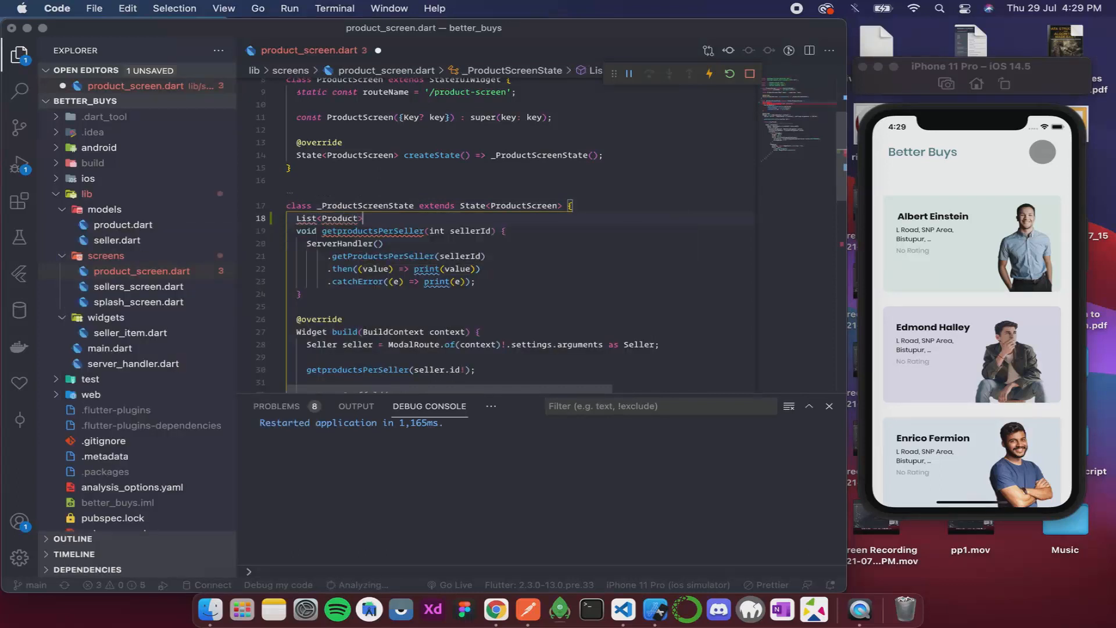
pyautogui.write('_products = [];')
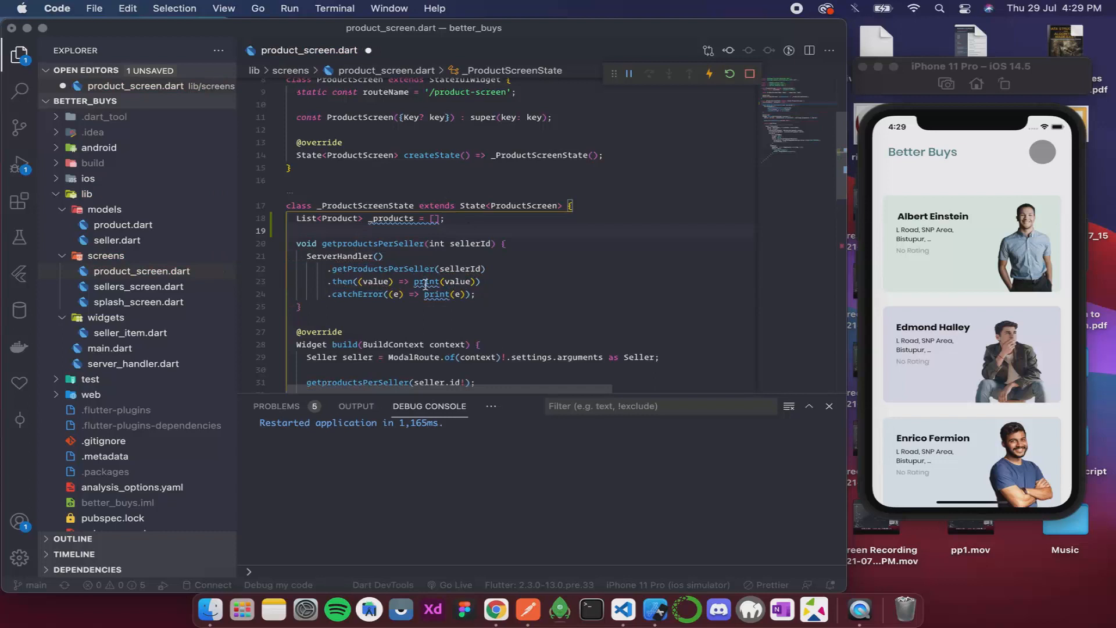
pyautogui.moveTo(391, 218)
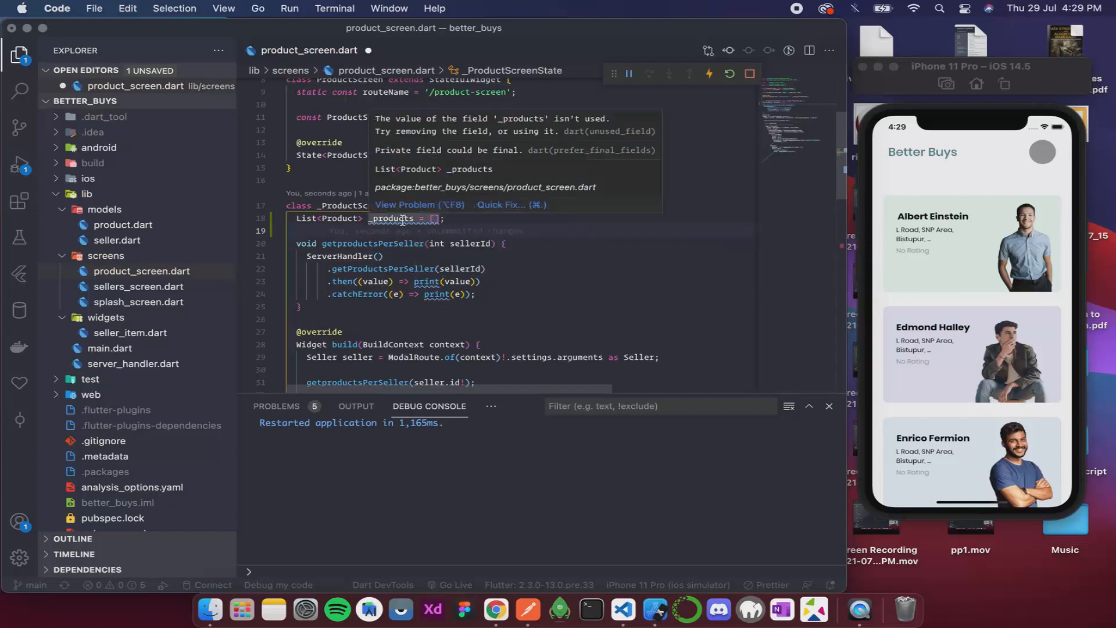
pyautogui.moveTo(409, 281)
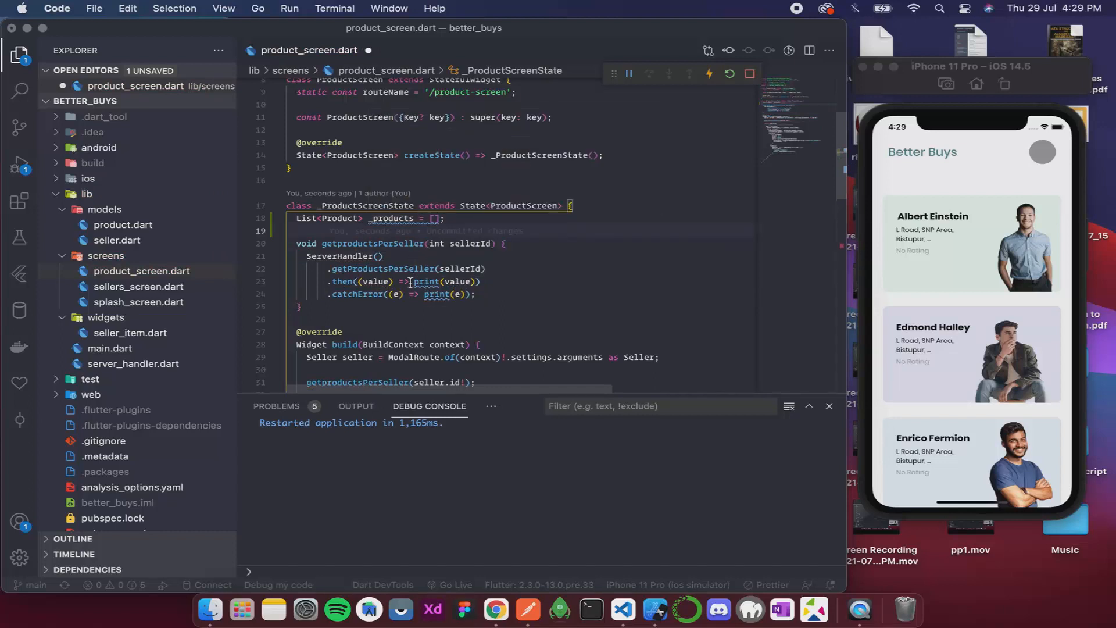
pyautogui.moveTo(426, 281)
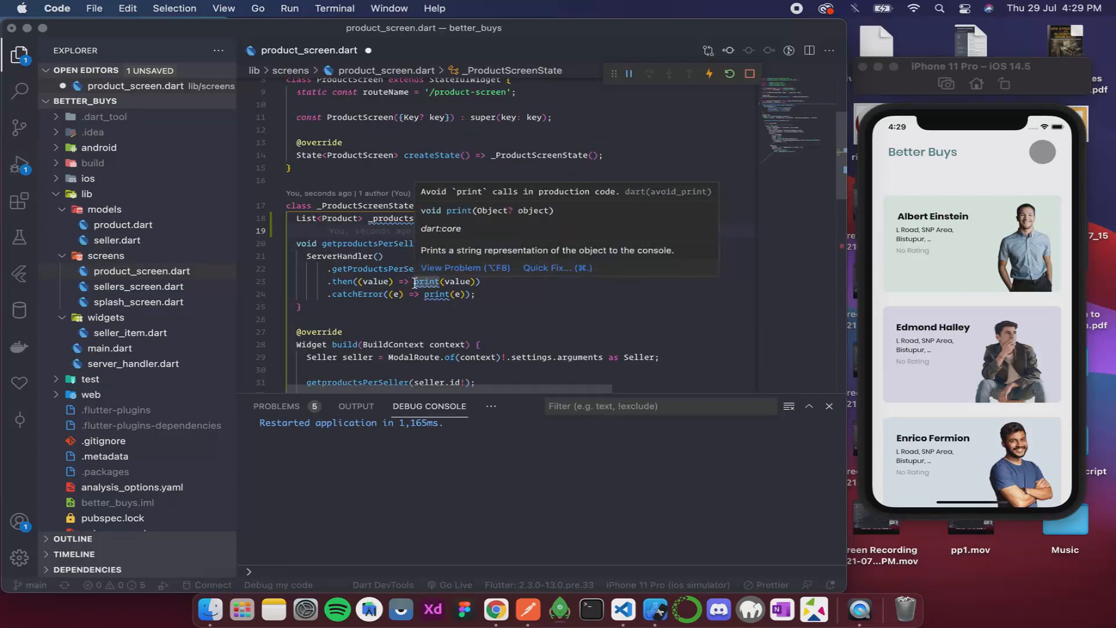
pyautogui.moveTo(452, 281)
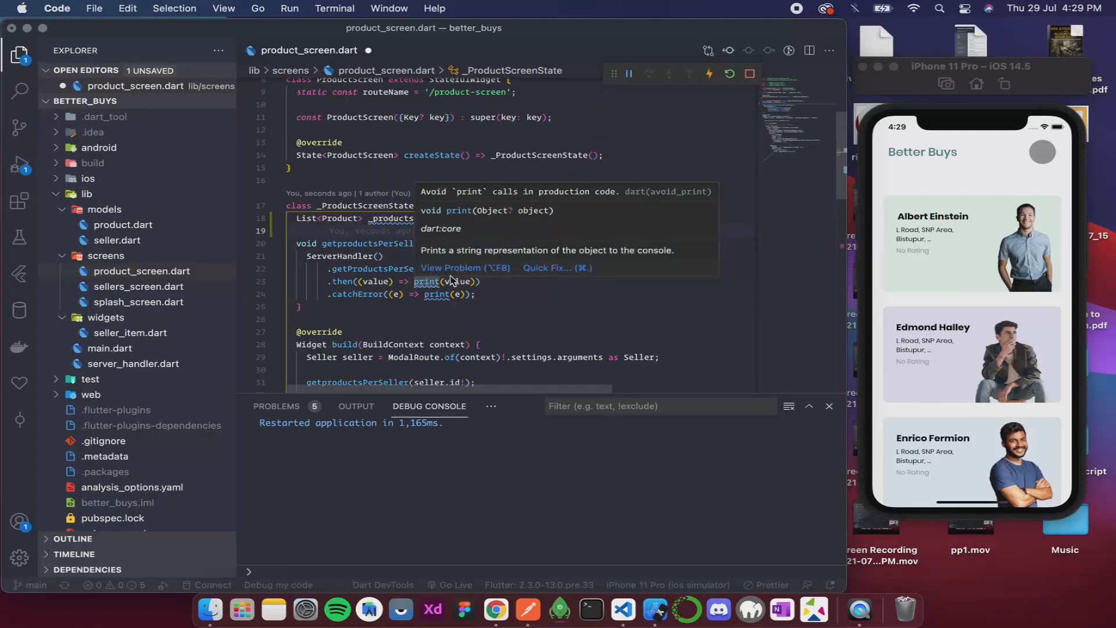
pyautogui.moveTo(764, 315)
pyautogui.write('{')
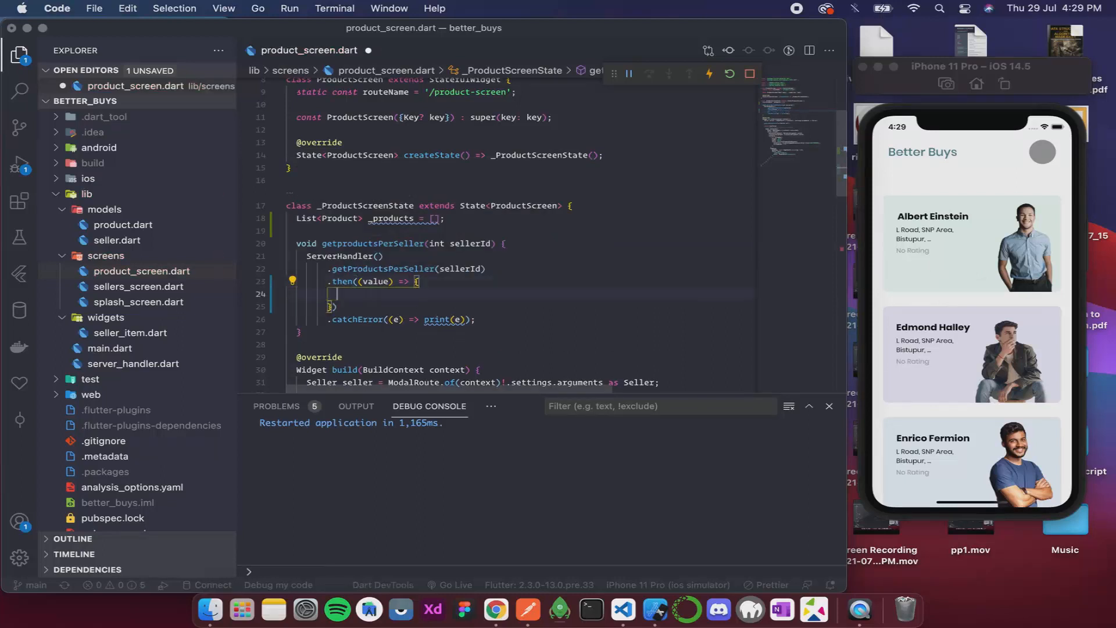
# Wrap `_products = value;` in a setState call inside the .then callback
pyautogui.write('se')
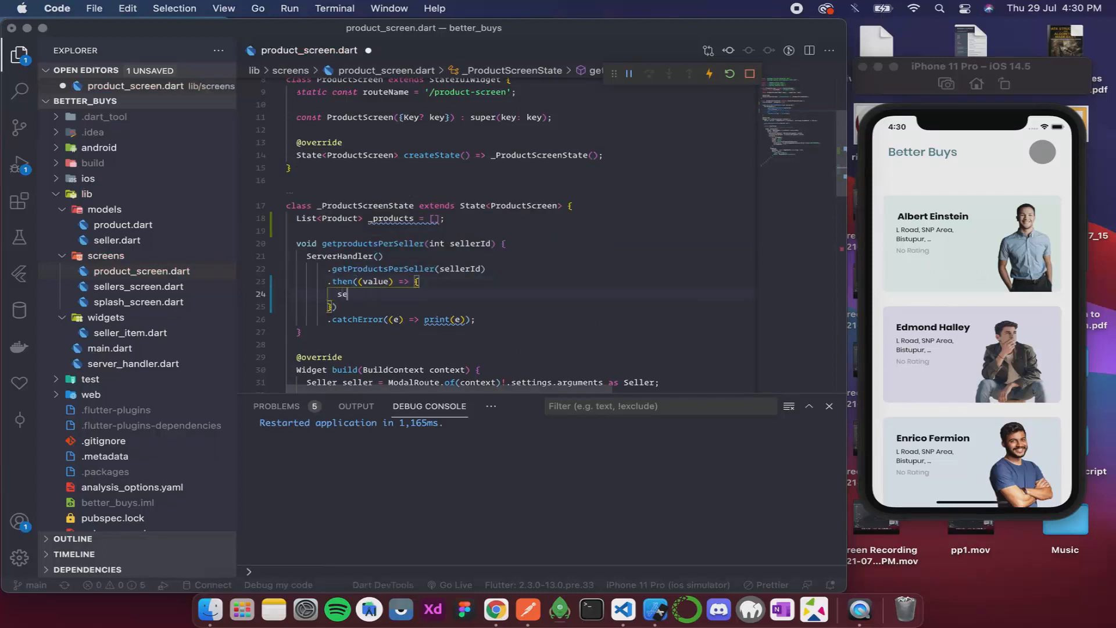
pyautogui.write('tState(() {')
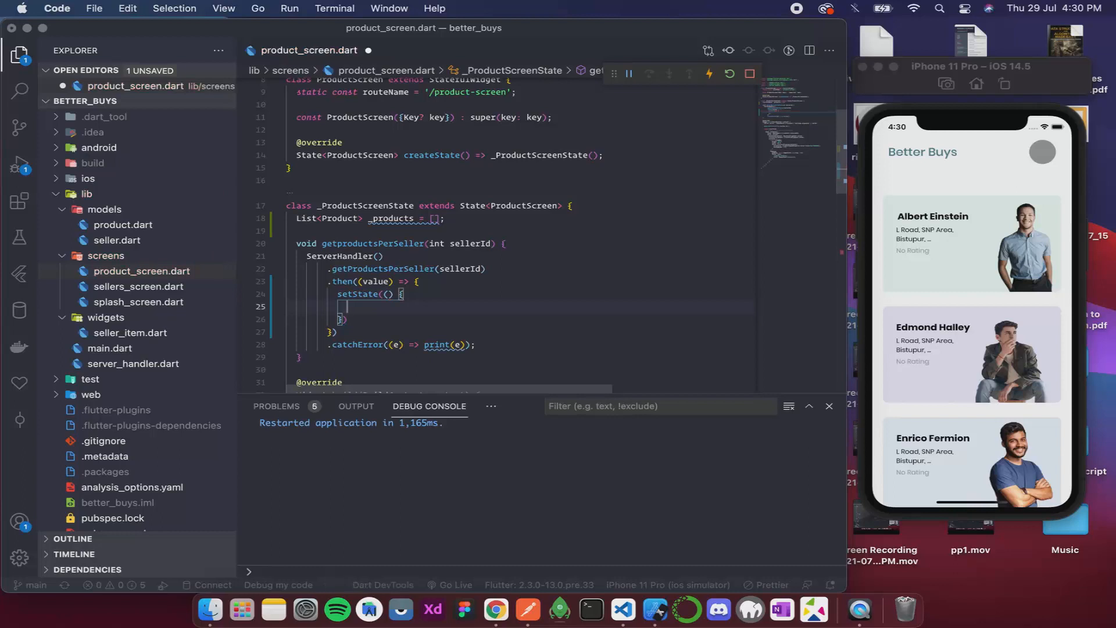
pyautogui.write('_products =')
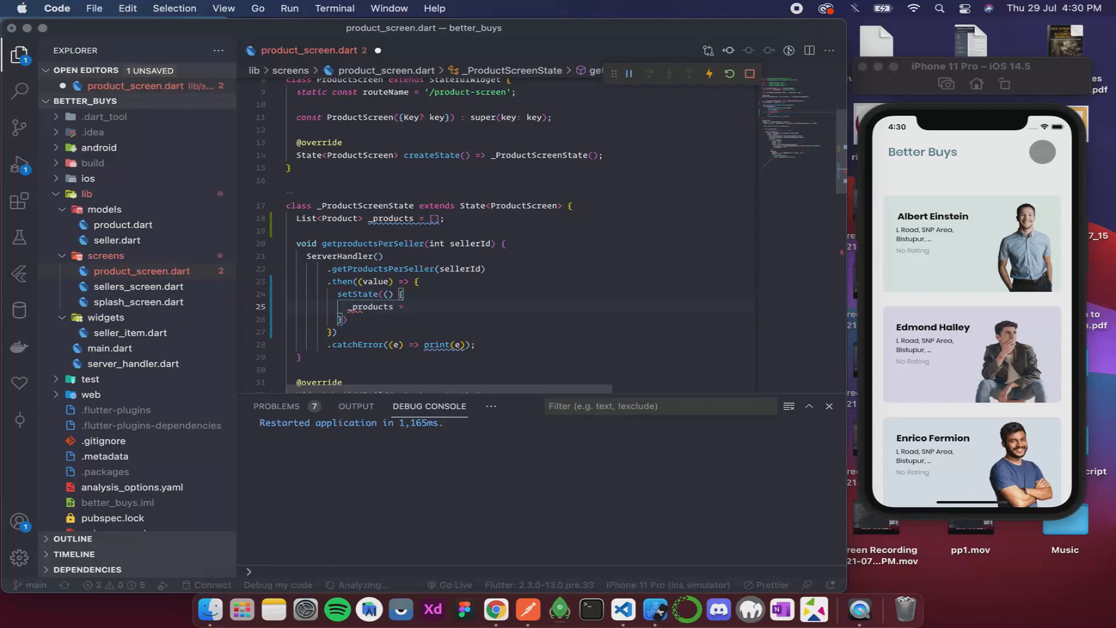
pyautogui.write('value')
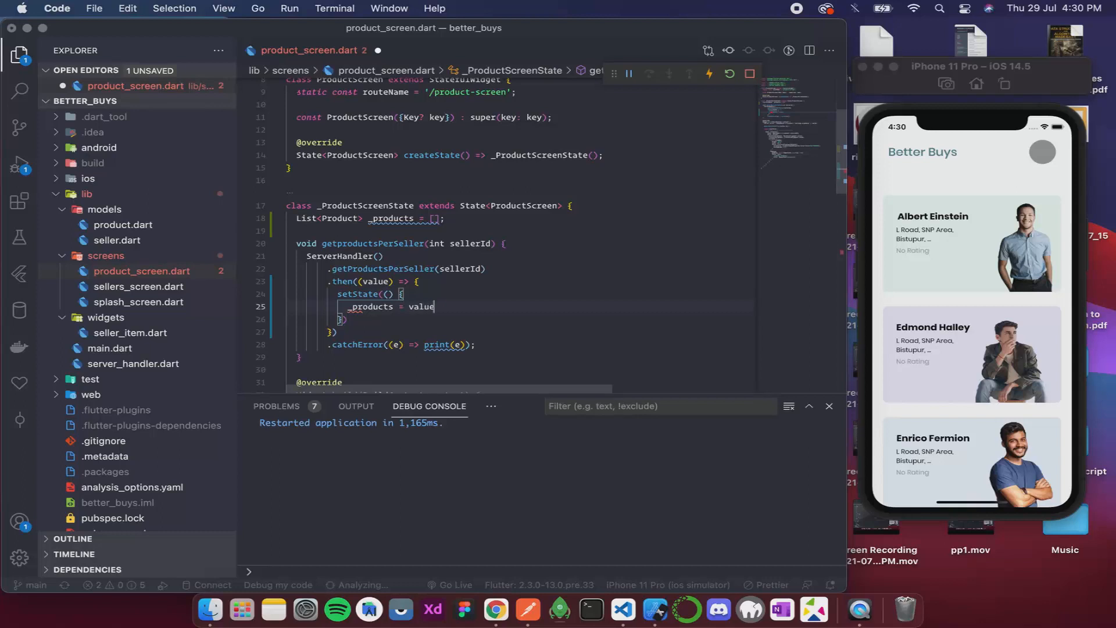
pyautogui.write(';')
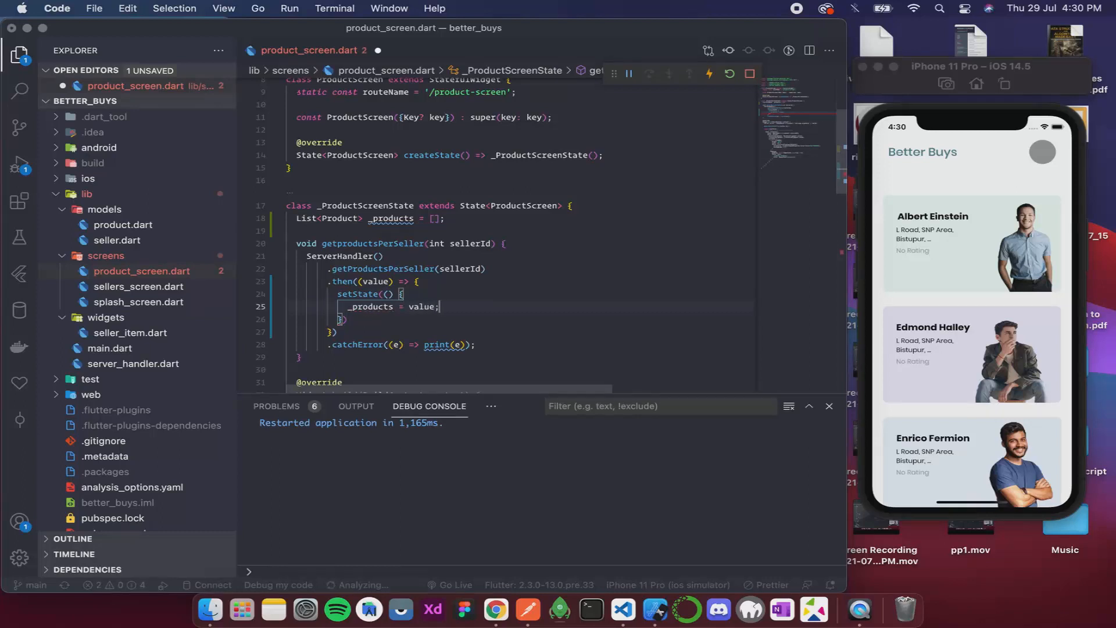
pyautogui.scroll(-3)
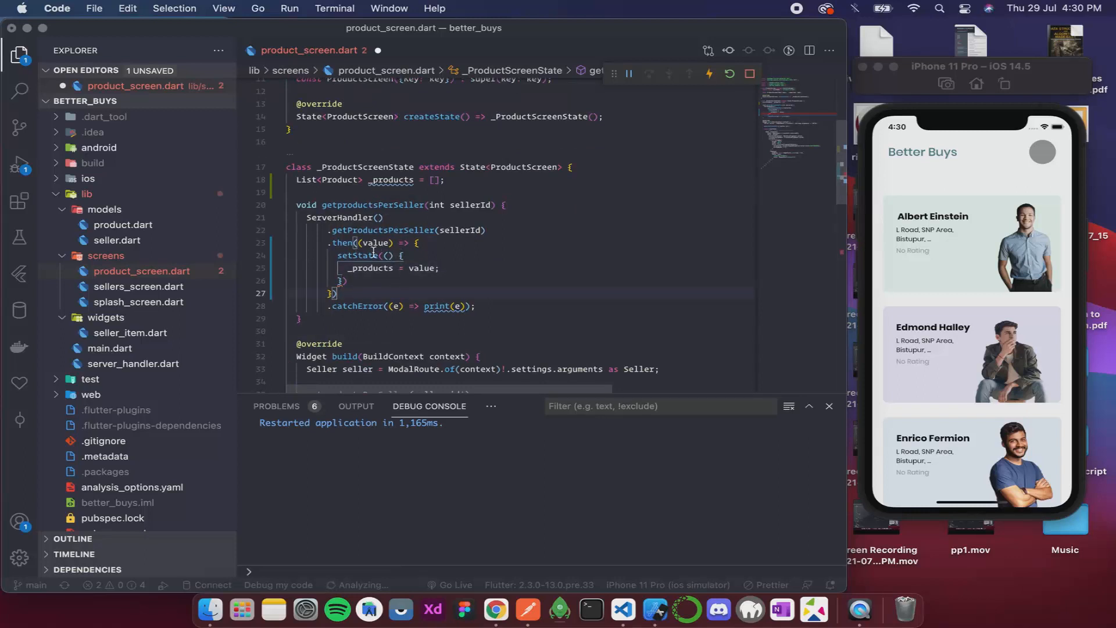
pyautogui.scroll(-3)
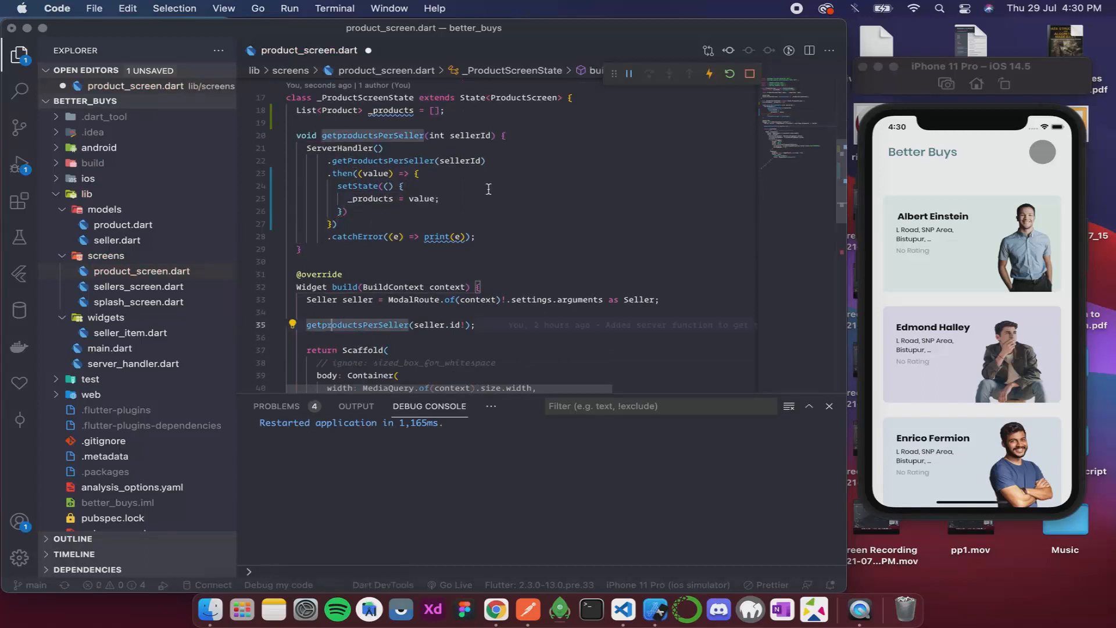
pyautogui.moveTo(492, 193)
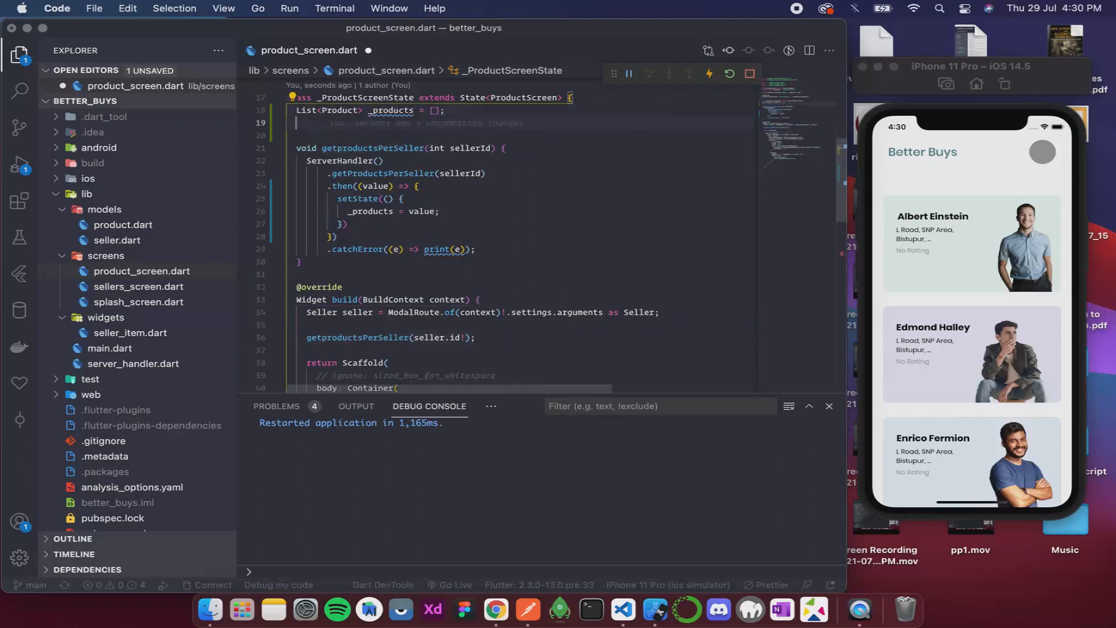
# Declare a `bool _firstExec = true;` flag in the product screen state
pyautogui.write('bool')
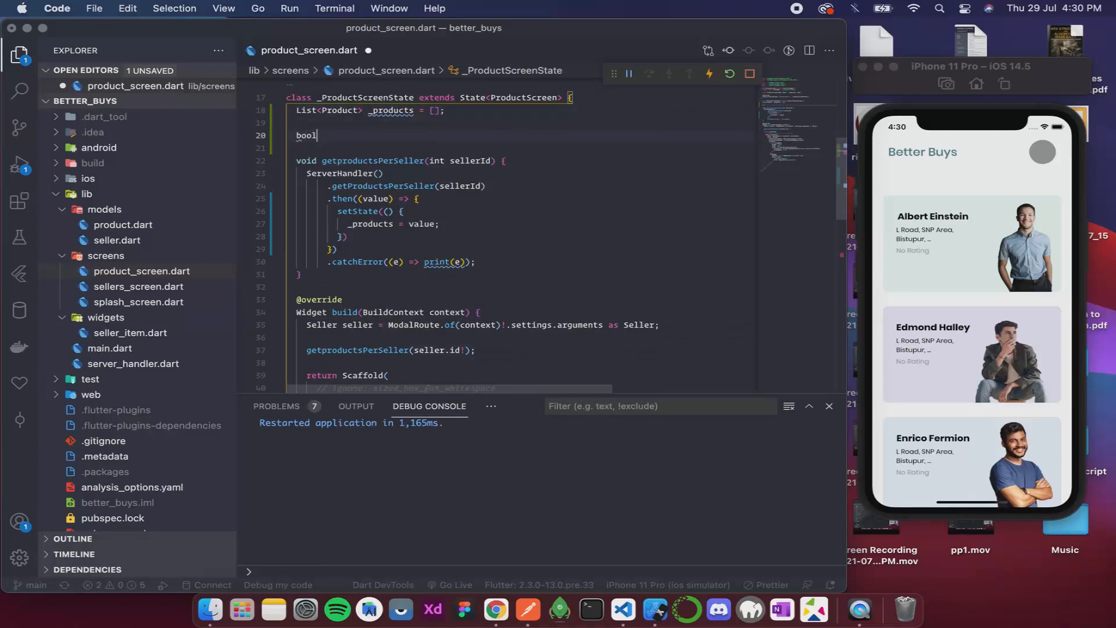
pyautogui.write('_fir')
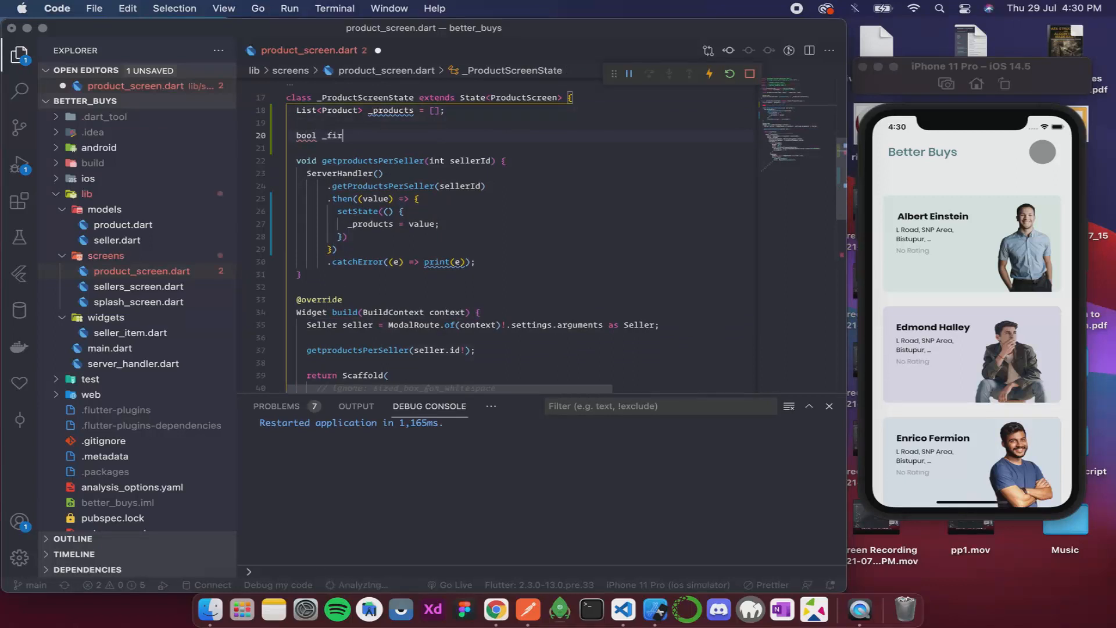
pyautogui.write('stExec')
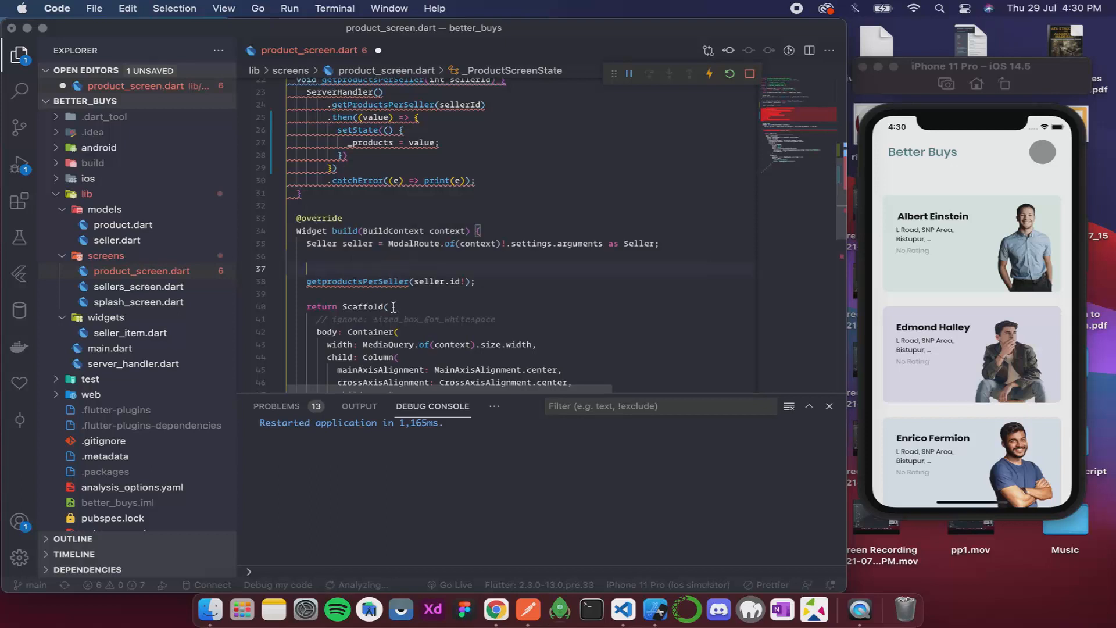
# Call getProductsPerSeller in build only when _firstExec is true, then set it false
pyautogui.write('i')
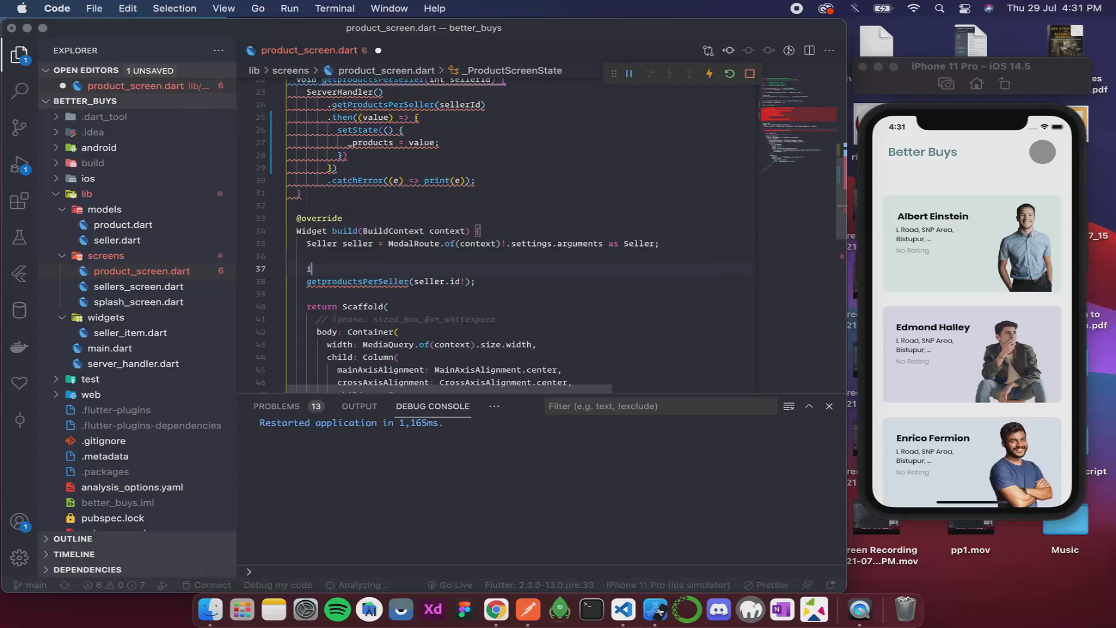
pyautogui.write('f (')
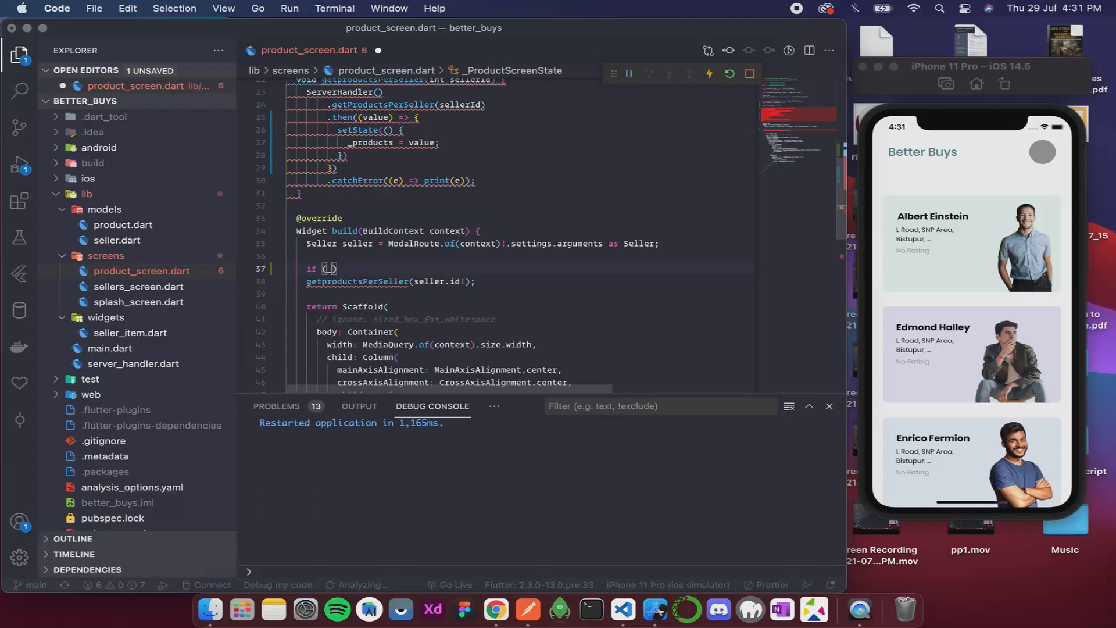
pyautogui.write('_firstb')
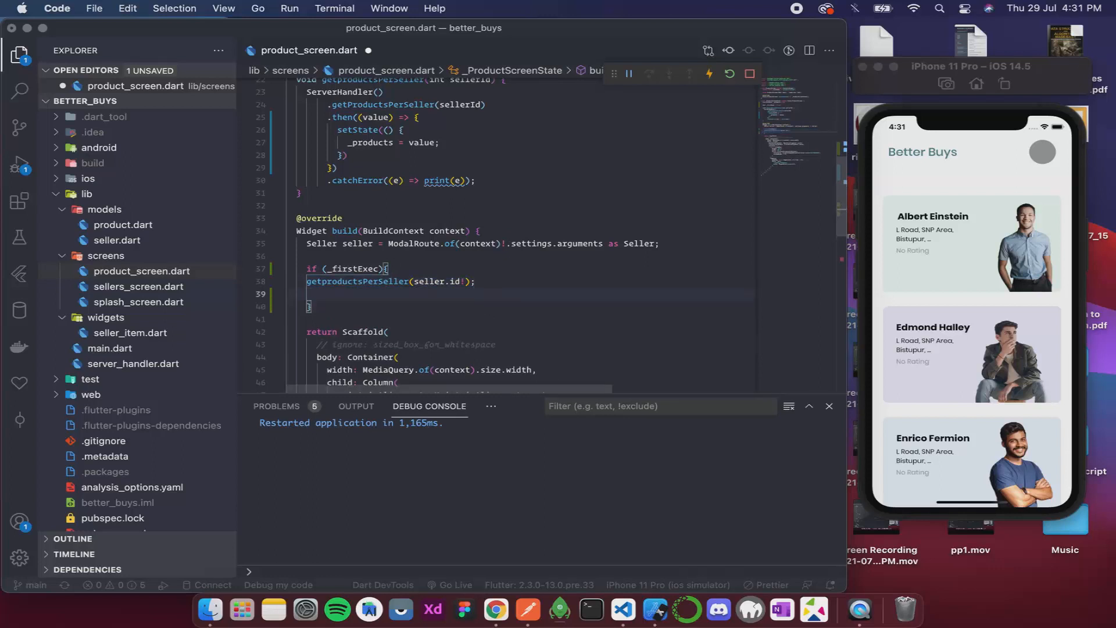
pyautogui.write('_firstExec')
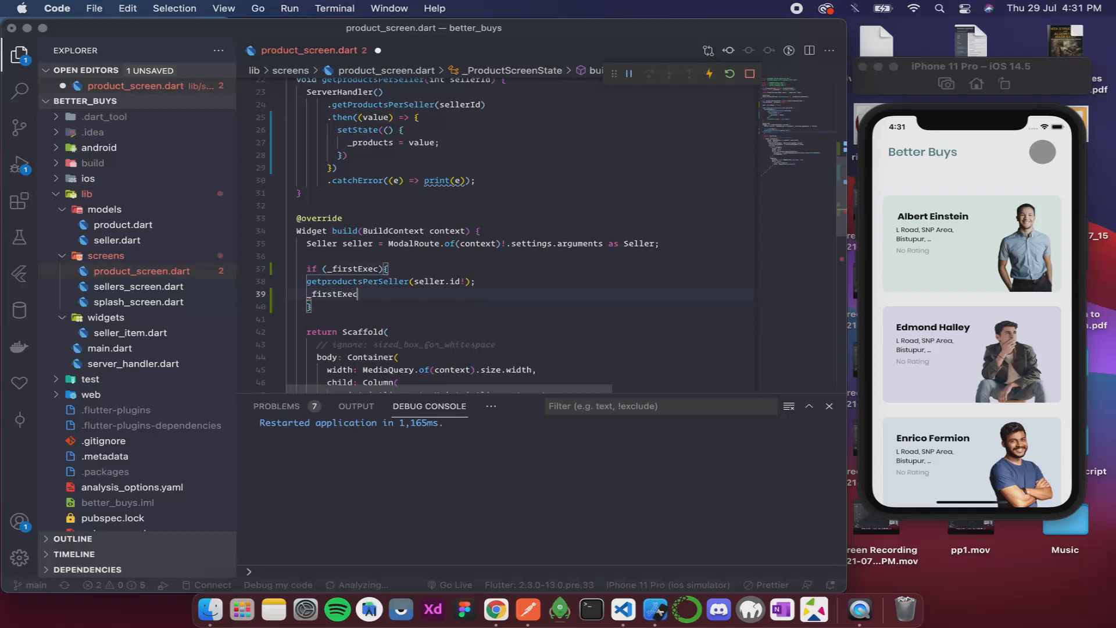
pyautogui.write('= fals')
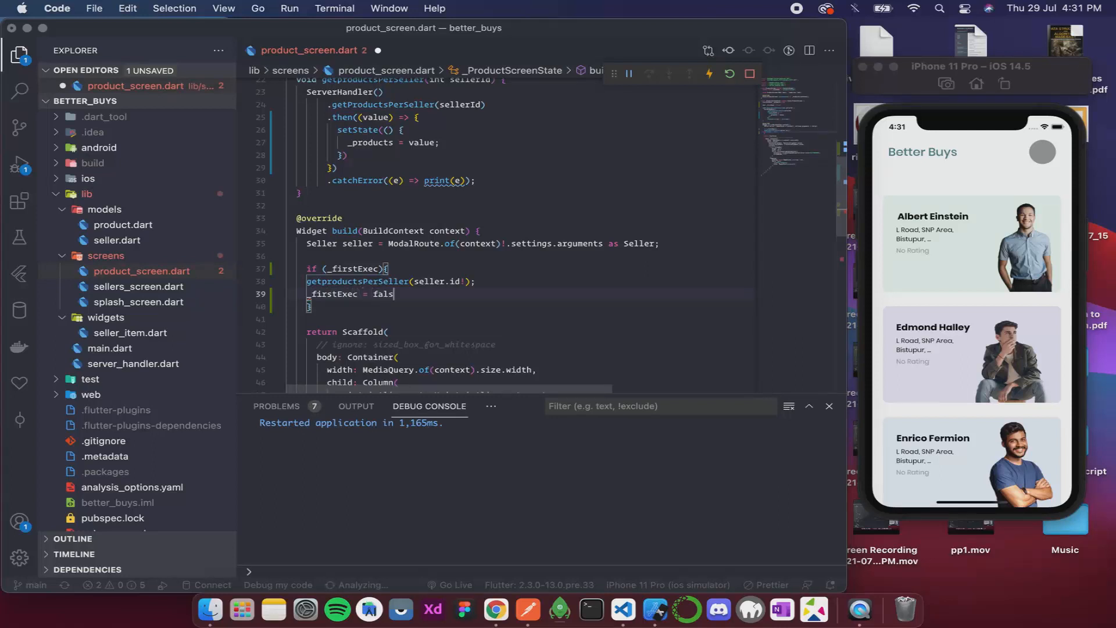
pyautogui.write('e;')
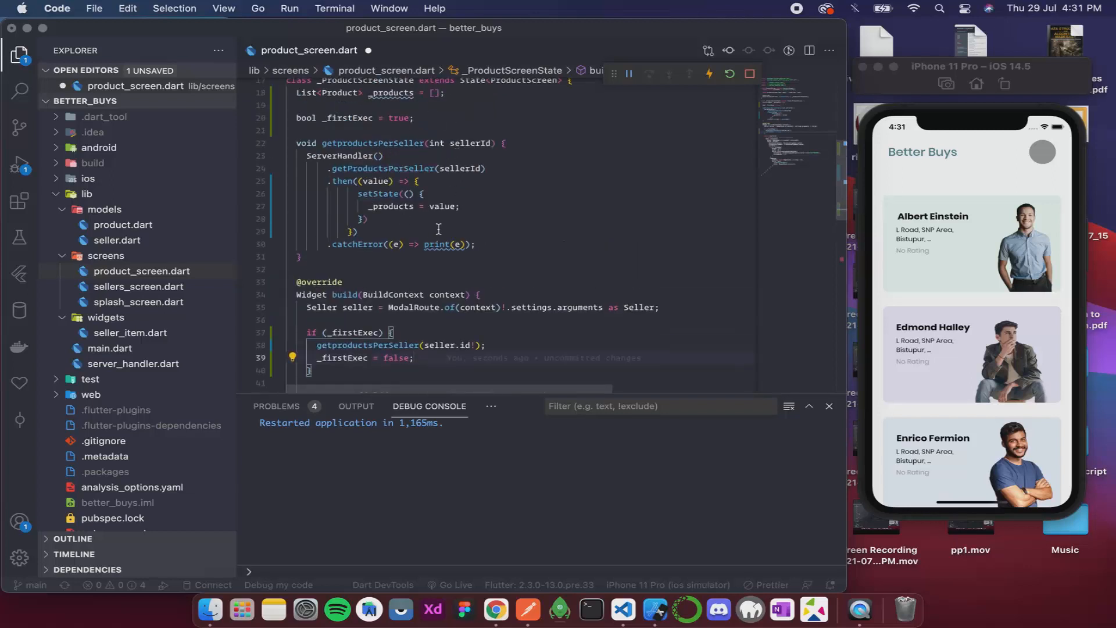
# Wrap the spinner and 'Loading Products' text each in `if (_products == null)`
pyautogui.scroll(-3)
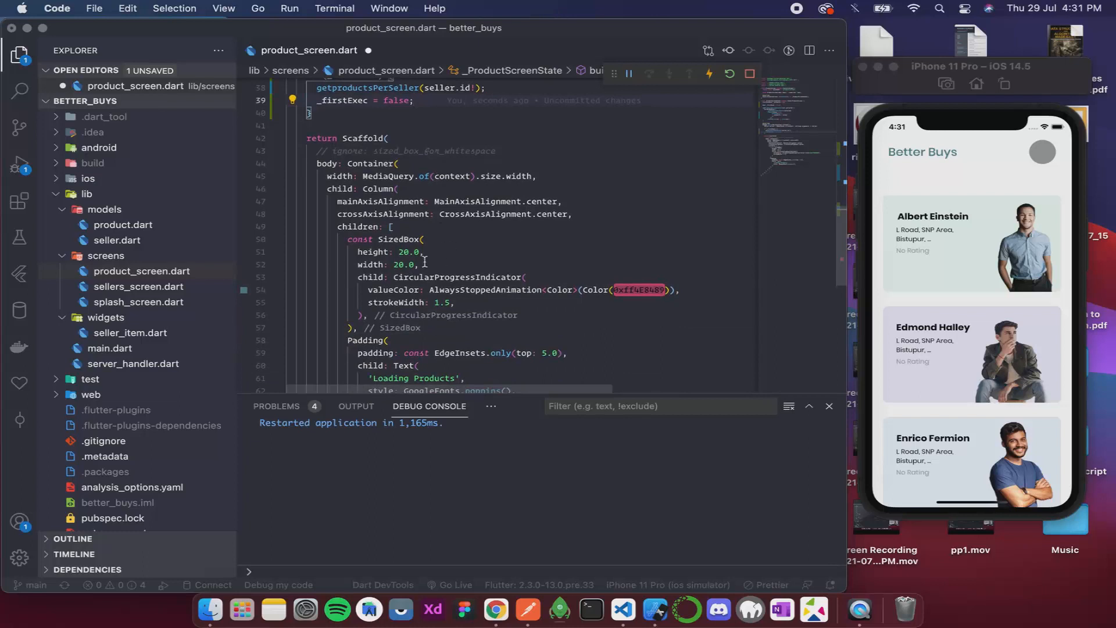
pyautogui.moveTo(577, 270)
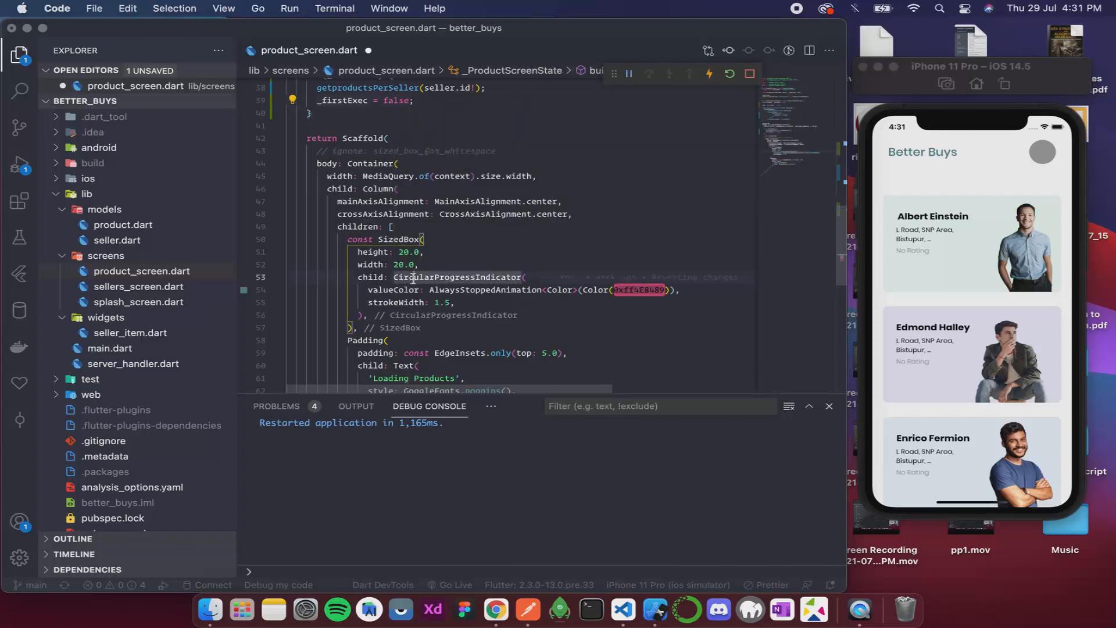
pyautogui.scroll(-3)
pyautogui.write('if (_produc')
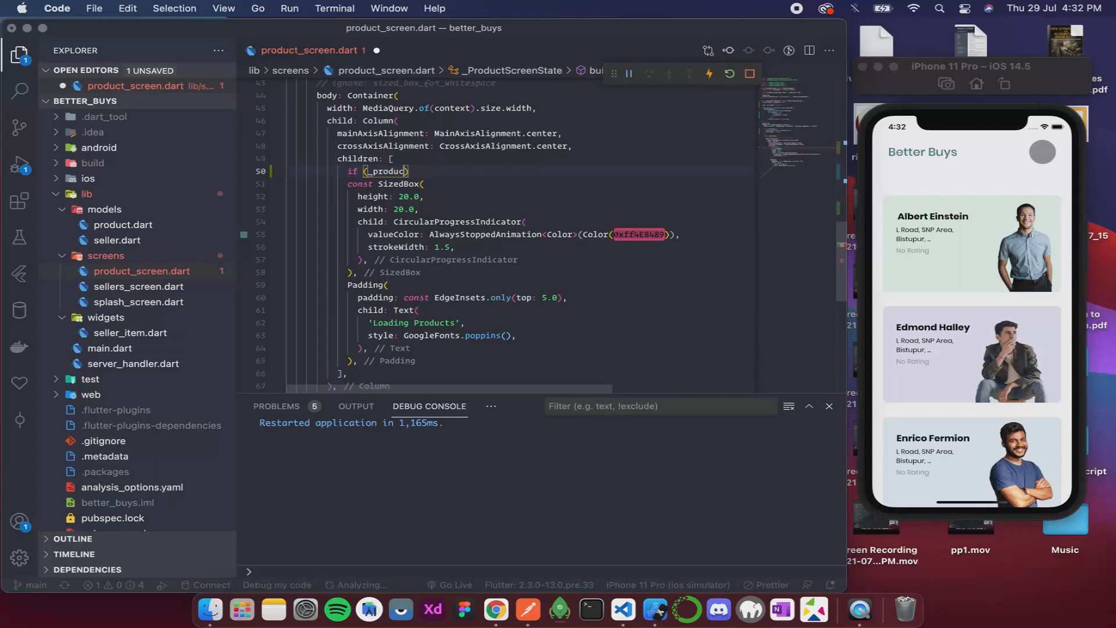
pyautogui.write('ts')
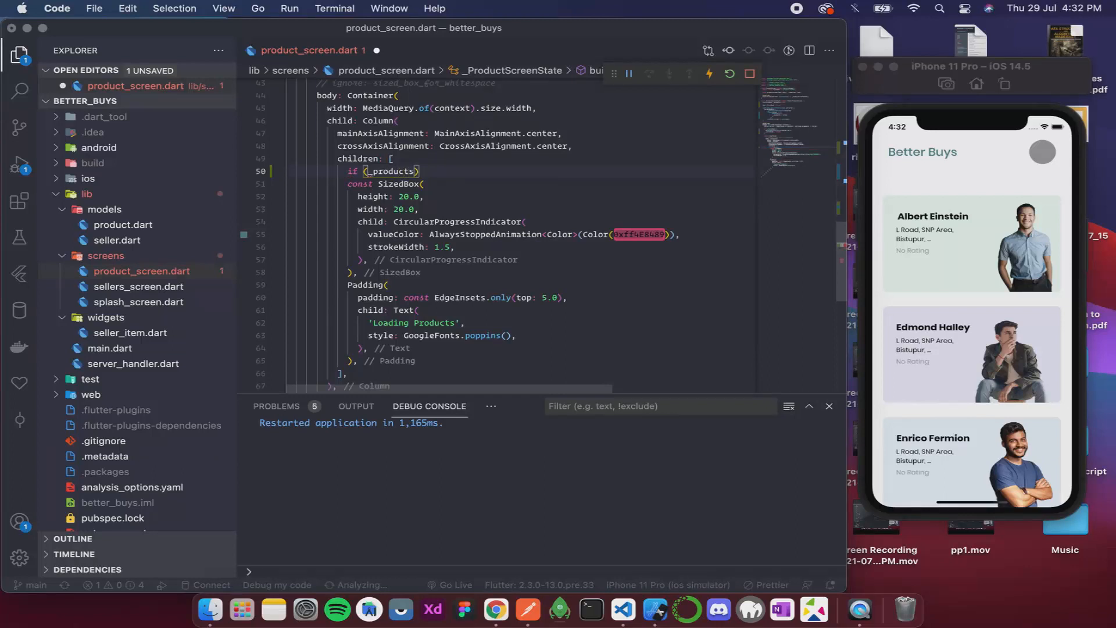
pyautogui.write('.')
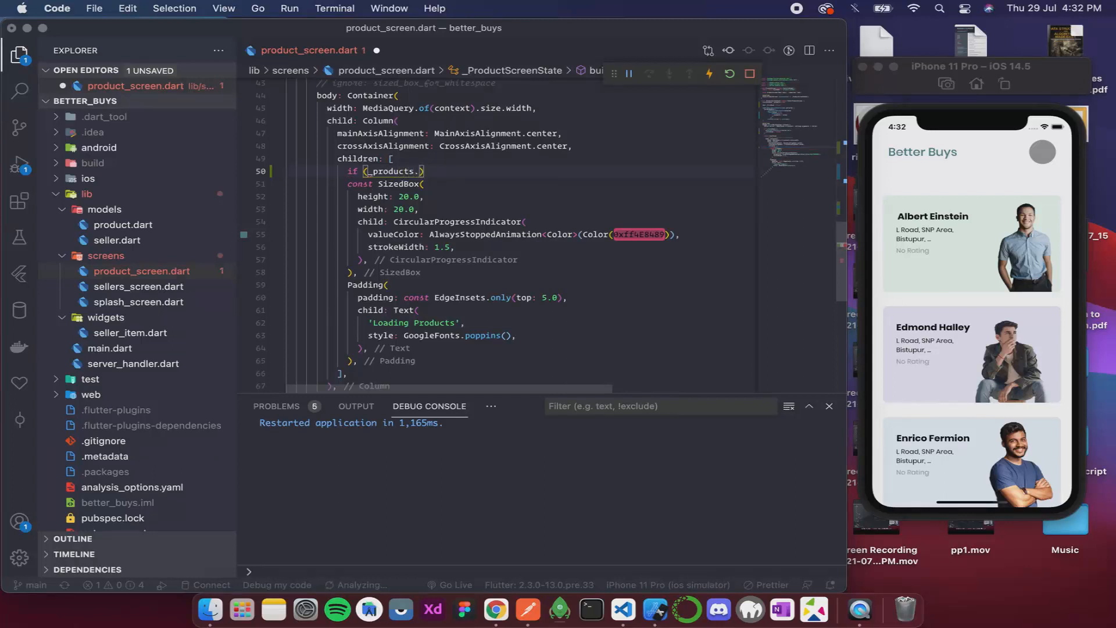
pyautogui.write('length')
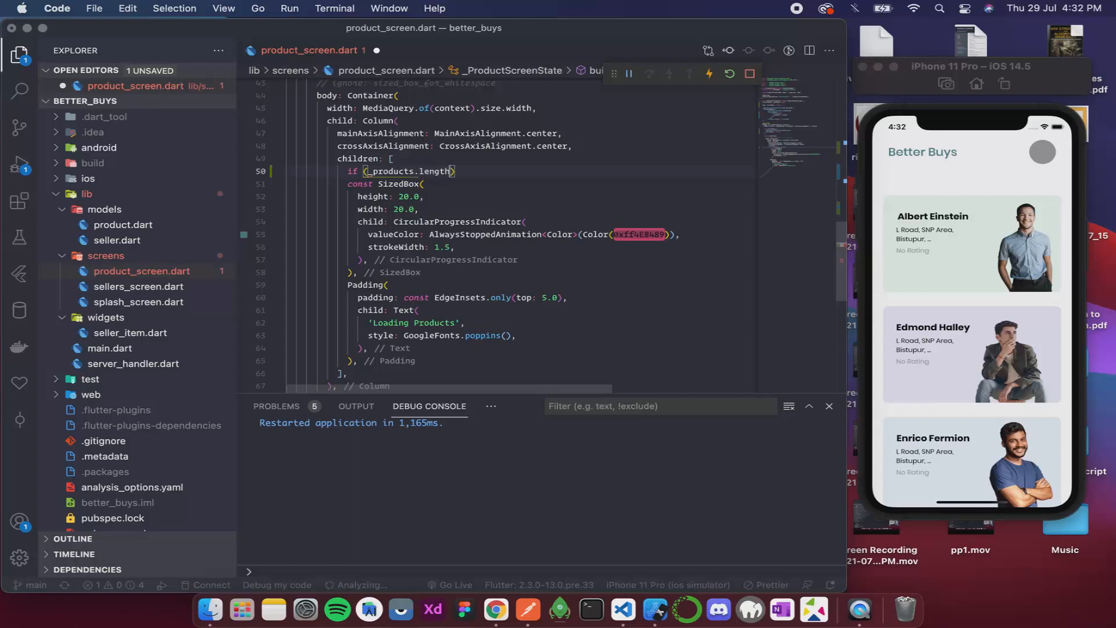
pyautogui.write('>')
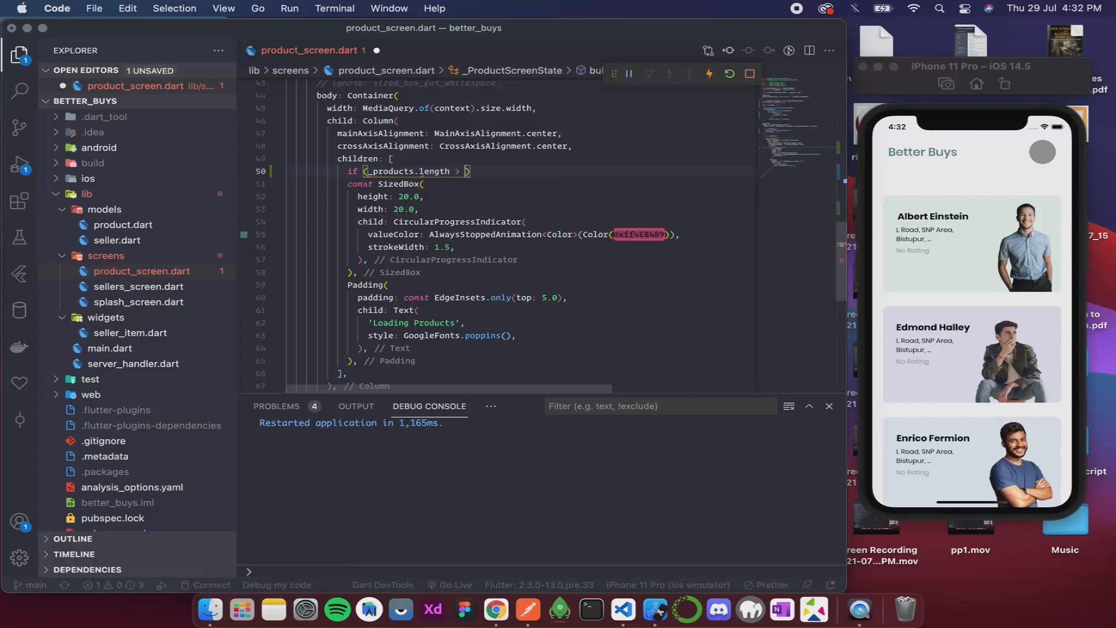
pyautogui.write('0')
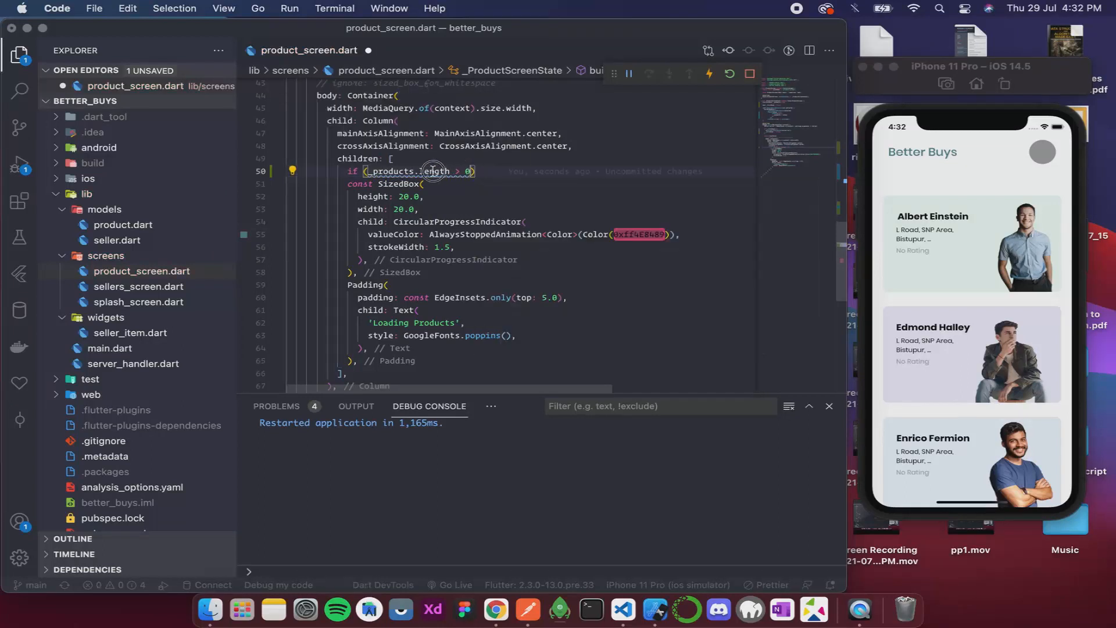
pyautogui.doubleClick(432, 171)
pyautogui.write('==')
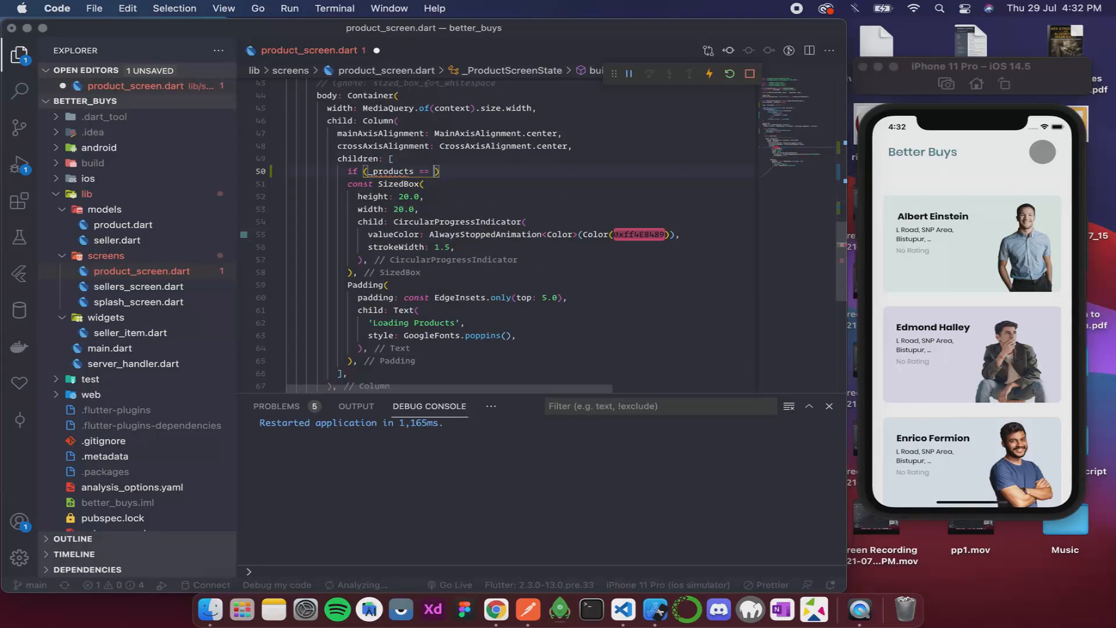
pyautogui.write('null')
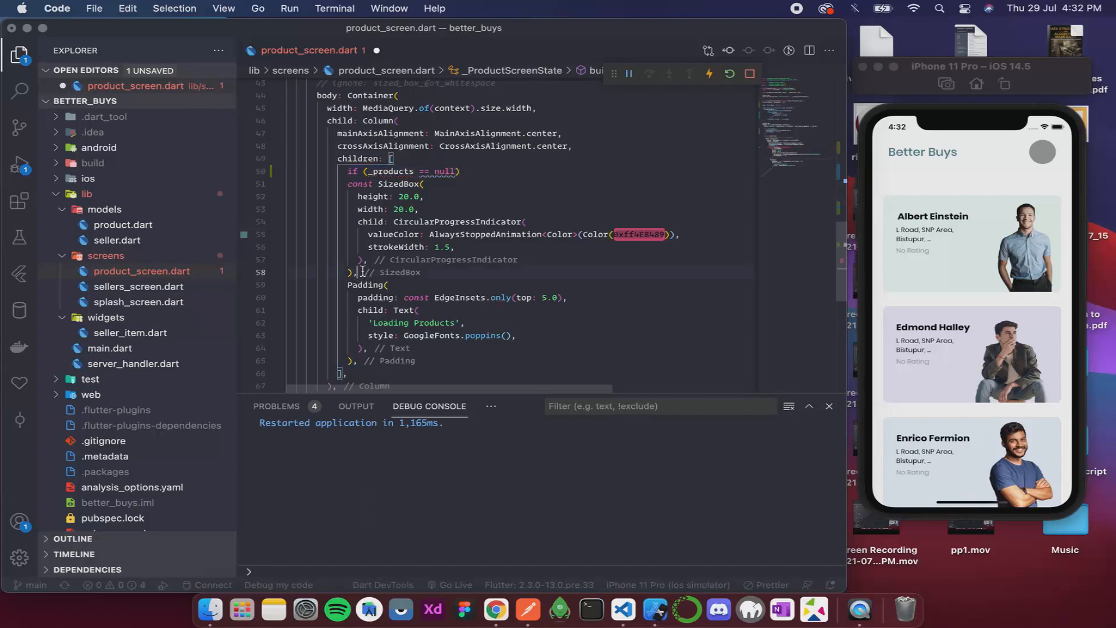
pyautogui.write('if (_products == null)')
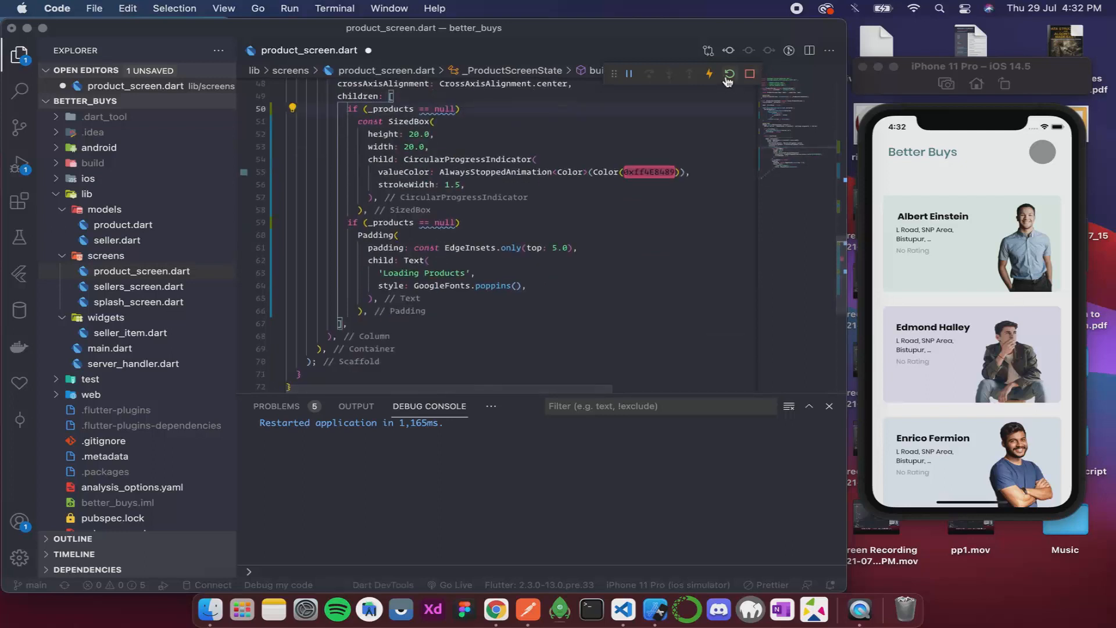
# Save product_screen.dart and hot restart the running app twice
pyautogui.click(728, 73)
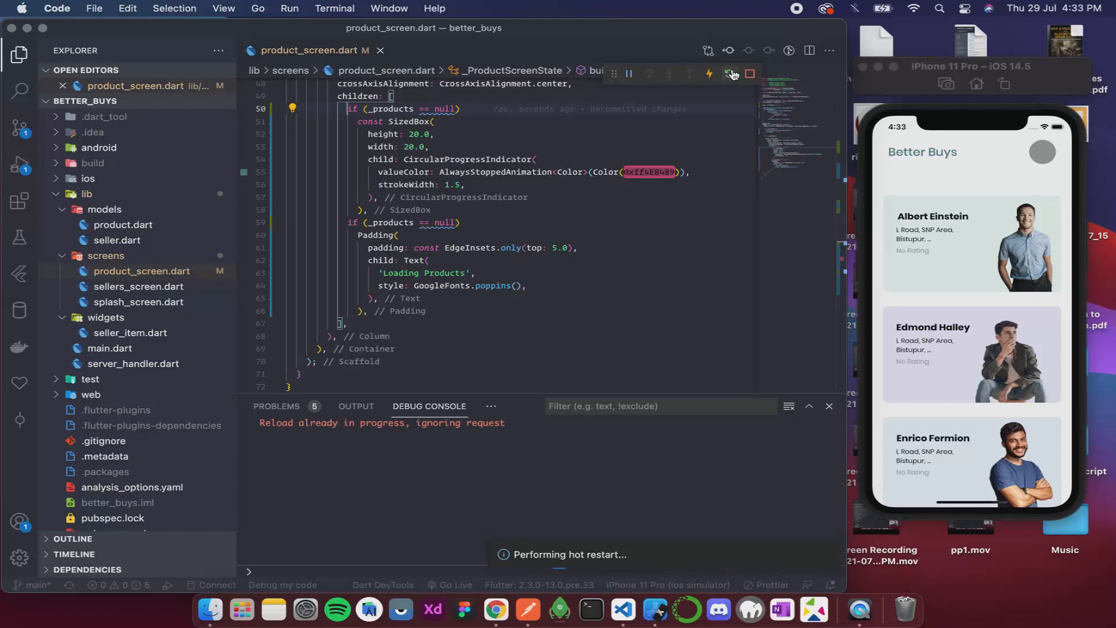
pyautogui.click(729, 74)
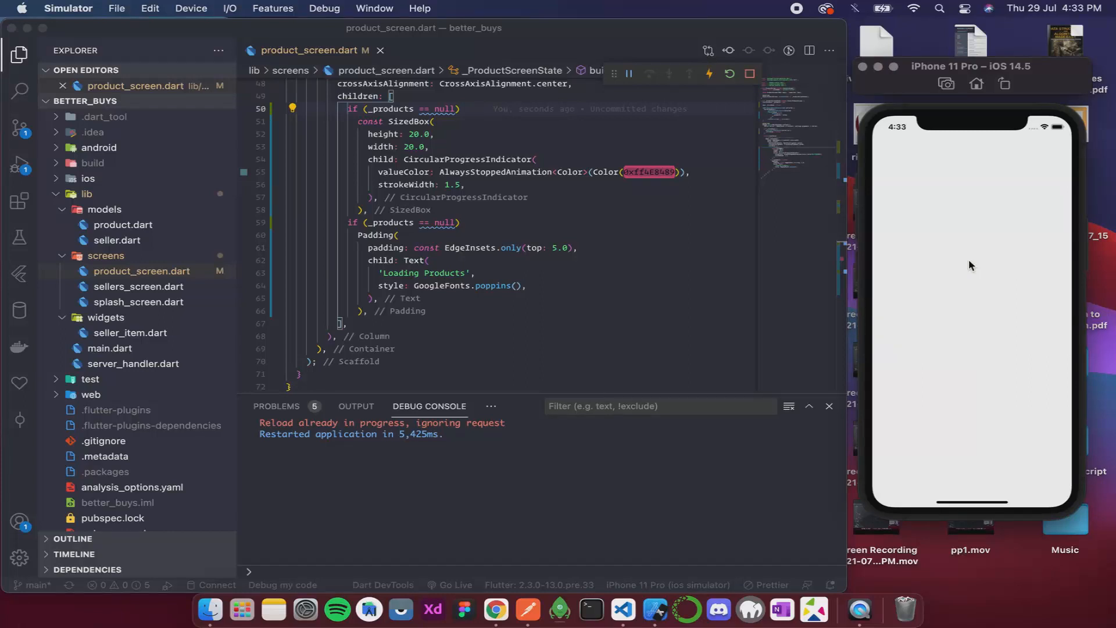
pyautogui.moveTo(875, 287)
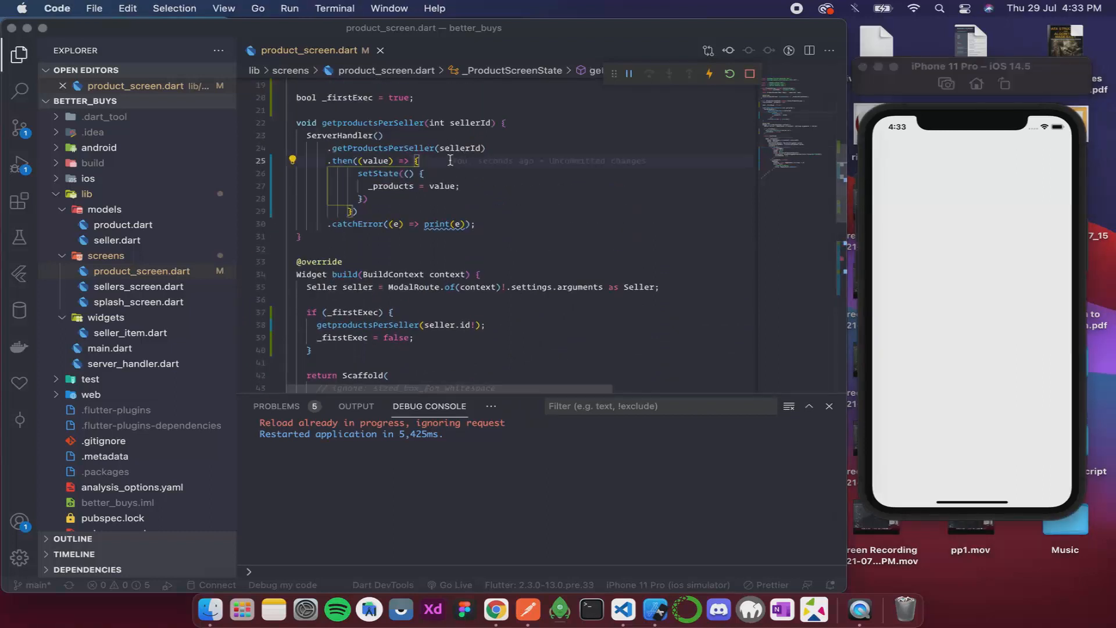
# Add print(value) to the .then callback and hot restart to log six Product instances
pyautogui.write('print(v')
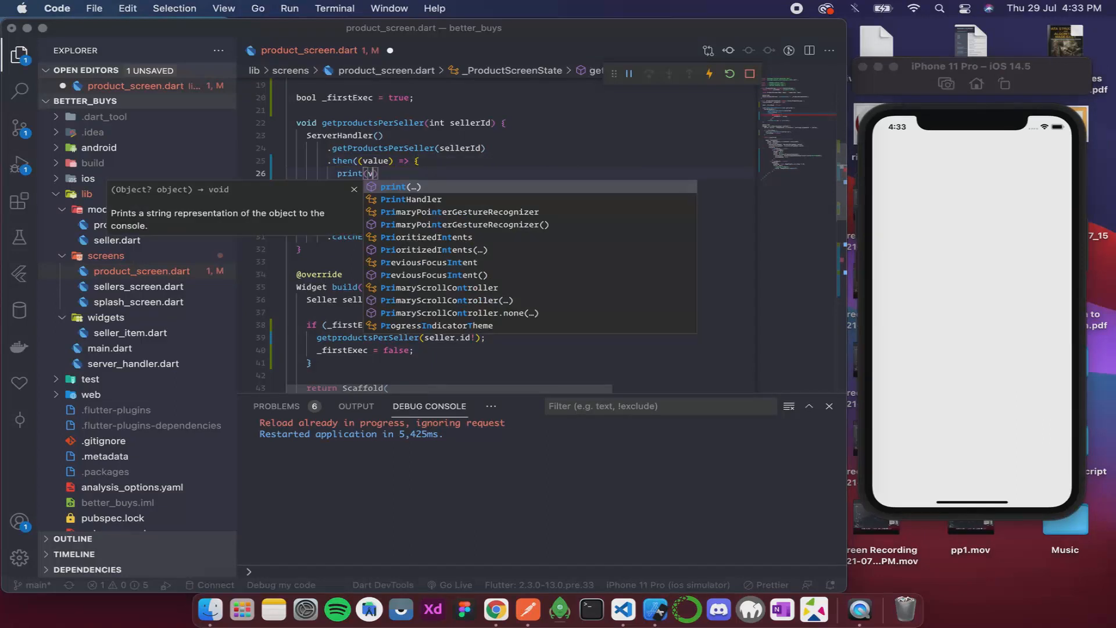
pyautogui.write('value')
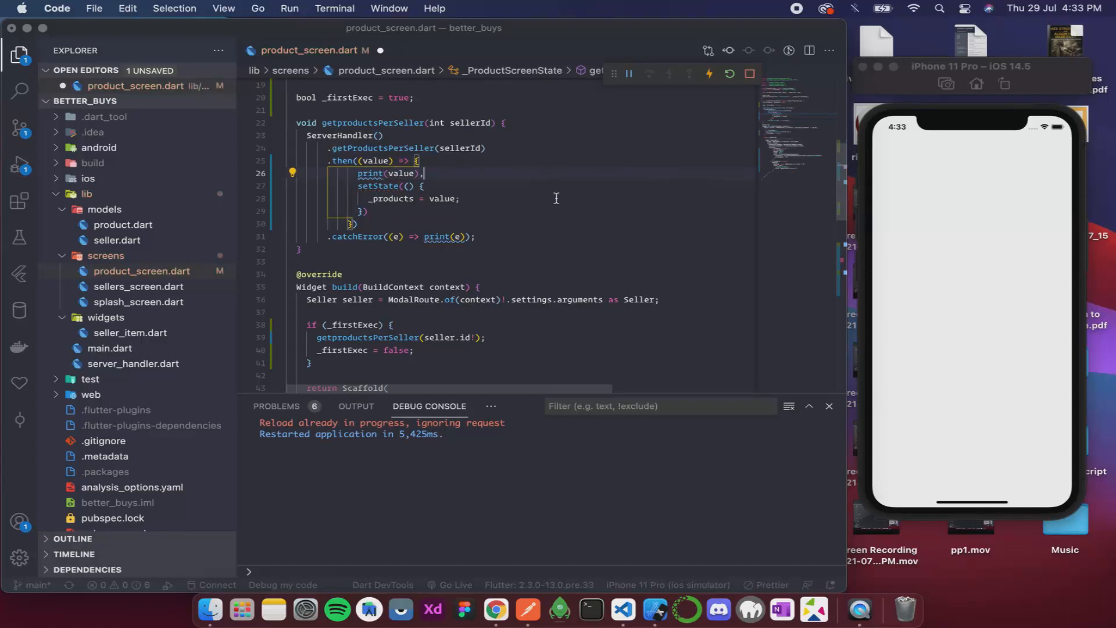
pyautogui.click(728, 74)
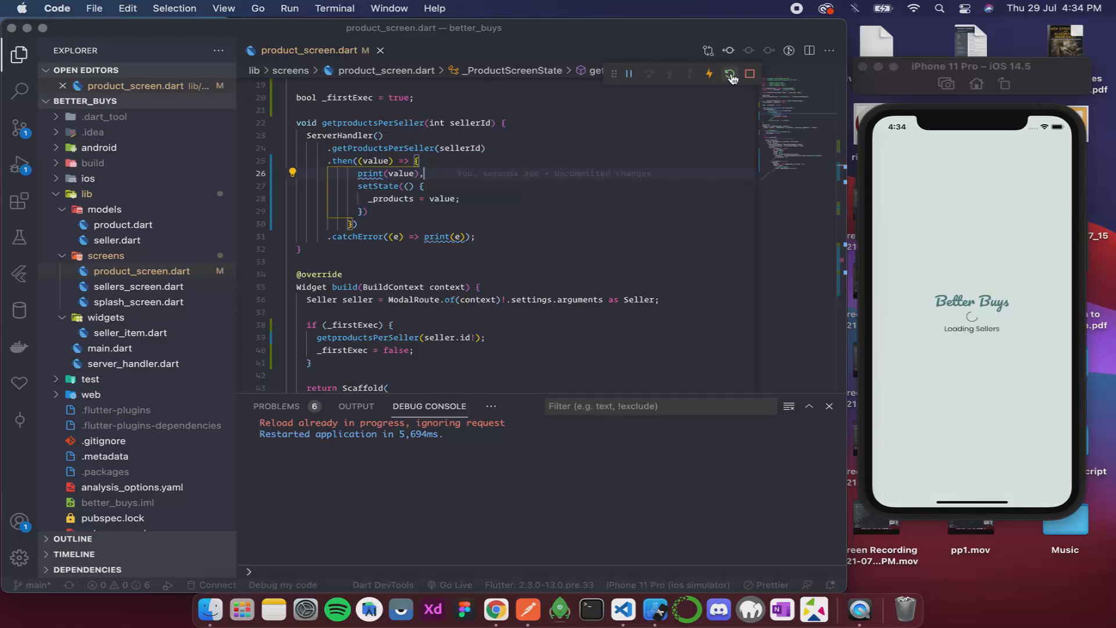
pyautogui.click(727, 73)
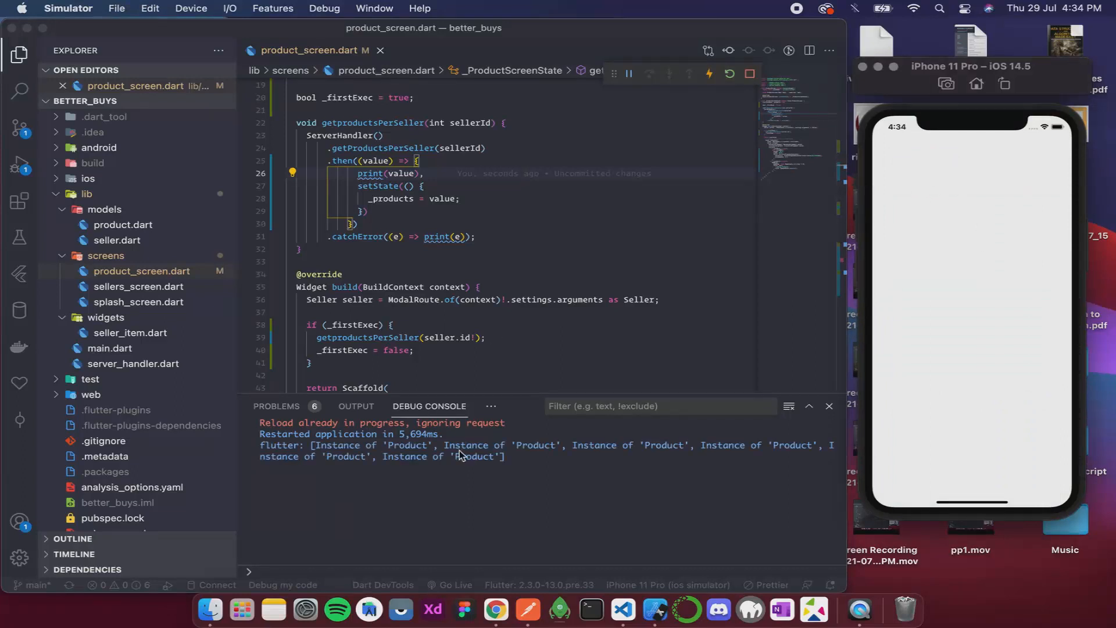
pyautogui.moveTo(961, 298)
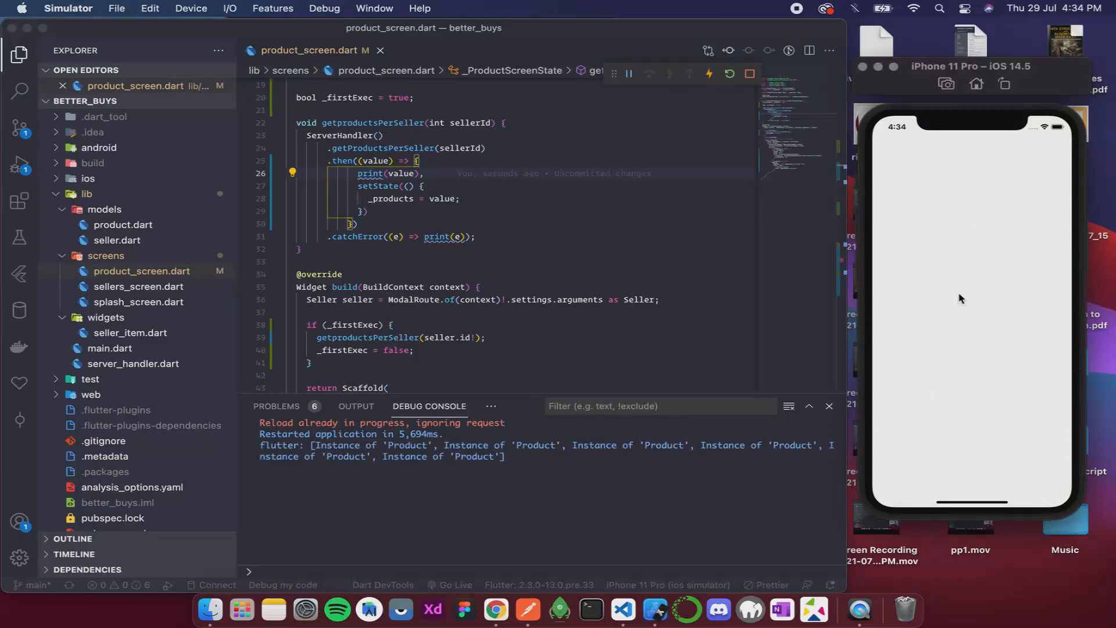
pyautogui.moveTo(1029, 353)
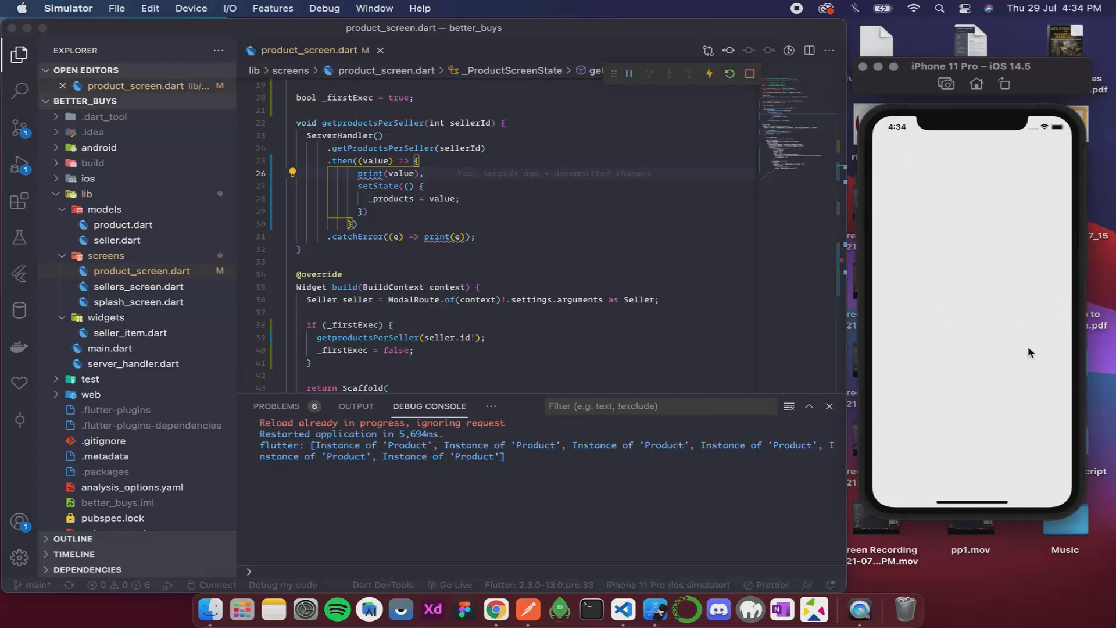
pyautogui.moveTo(606, 199)
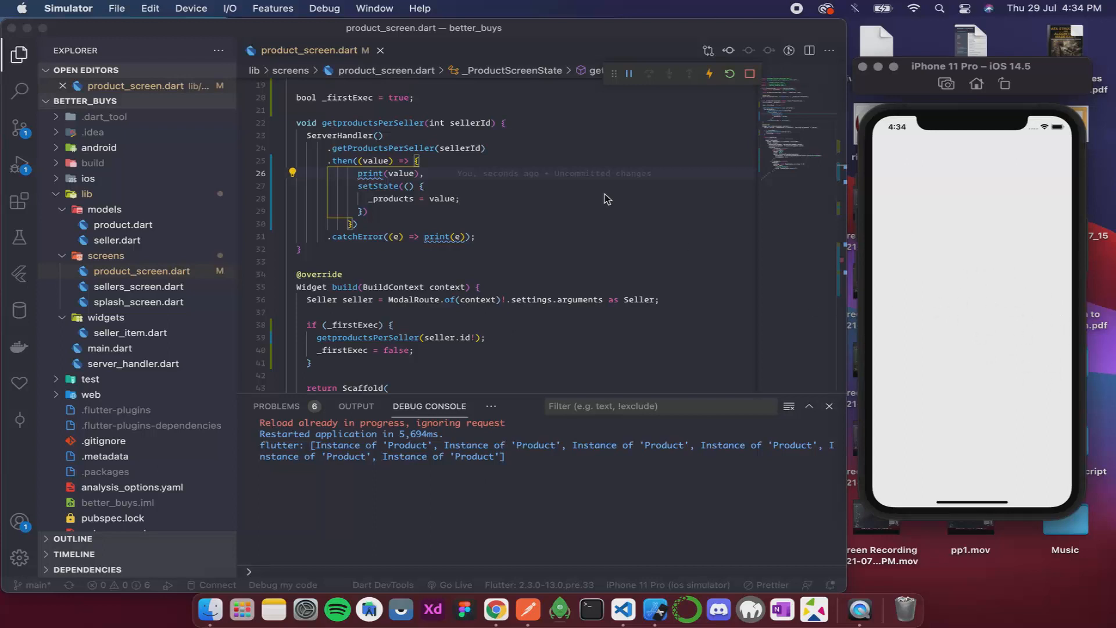
pyautogui.moveTo(1013, 297)
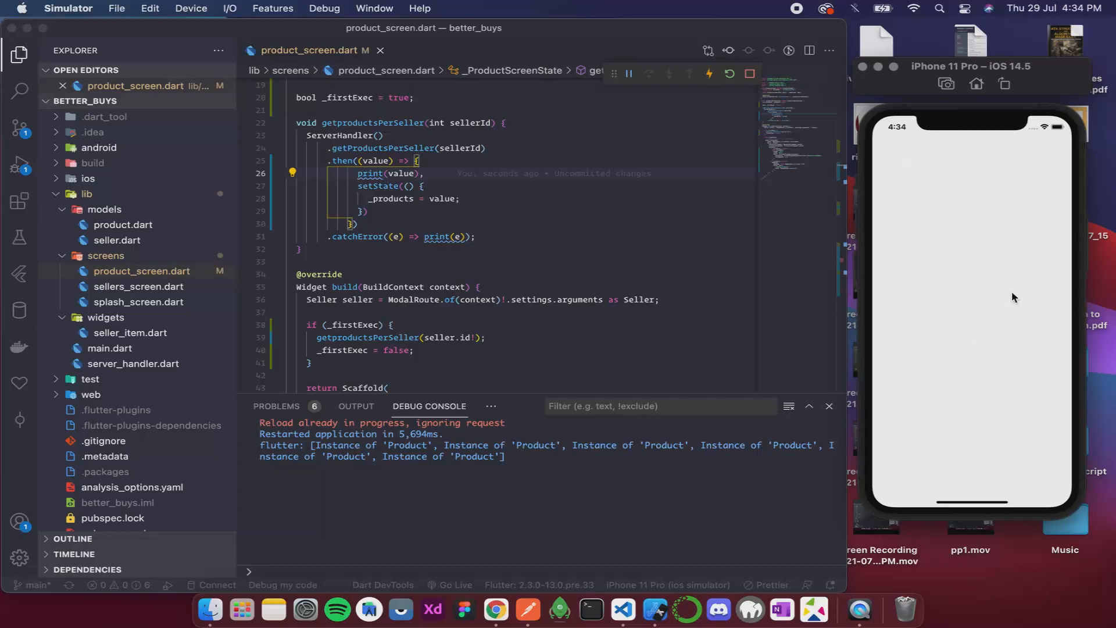
pyautogui.moveTo(469, 453)
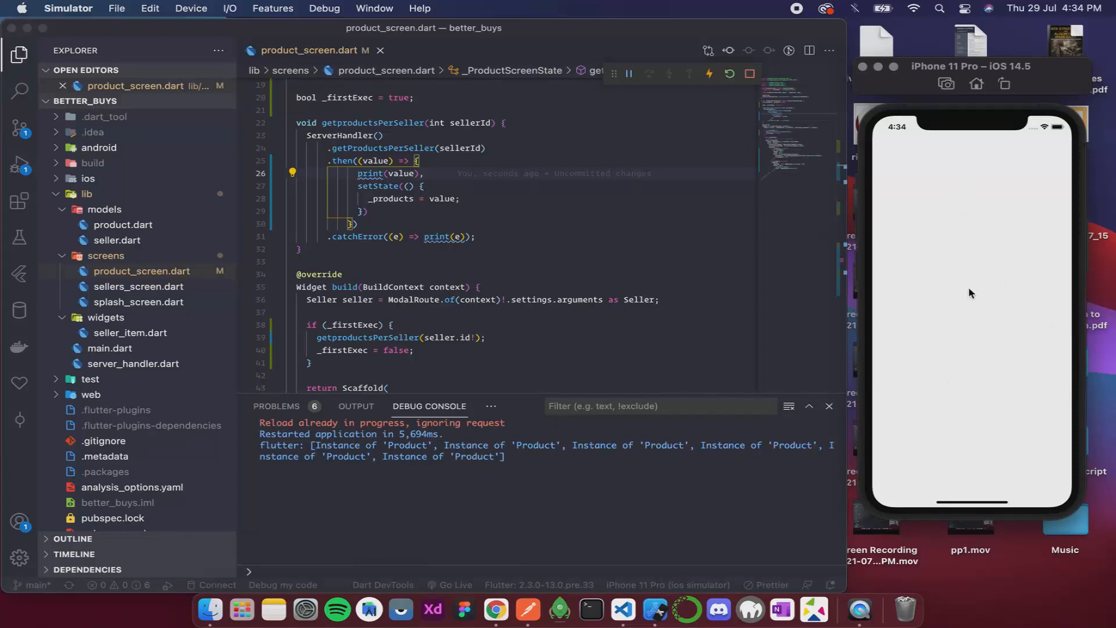
pyautogui.moveTo(1002, 314)
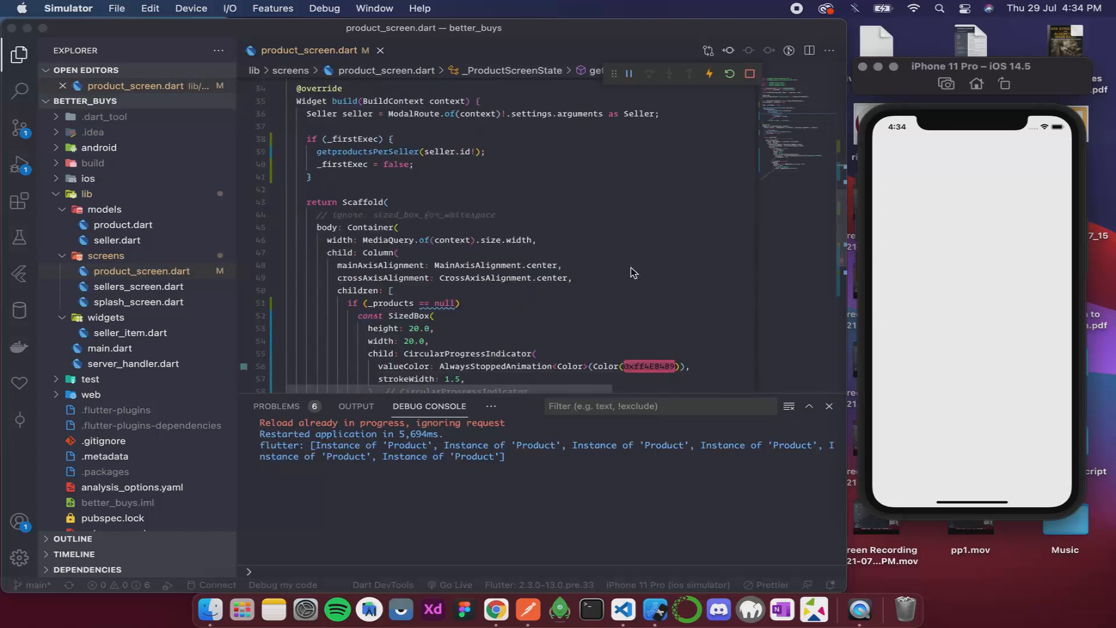
pyautogui.scroll(-3)
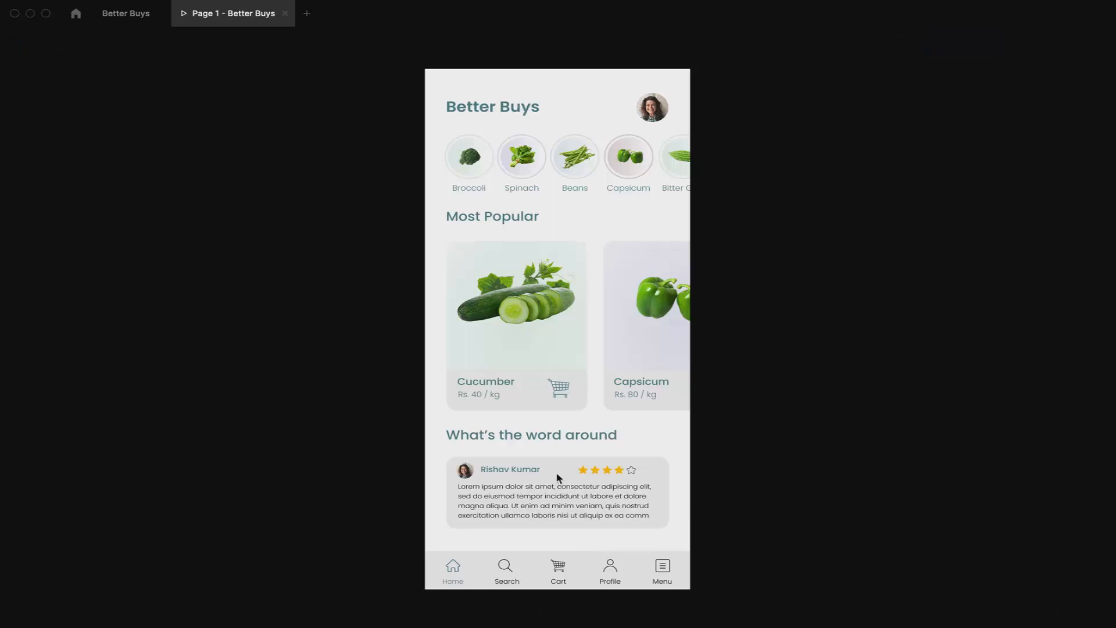
pyautogui.moveTo(618, 143)
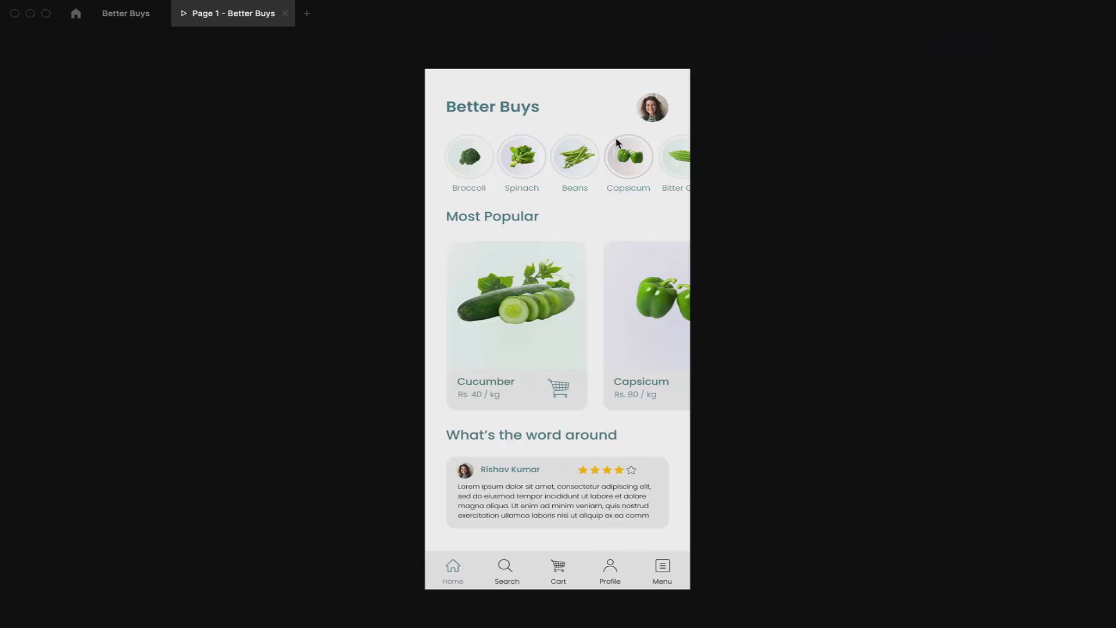
pyautogui.moveTo(457, 86)
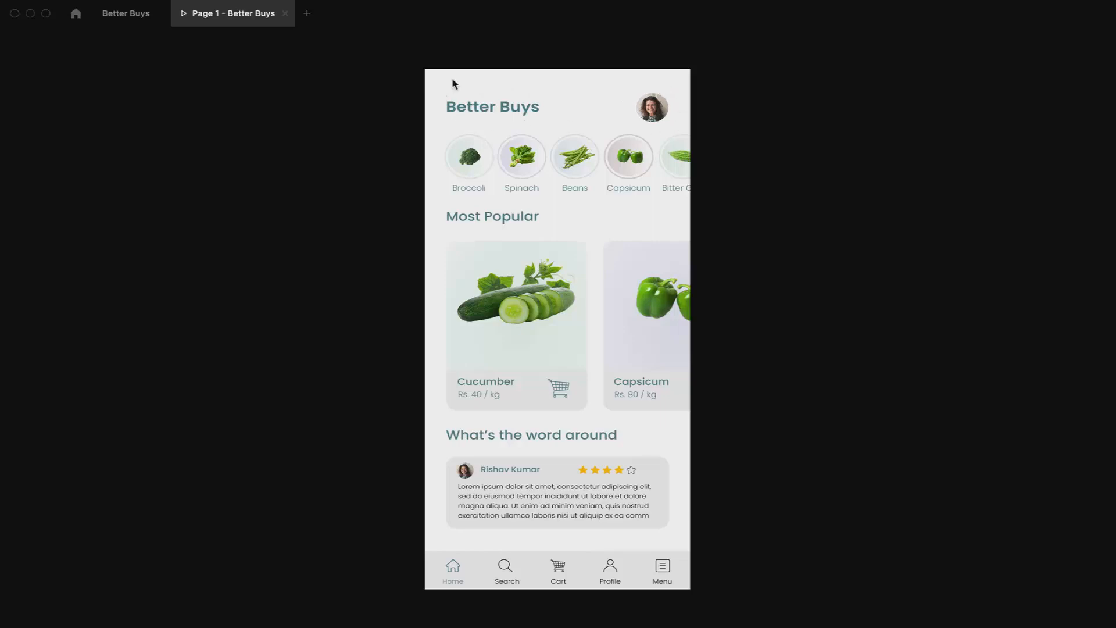
pyautogui.moveTo(648, 132)
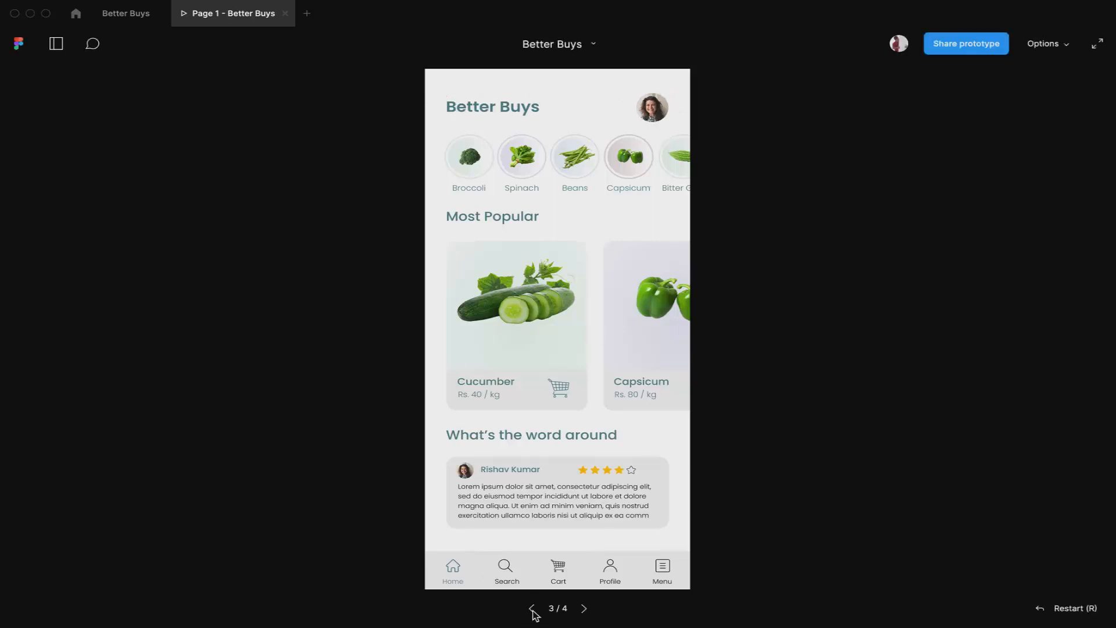
pyautogui.click(531, 608)
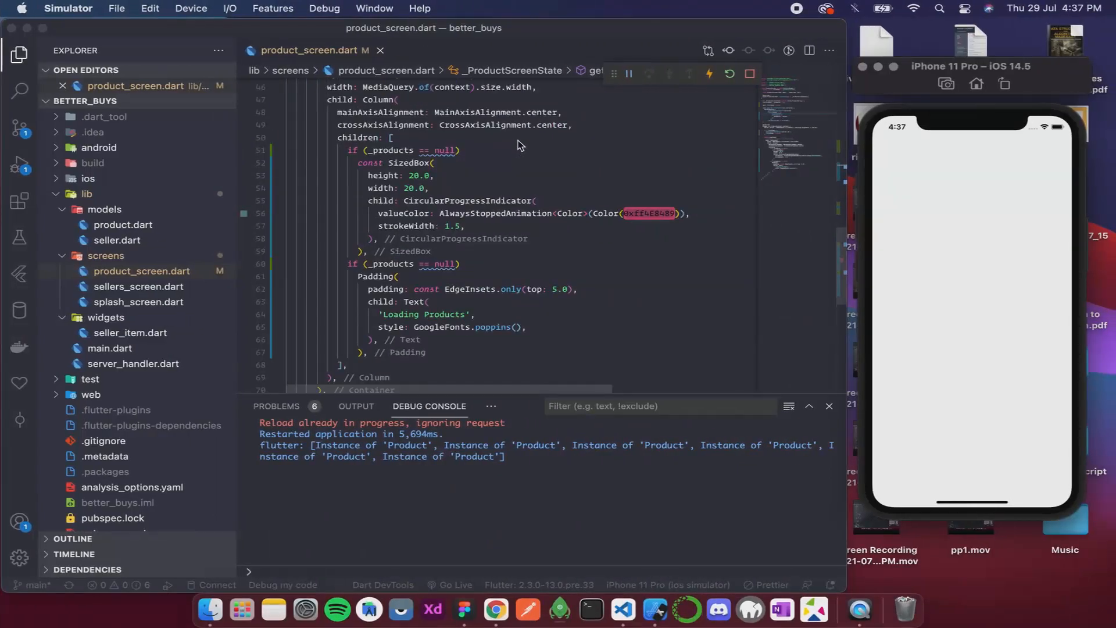
# Add a '// foods' comment atop the Column children and open sellers_screen.dart
pyautogui.click(429, 137)
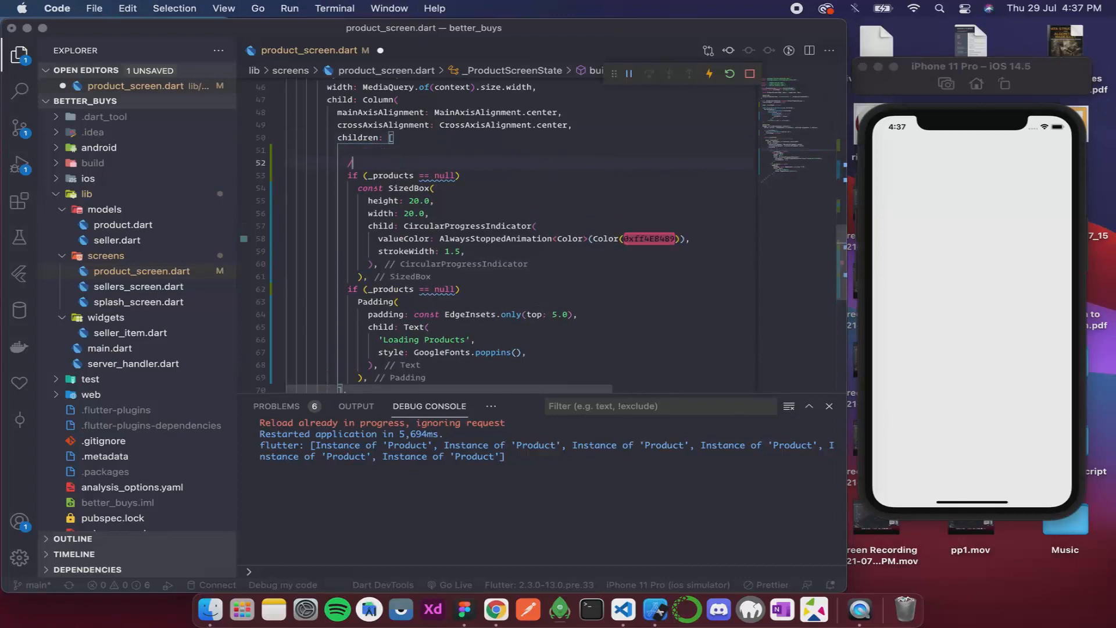
pyautogui.write('// foods')
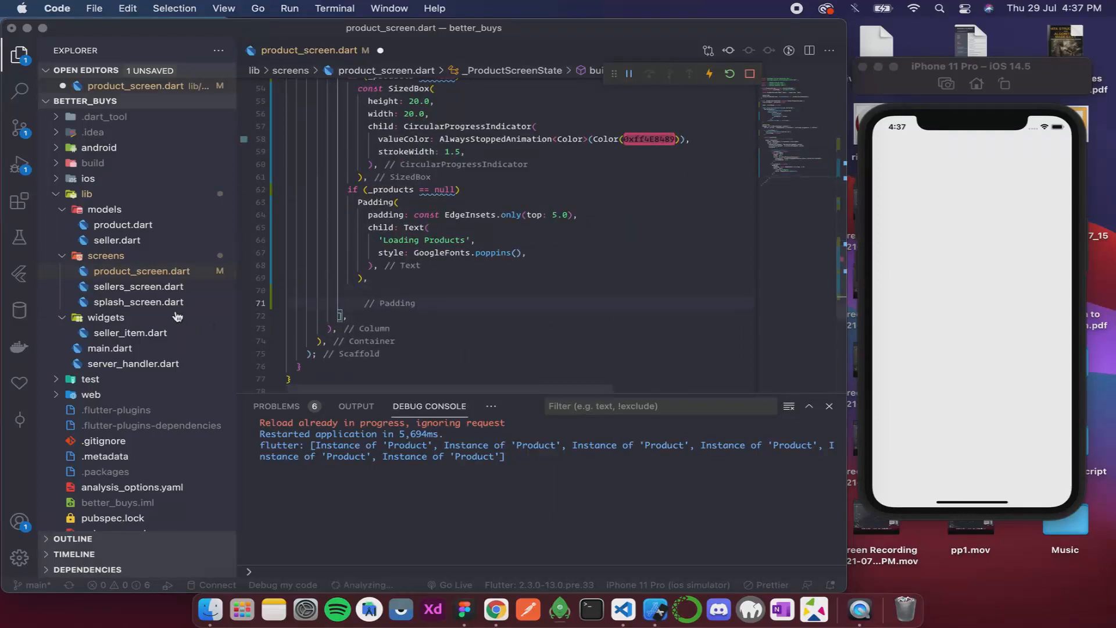
pyautogui.click(140, 286)
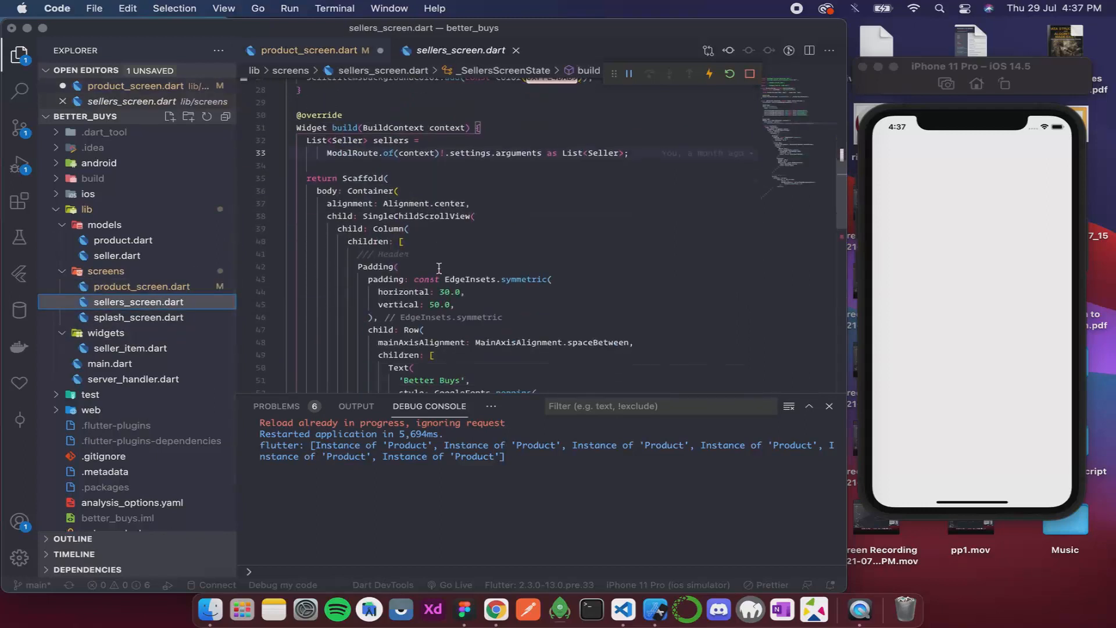
pyautogui.moveTo(278, 339)
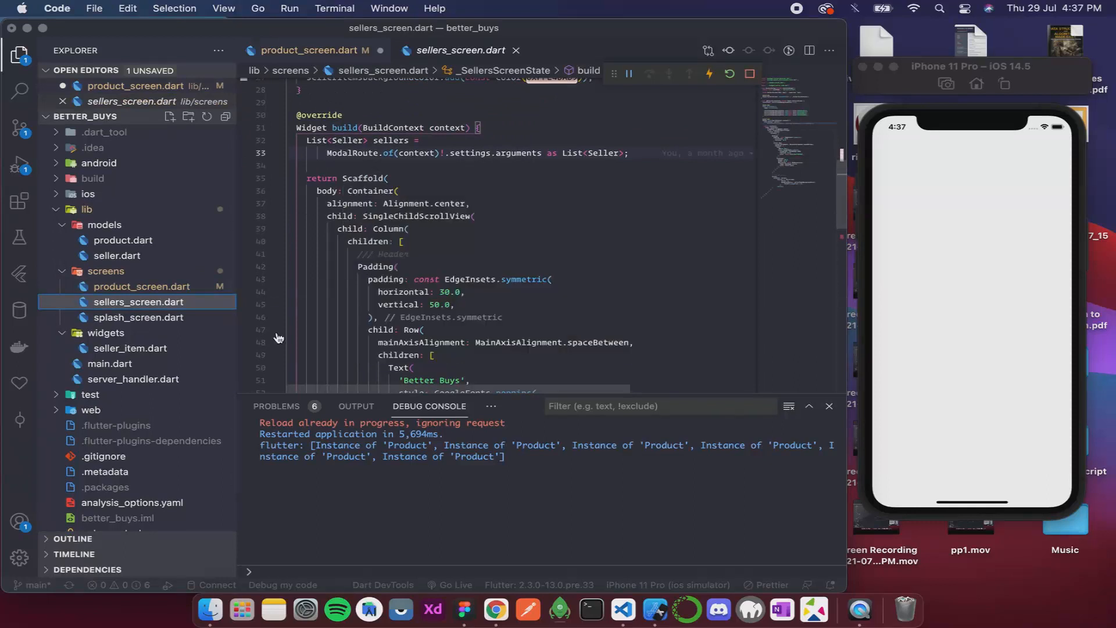
# Copy the Better Buys header Padding block from sellers_screen.dart and return to product_screen.dart
pyautogui.scroll(-3)
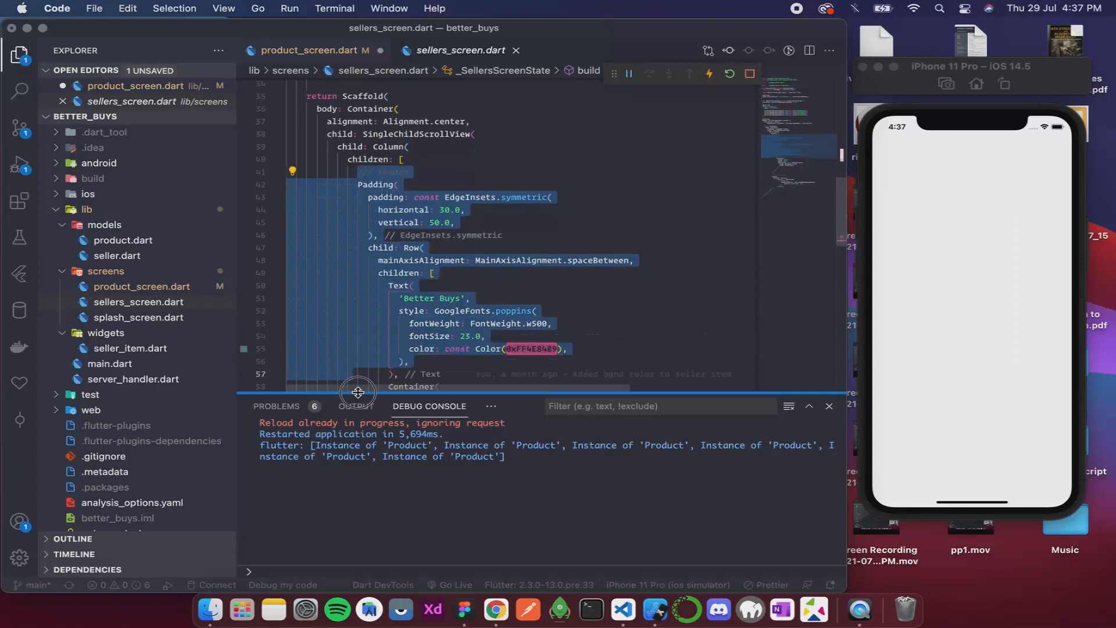
pyautogui.scroll(-3)
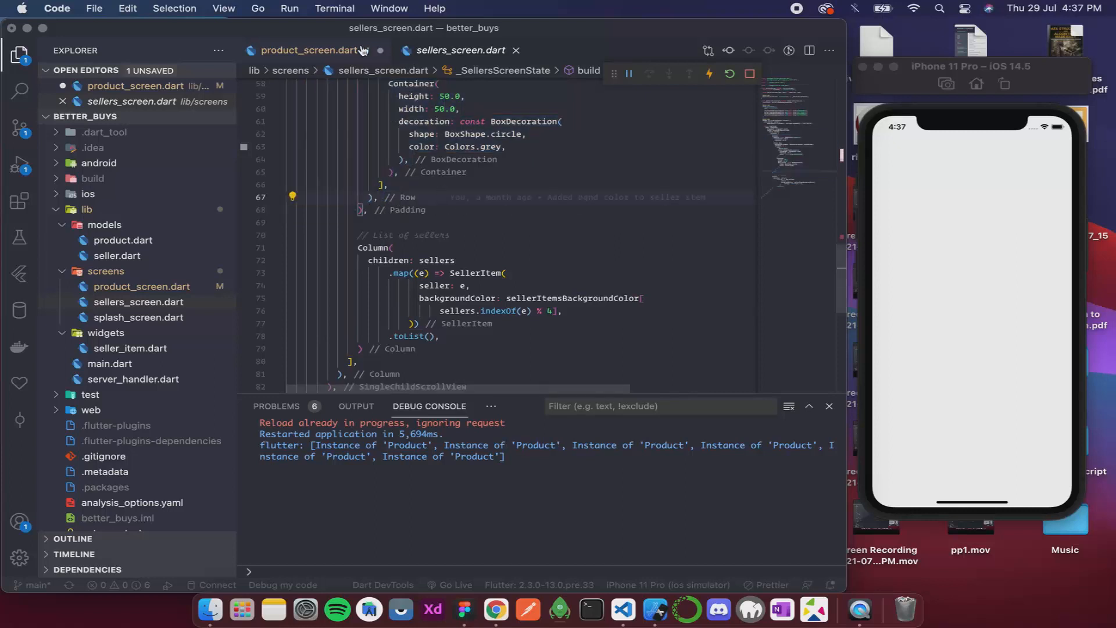
pyautogui.click(311, 50)
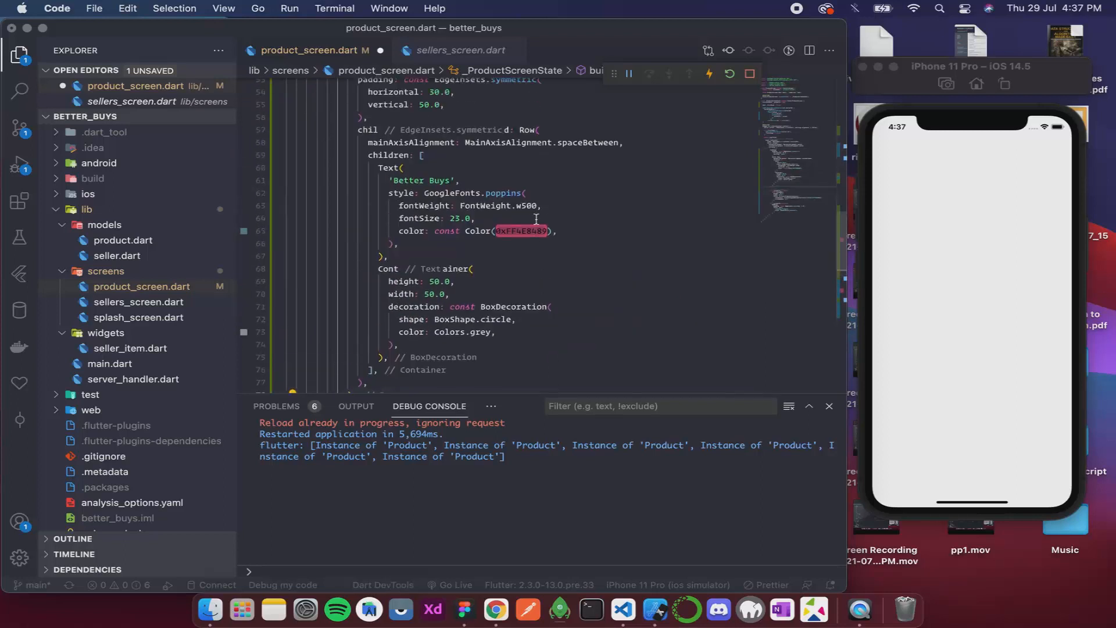
# Paste the header into product_screen.dart and save with Cmd+S to hot reload
pyautogui.press('cmd+s')
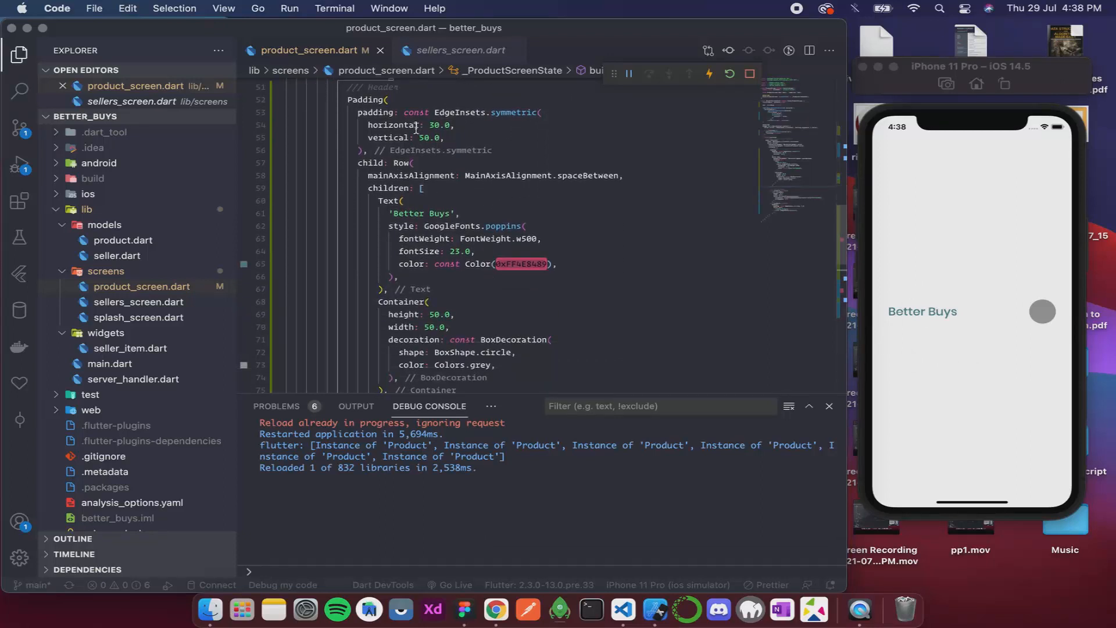
pyautogui.scroll(-3)
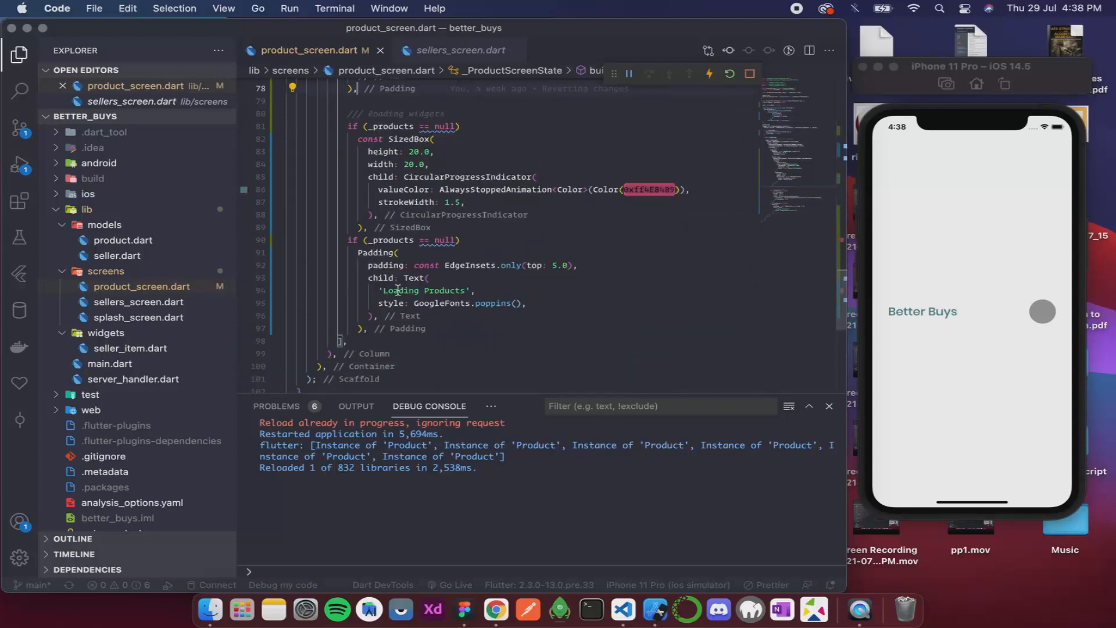
pyautogui.moveTo(564, 207)
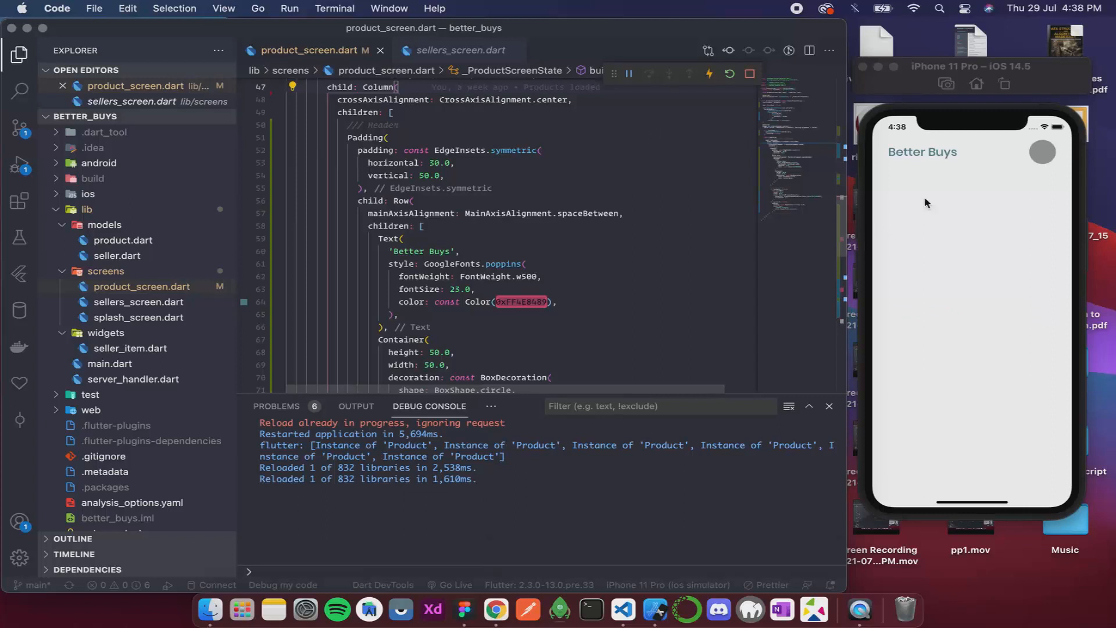
# Move the SizedBox spinner and Loading Products Padding into a new Column under the null check
pyautogui.scroll(-3)
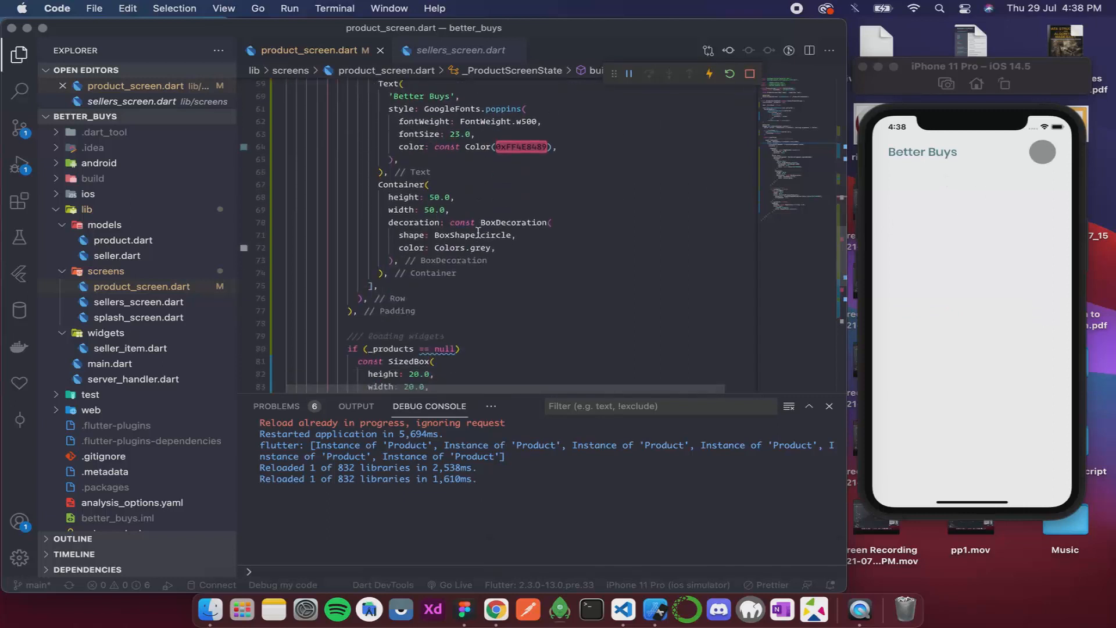
pyautogui.scroll(-3)
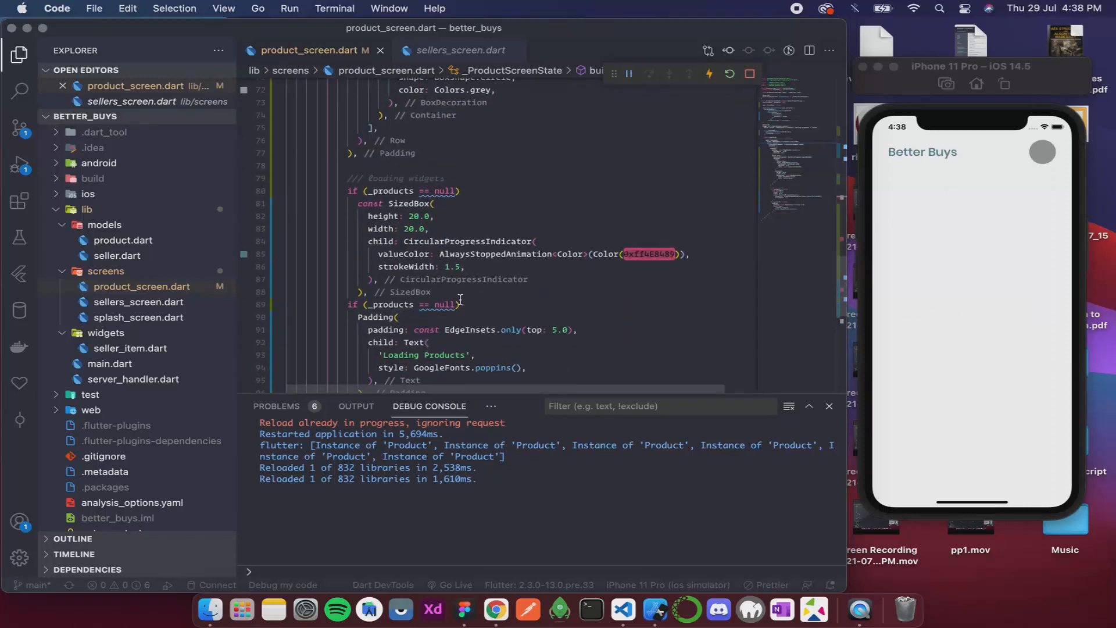
pyautogui.click(402, 305)
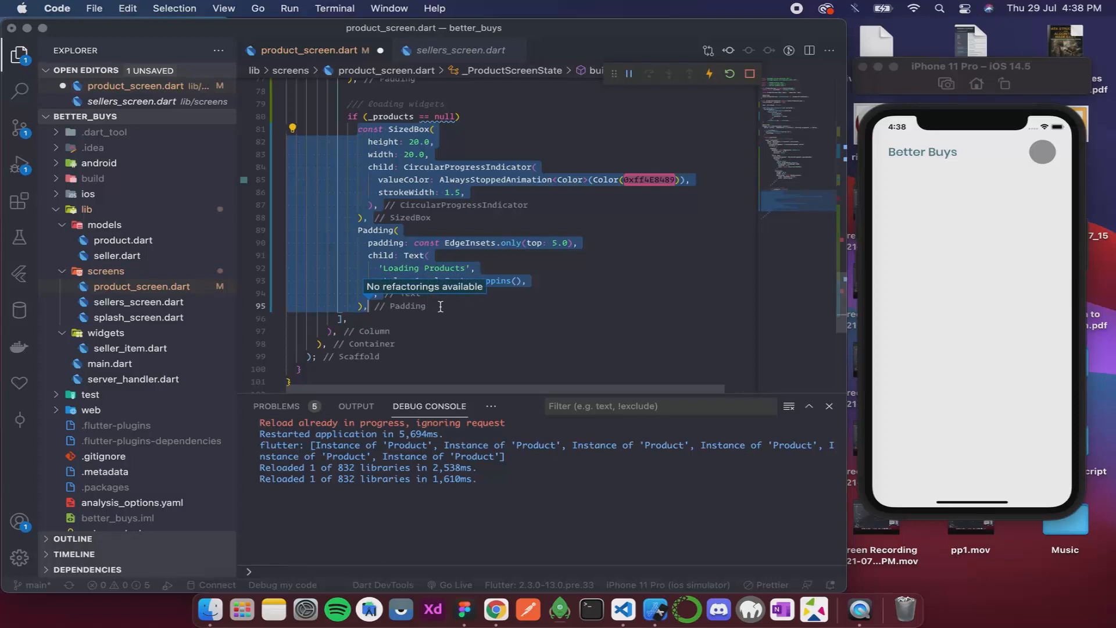
pyautogui.click(478, 117)
pyautogui.write('C')
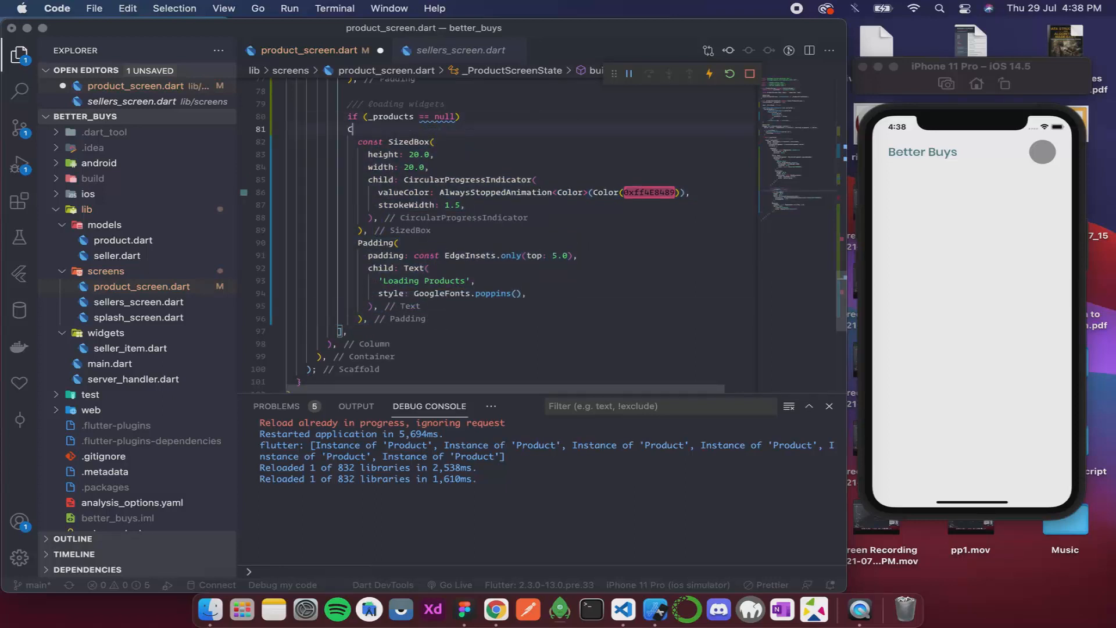
pyautogui.write('olumn')
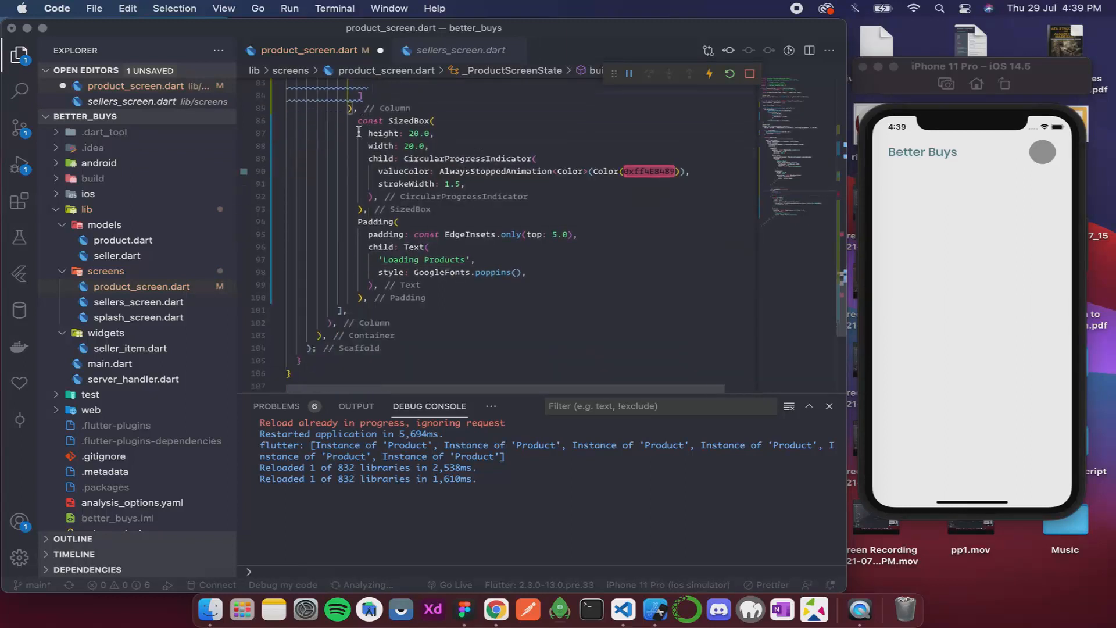
pyautogui.moveTo(371, 121); pyautogui.dragTo(375, 292)
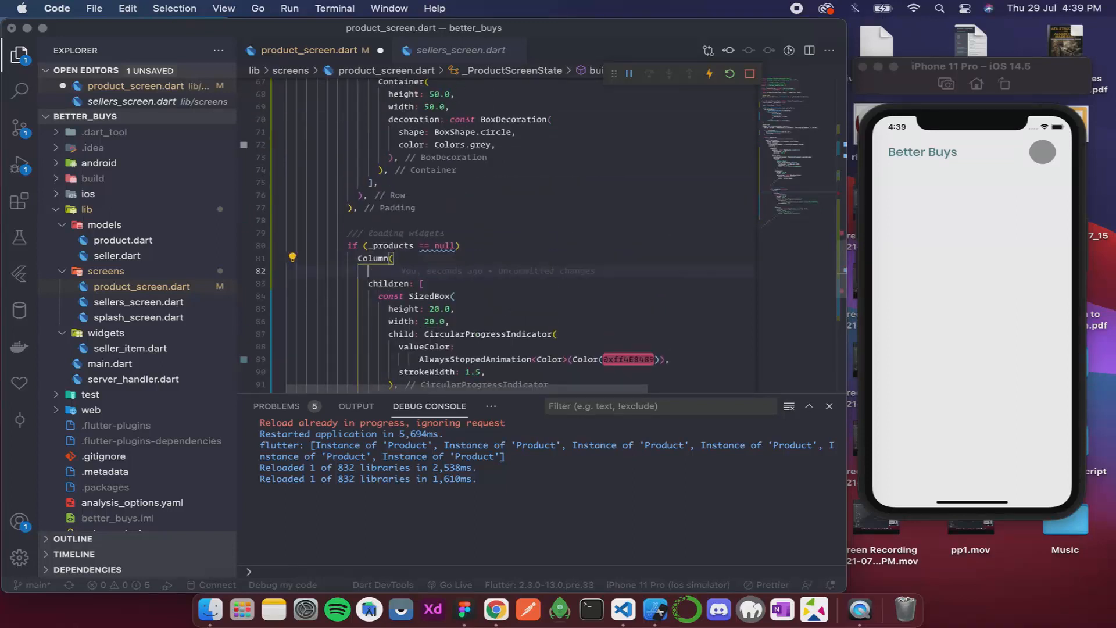
# Add mainAxisAlignment: MainAxisAlignment.center to the loading-widgets Column
pyautogui.write('mainA')
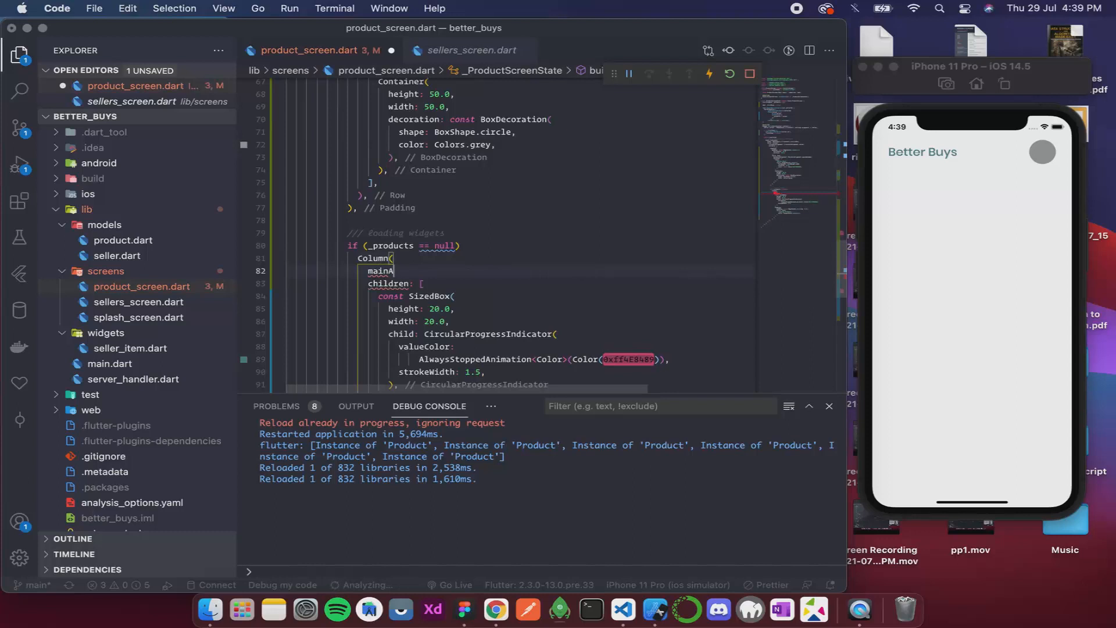
pyautogui.write('xisAlignment')
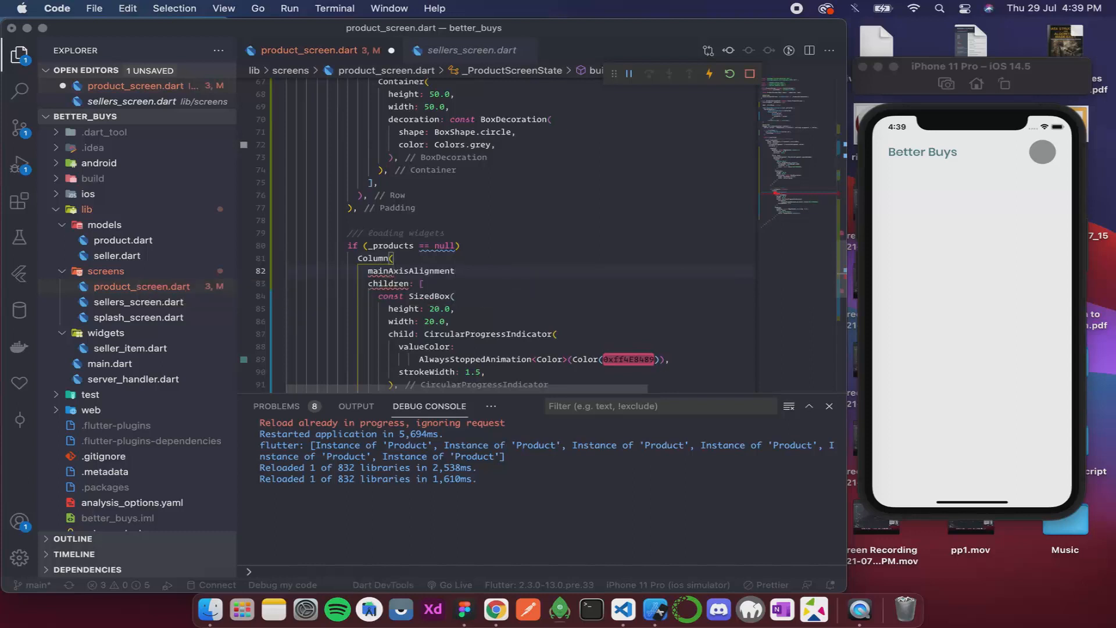
pyautogui.write('Main')
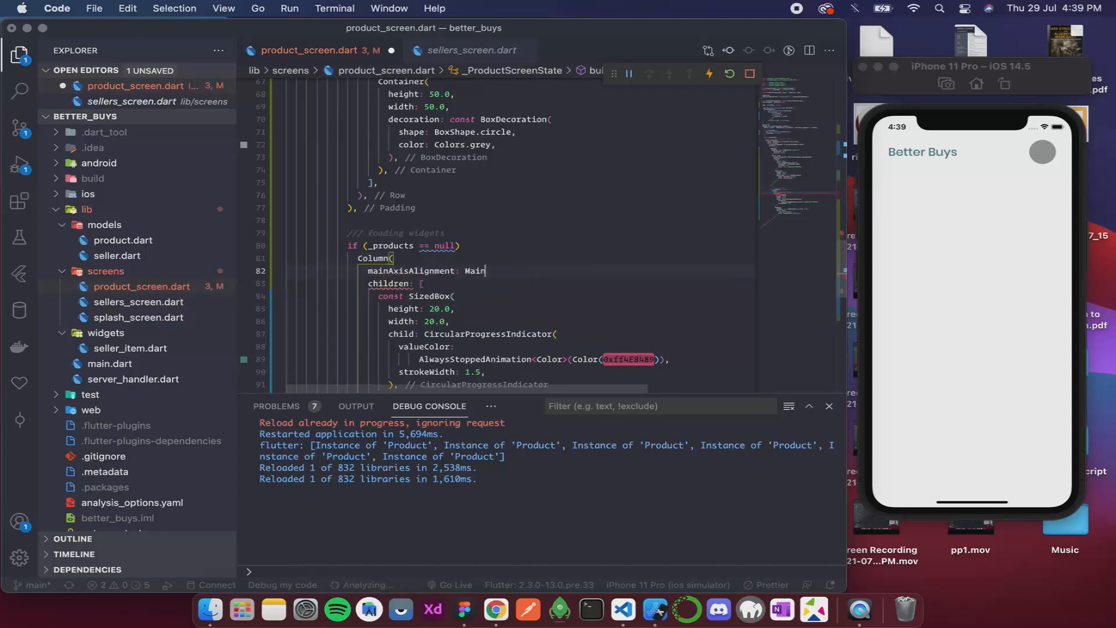
pyautogui.write('A')
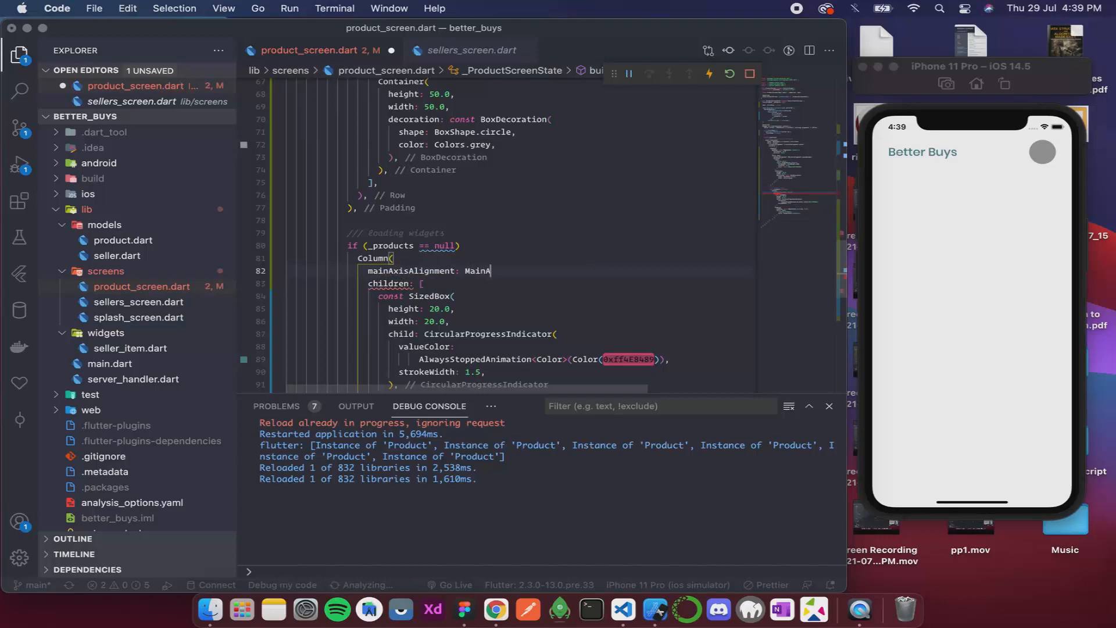
pyautogui.write('x')
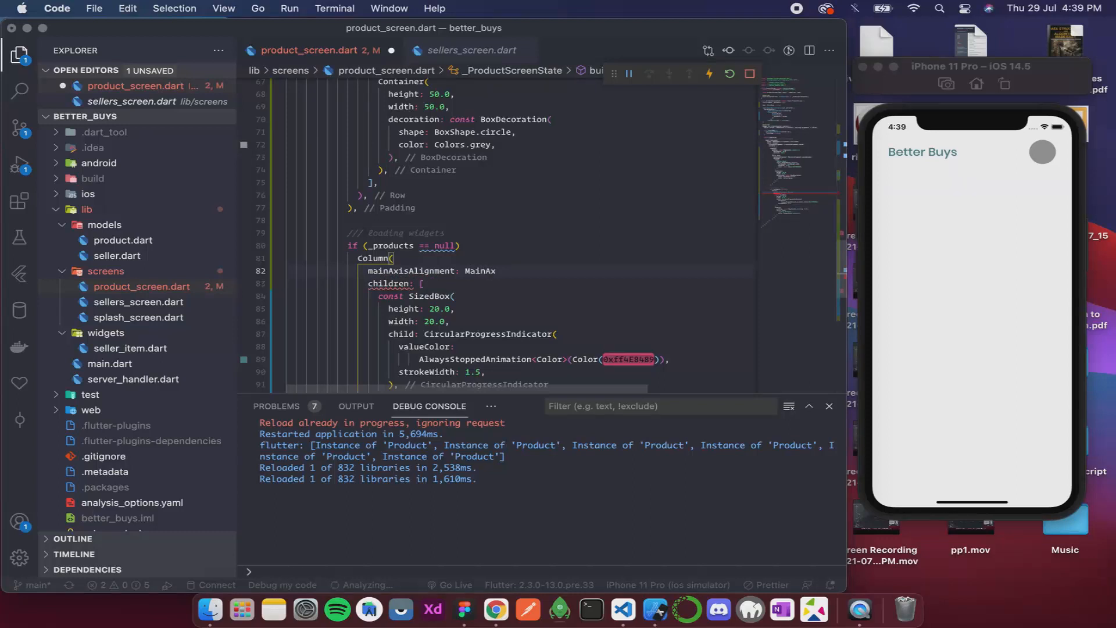
pyautogui.write('isAl')
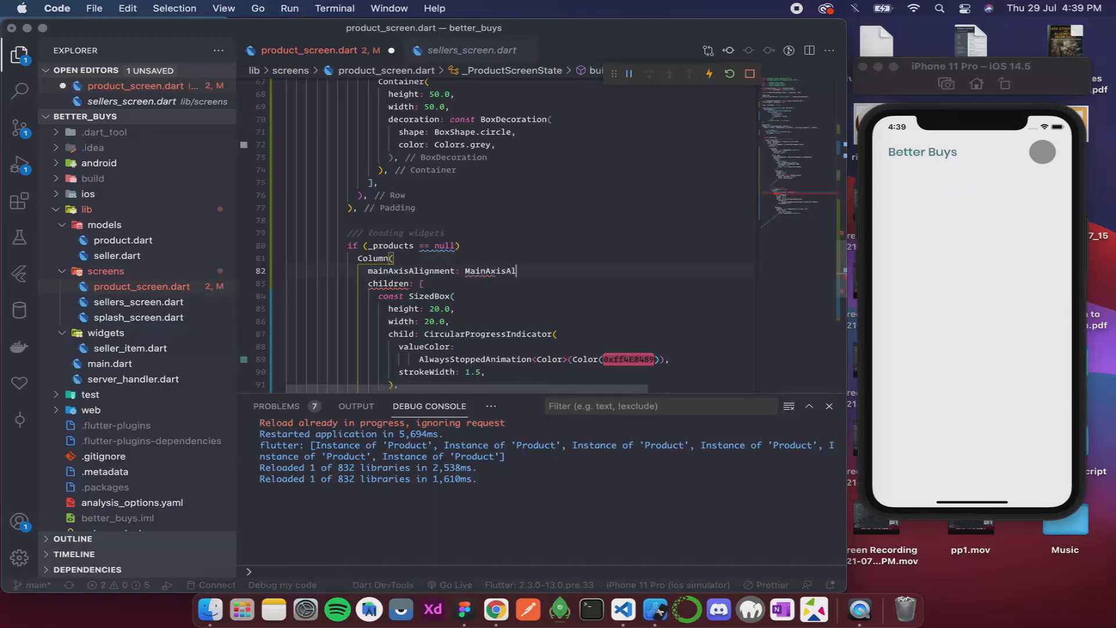
pyautogui.write('ignment.center,')
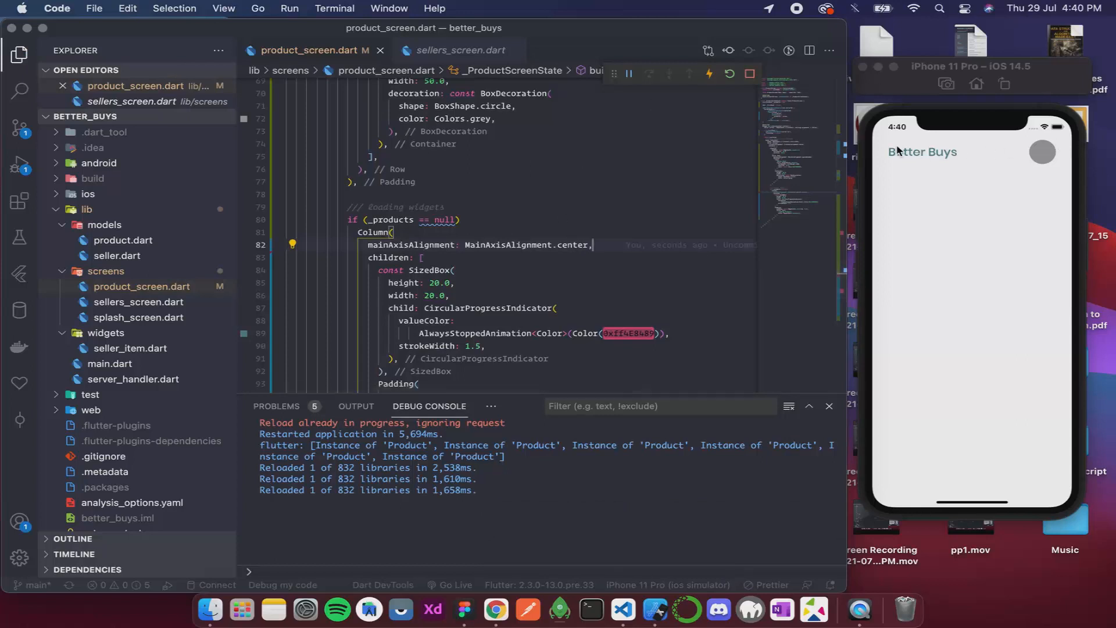
pyautogui.moveTo(849, 173)
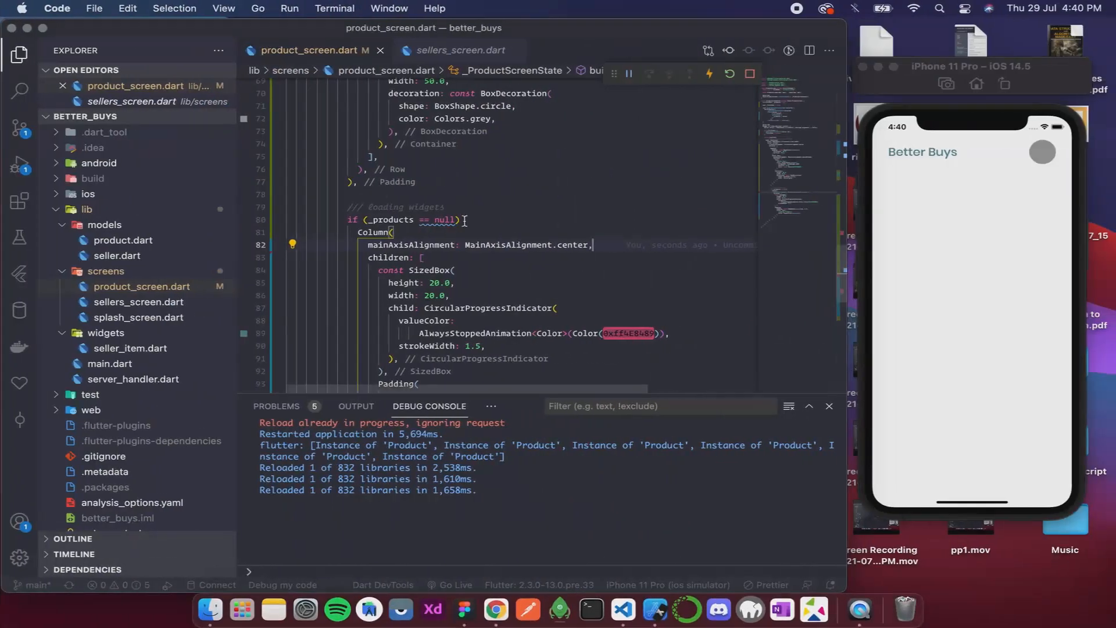
# Below the loading Column, add a '/// List of items' comment and a ListView.builder
pyautogui.scroll(-3)
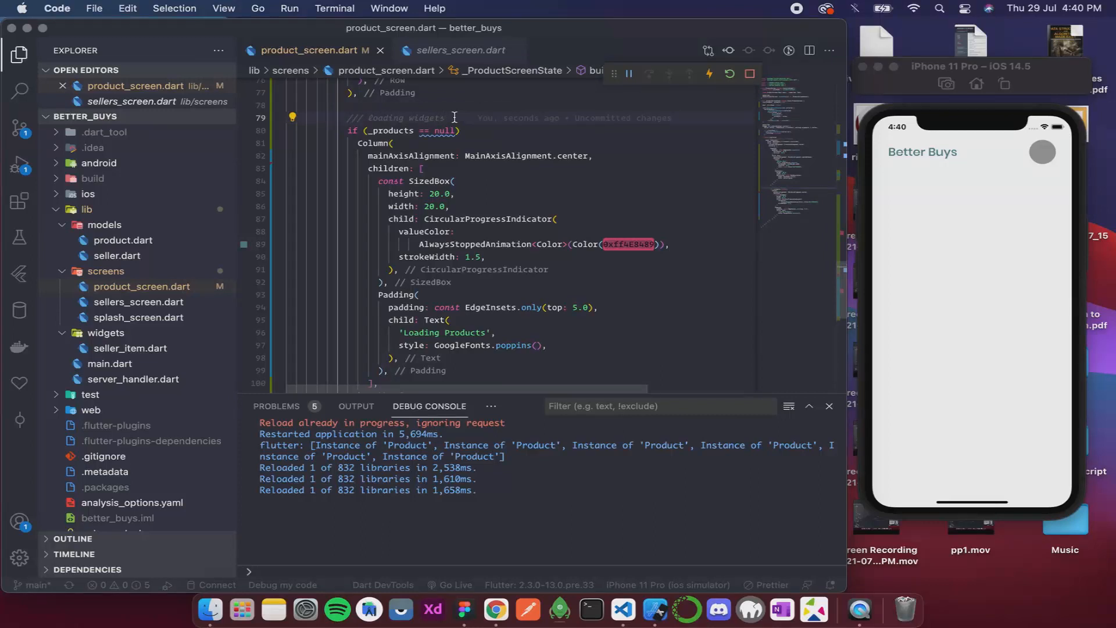
pyautogui.moveTo(488, 219)
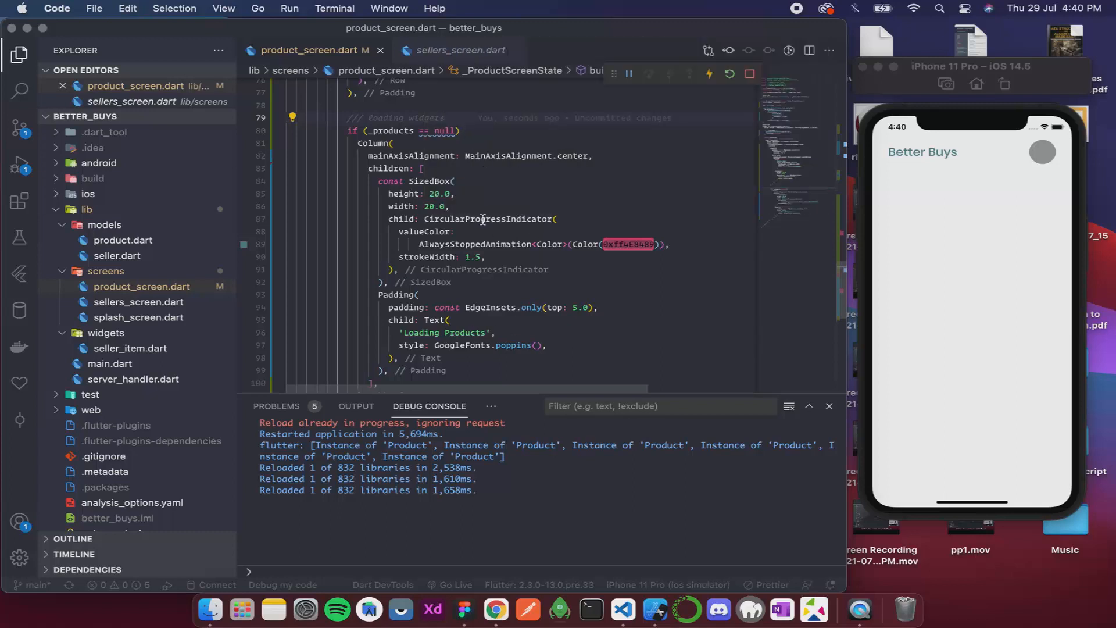
pyautogui.moveTo(561, 199)
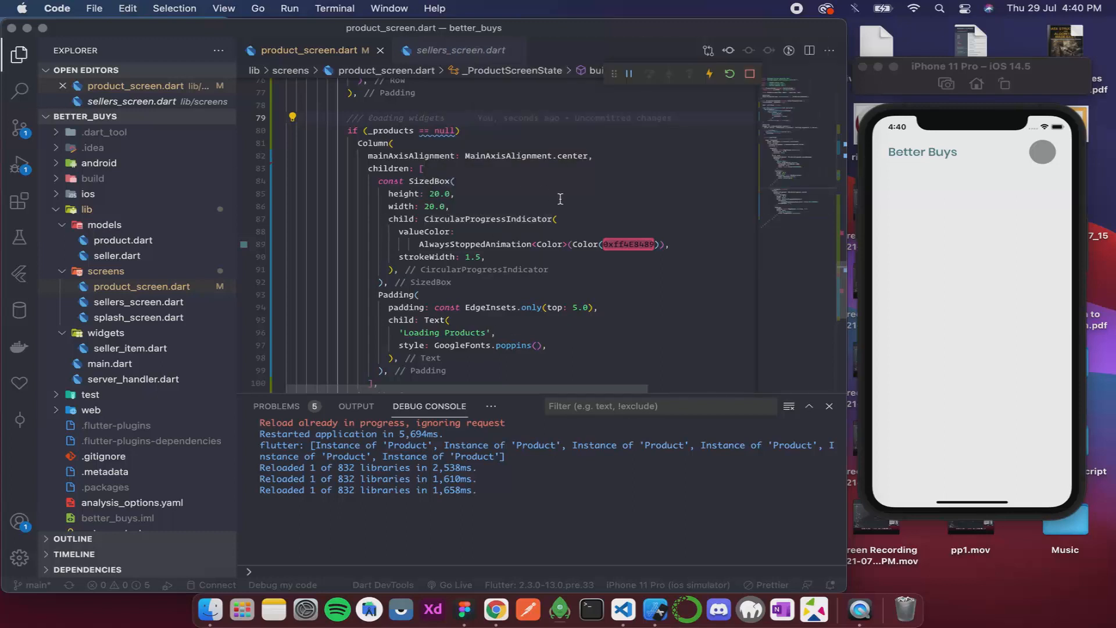
pyautogui.scroll(-3)
pyautogui.write('//')
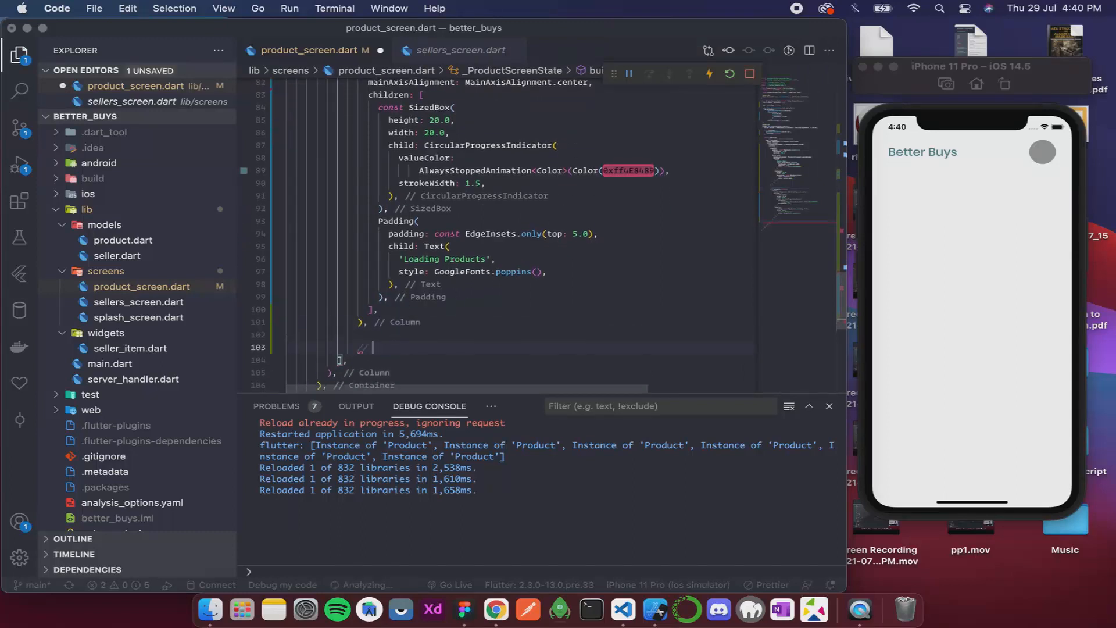
pyautogui.write('List of items')
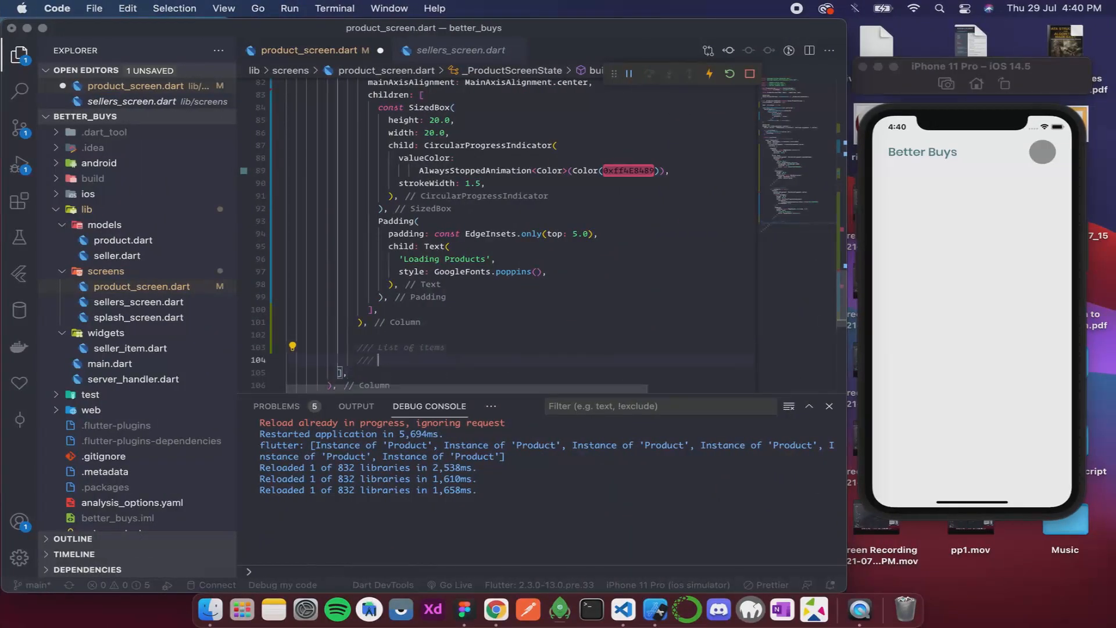
pyautogui.write('List')
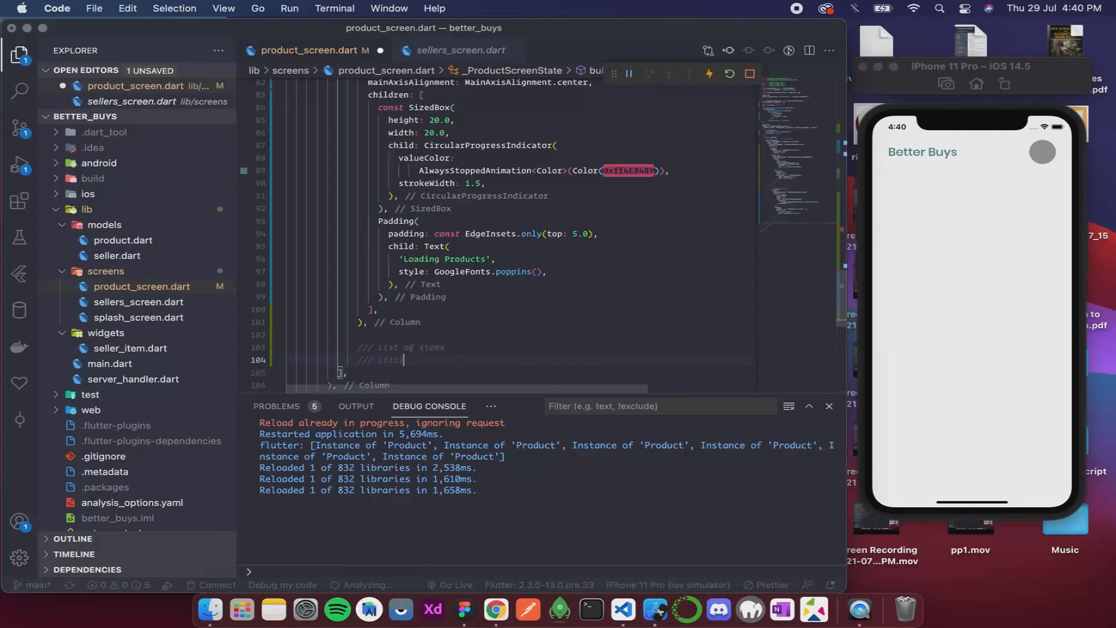
pyautogui.press('Backspace')
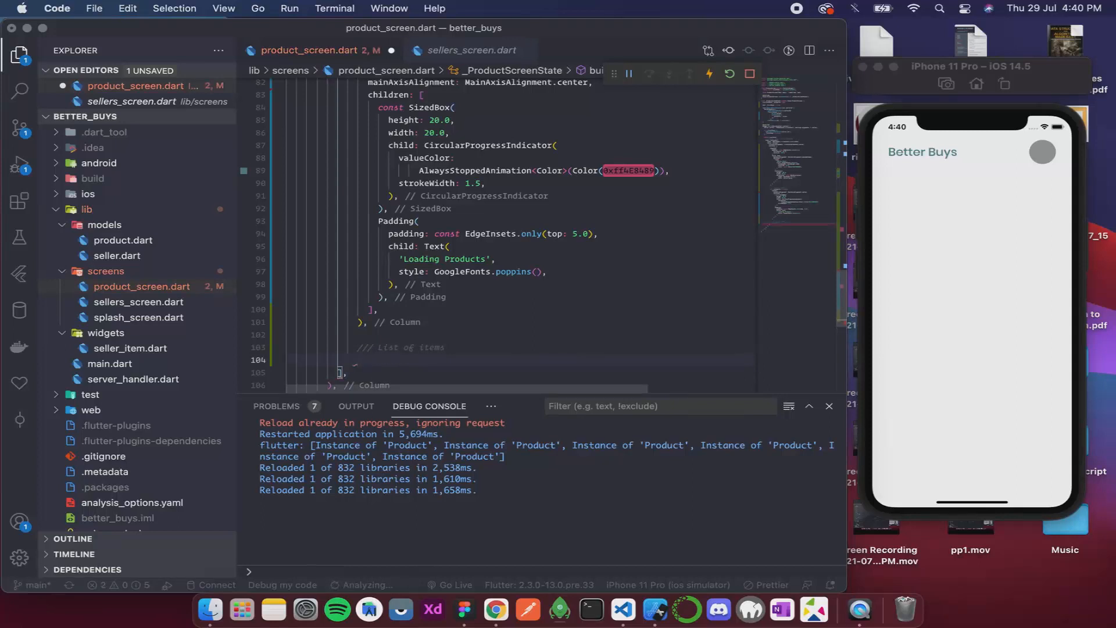
pyautogui.write('Lis')
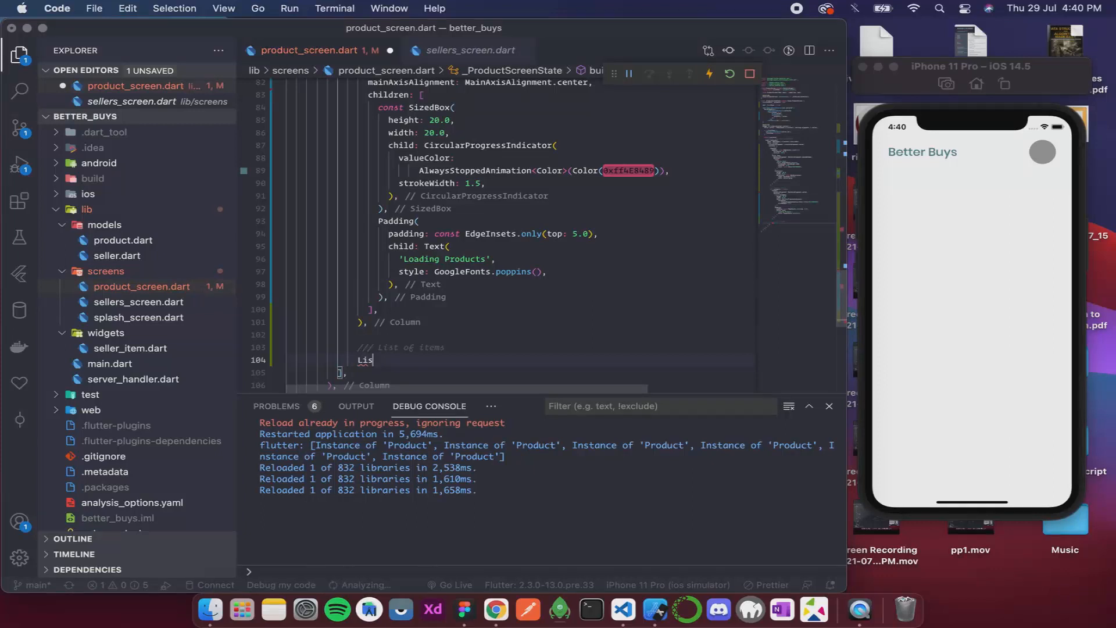
pyautogui.write('tV')
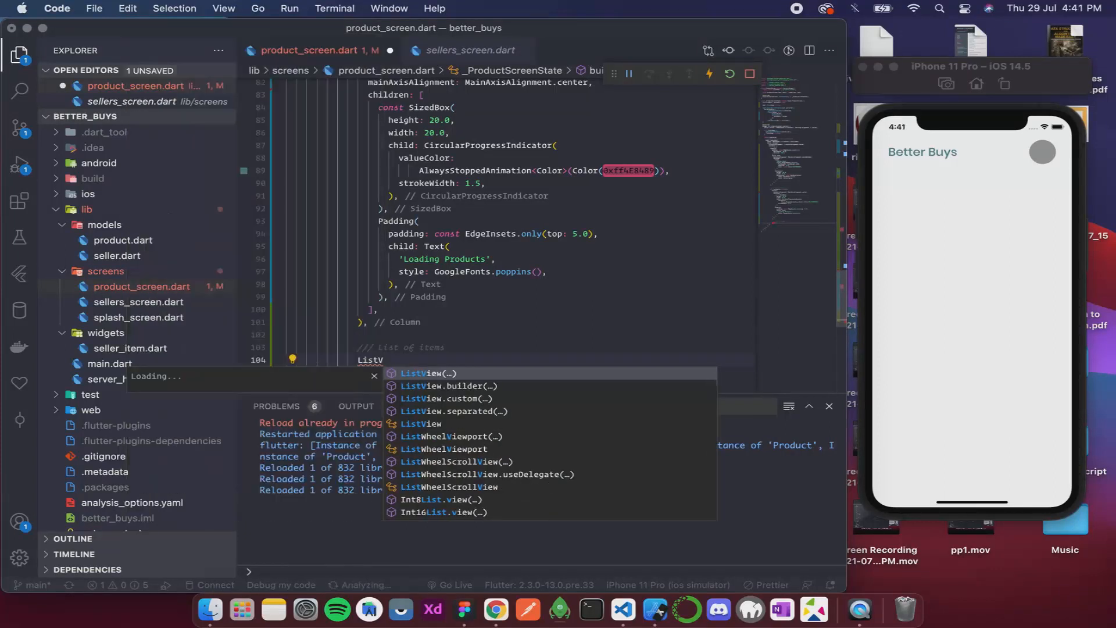
pyautogui.click(455, 386)
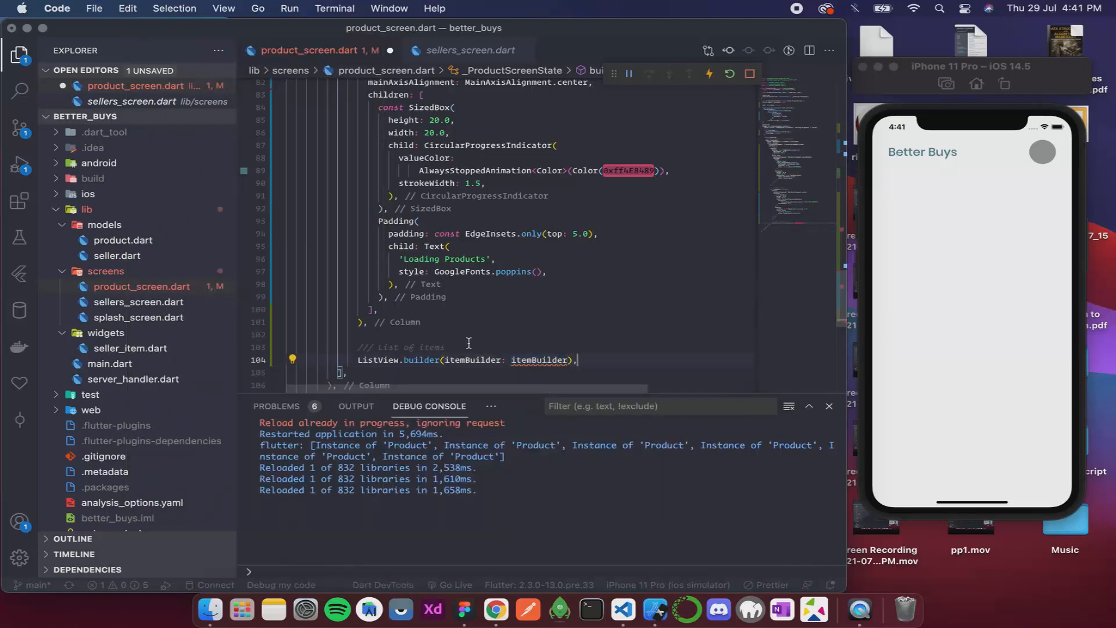
# Set the ListView.builder itemBuilder to (context, index) => Container()
pyautogui.doubleClick(541, 359)
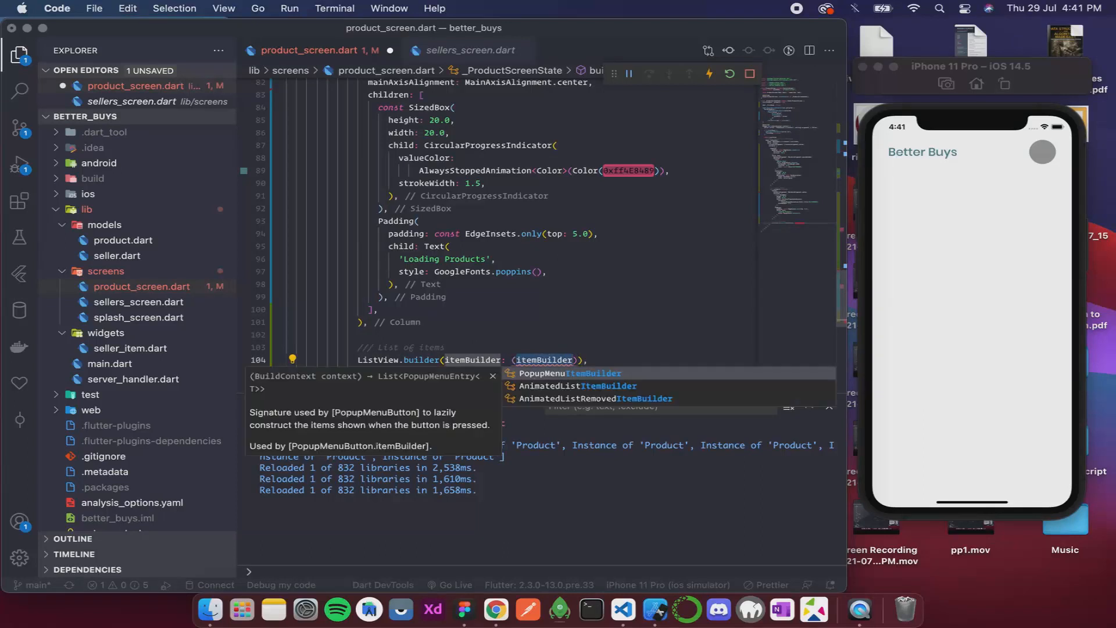
pyautogui.write('context')
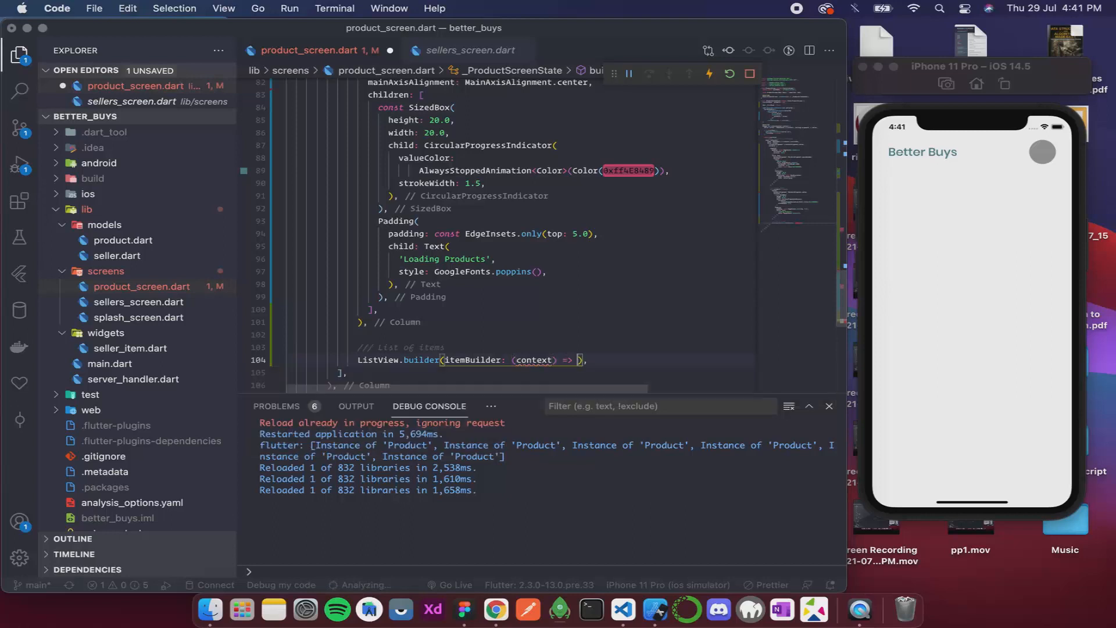
pyautogui.write('Container(')
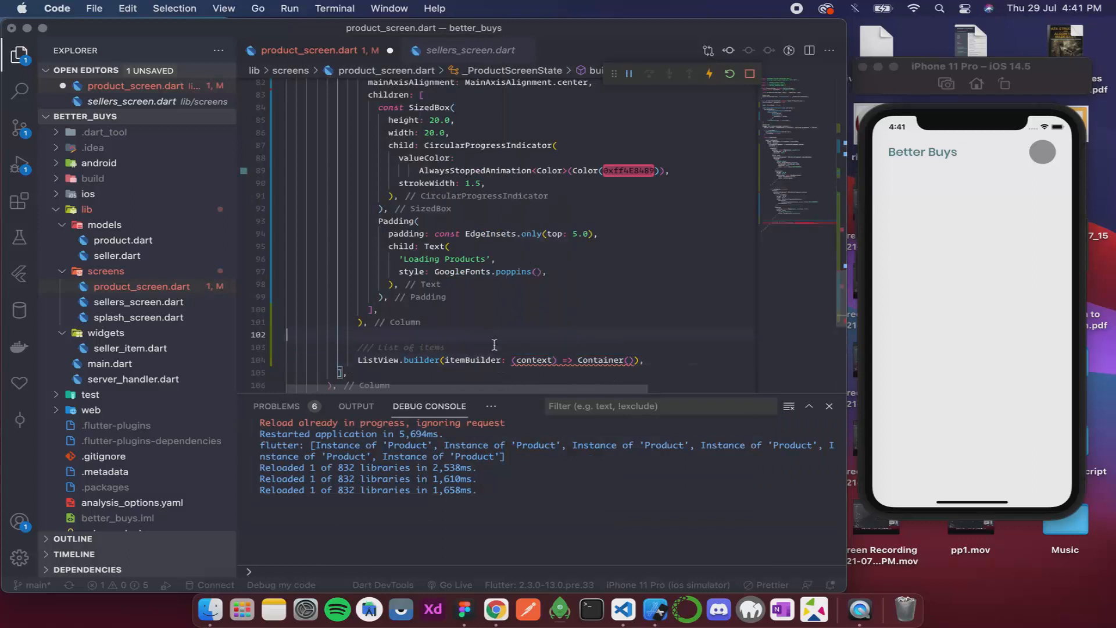
pyautogui.moveTo(472, 359)
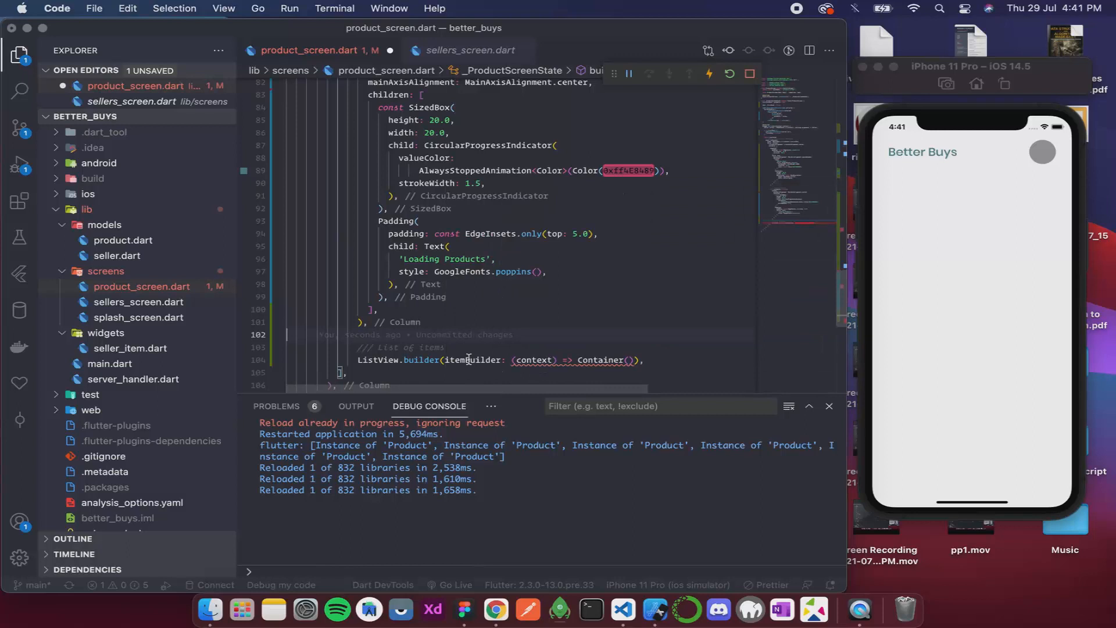
pyautogui.moveTo(473, 359)
pyautogui.write(', ')
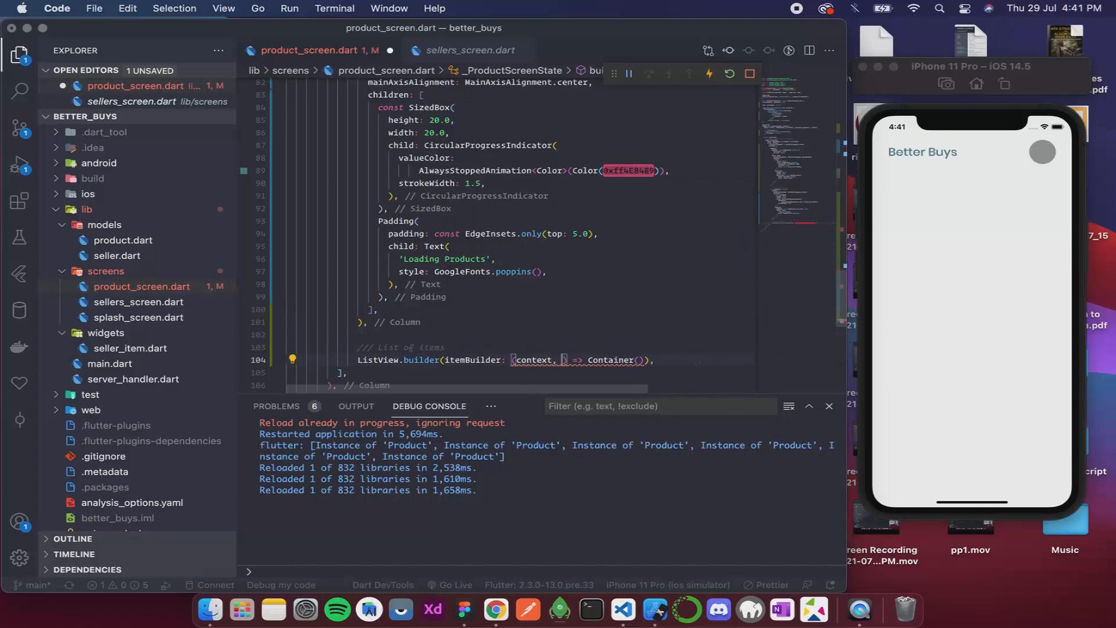
pyautogui.write('index')
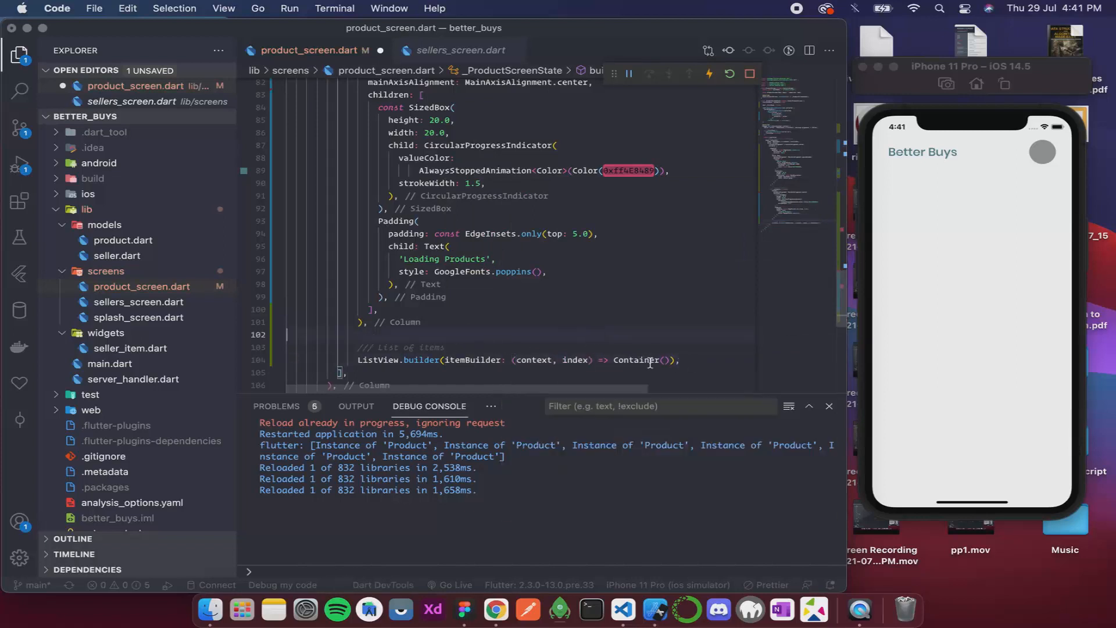
pyautogui.click(669, 359)
pyautogui.write('itemCount: ,')
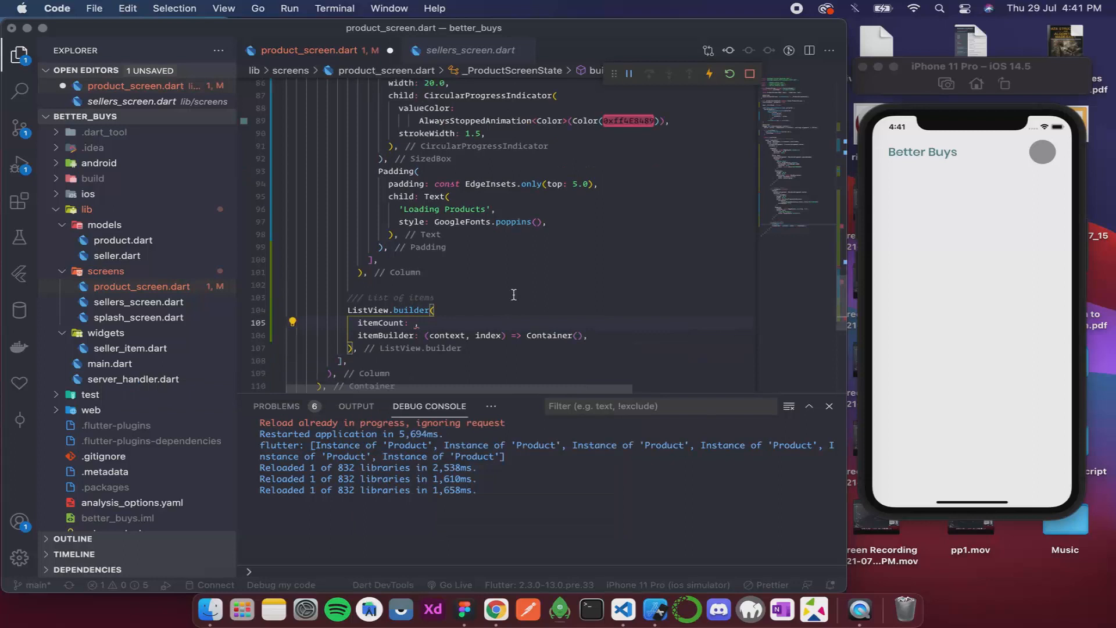
# Set the list's itemCount to _products.length
pyautogui.write('_products')
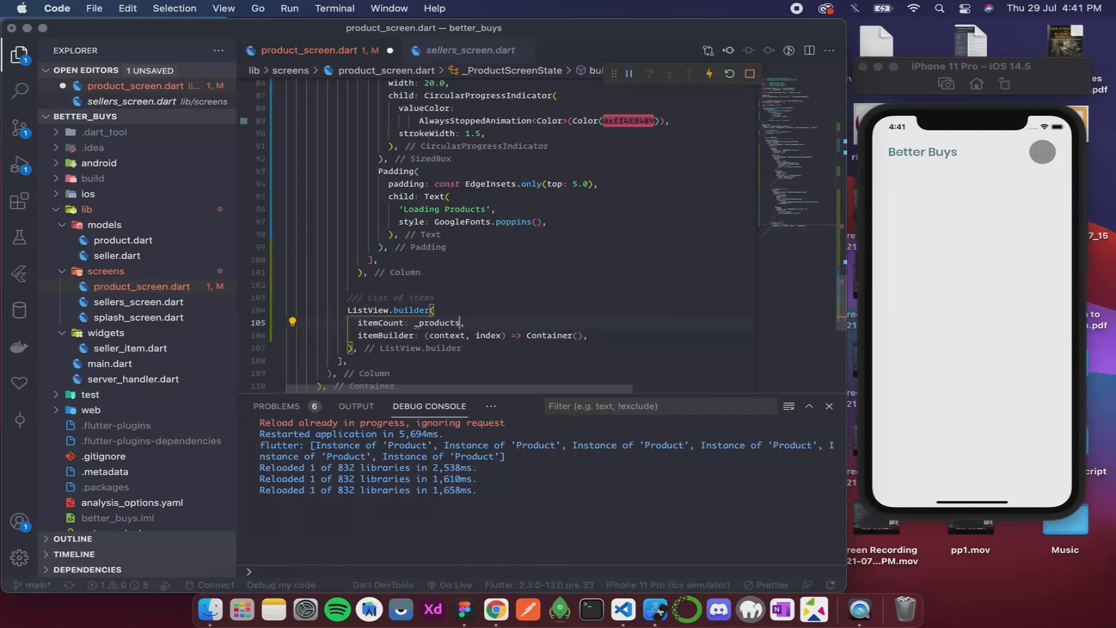
pyautogui.write('.le')
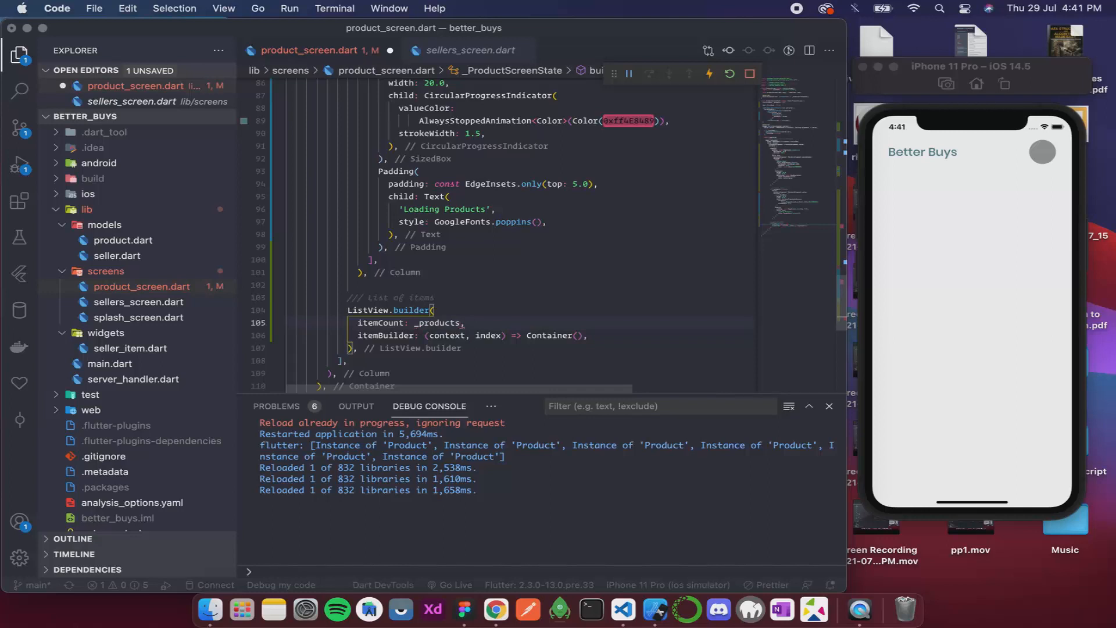
pyautogui.write('.lengt')
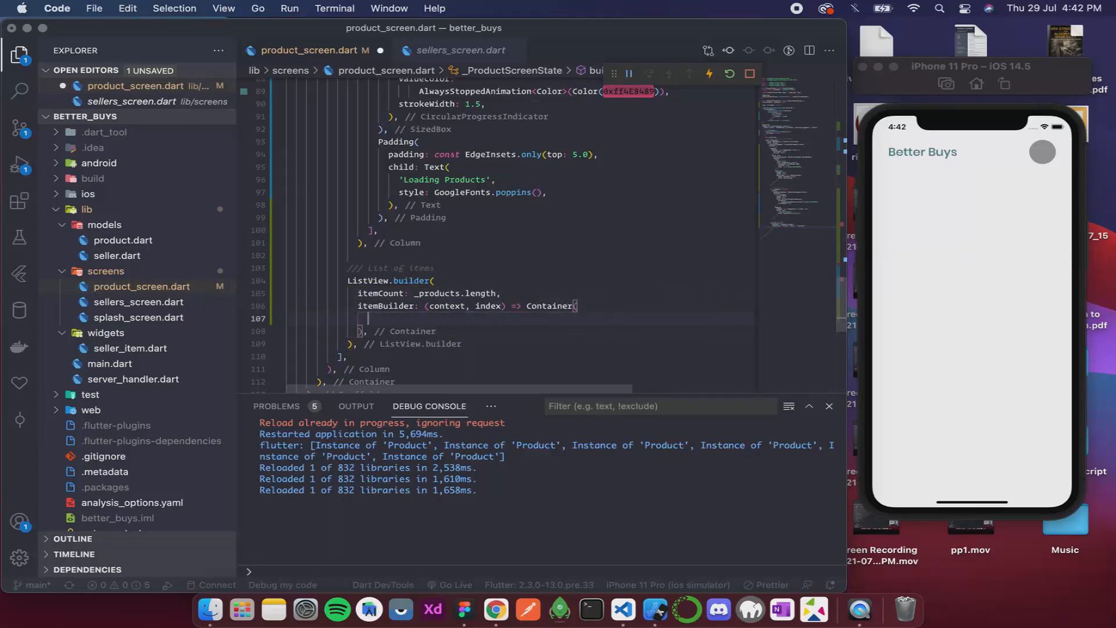
# Give each item Container height 50.0, width 50.0 and margin const EdgeInsets.all(5.0)
pyautogui.write('height')
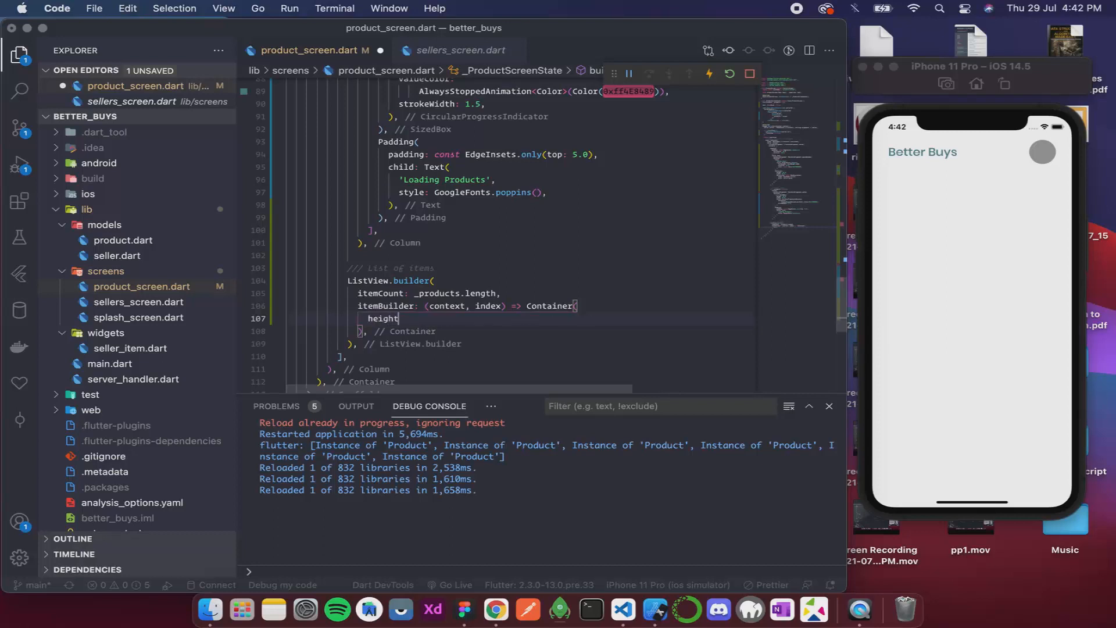
pyautogui.write(':')
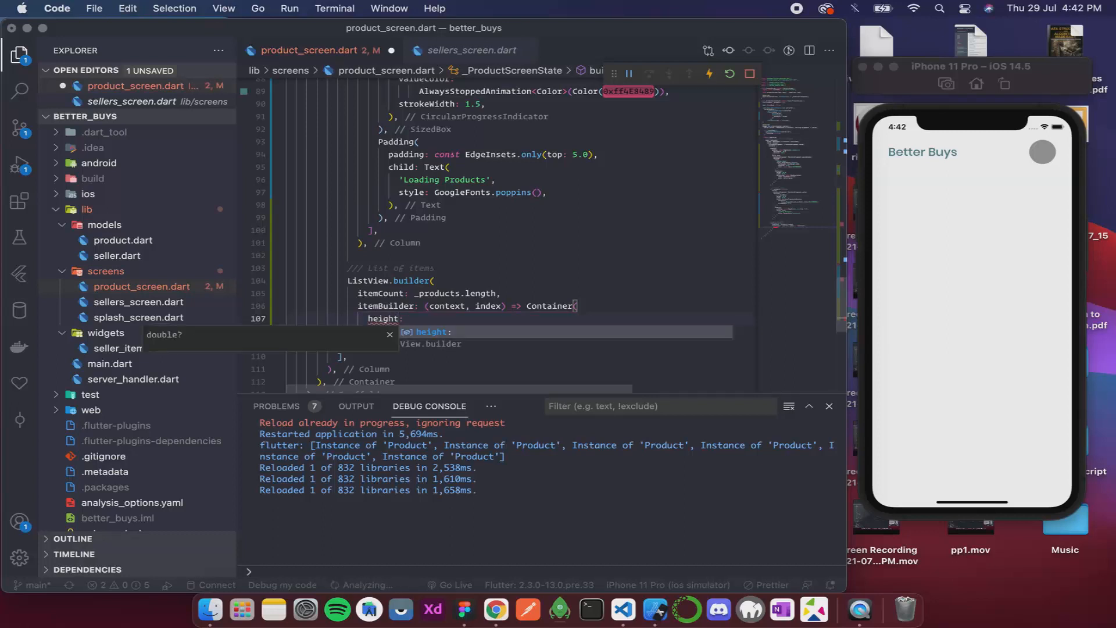
pyautogui.write('50.0')
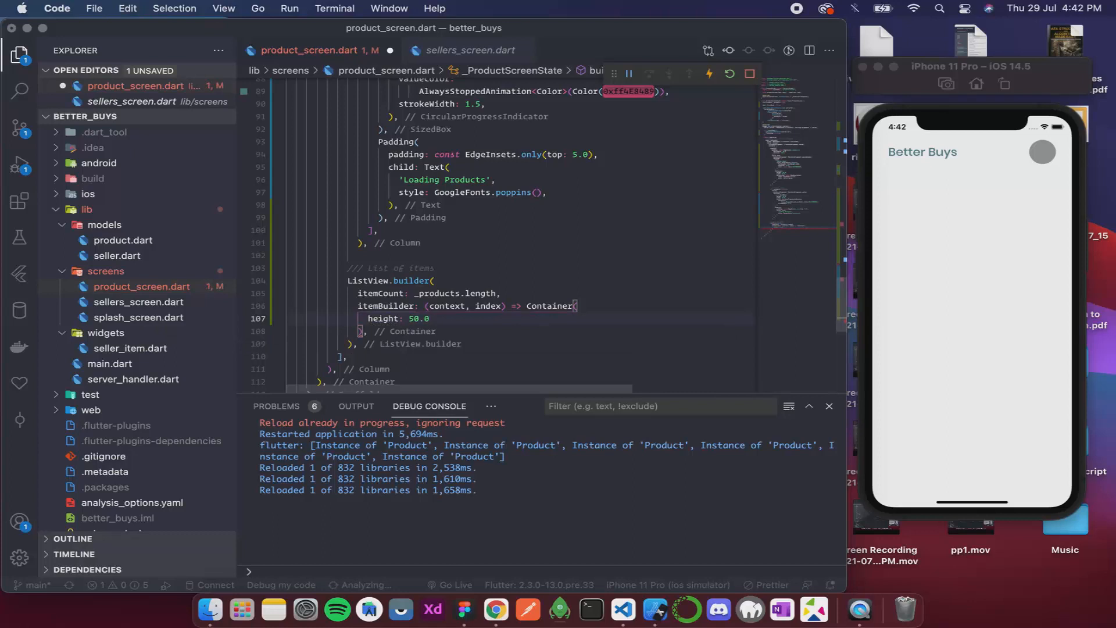
pyautogui.write(', width:')
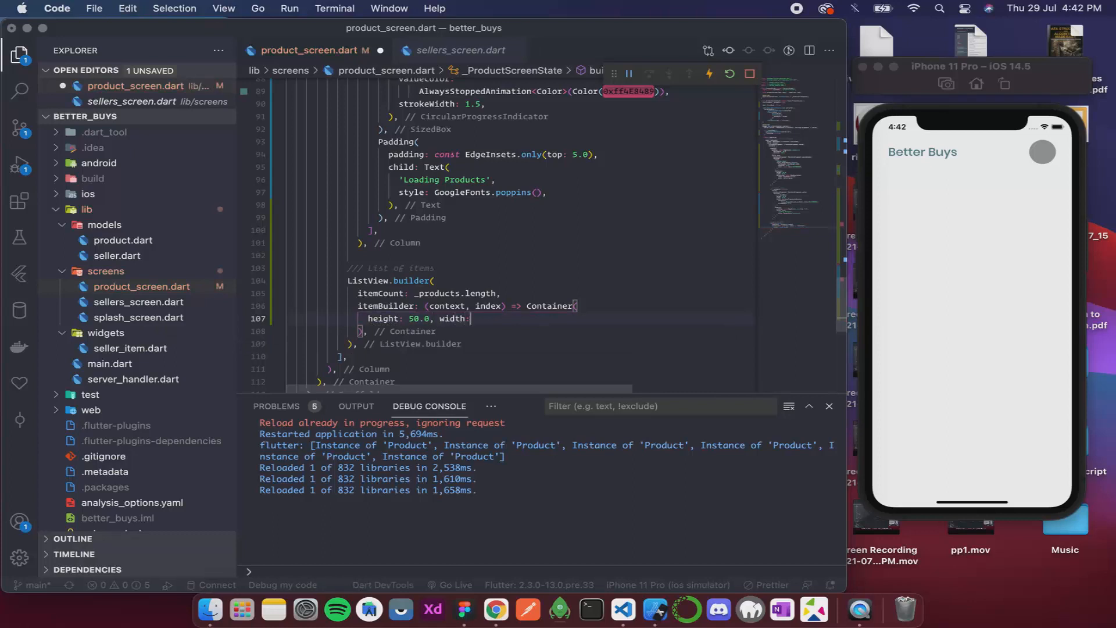
pyautogui.write('50.0,')
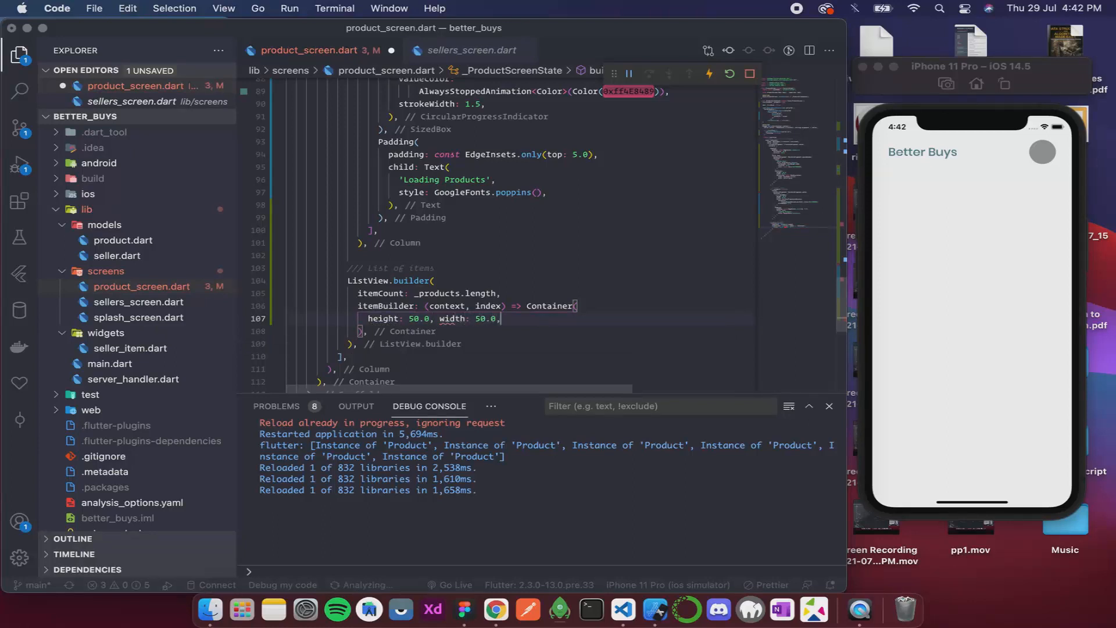
pyautogui.write('margin:')
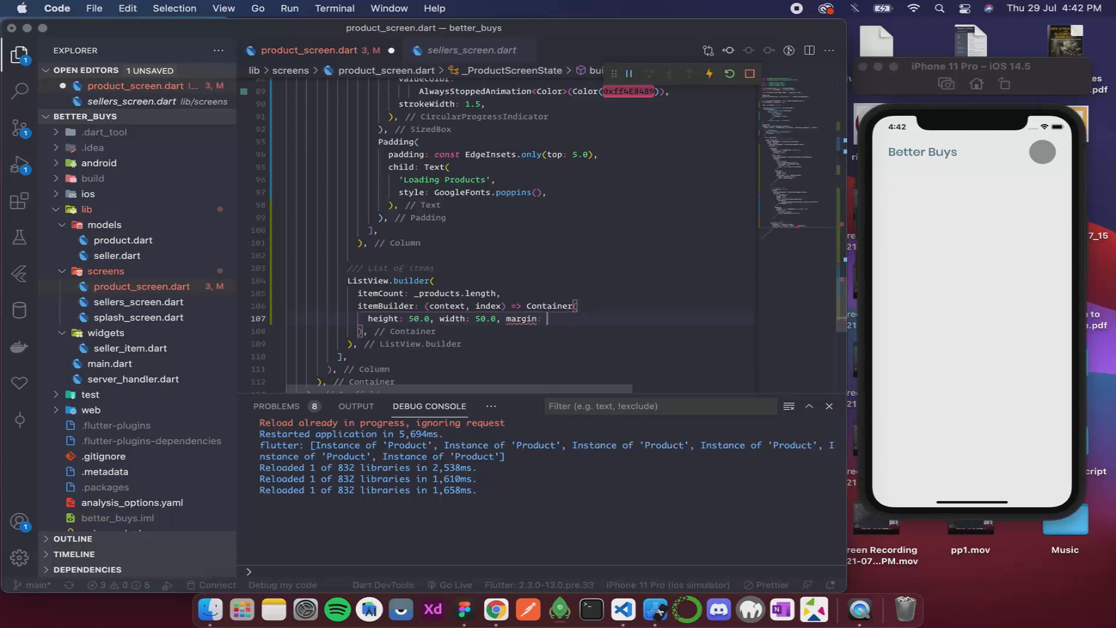
pyautogui.write('const EdgeInsets.all')
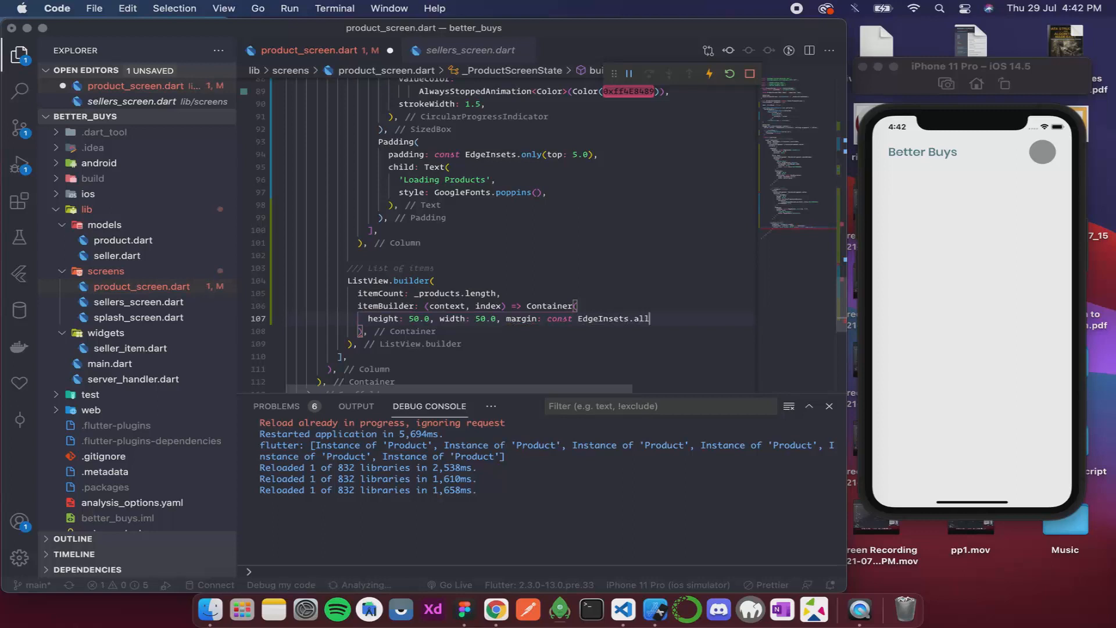
pyautogui.write('(5.0),')
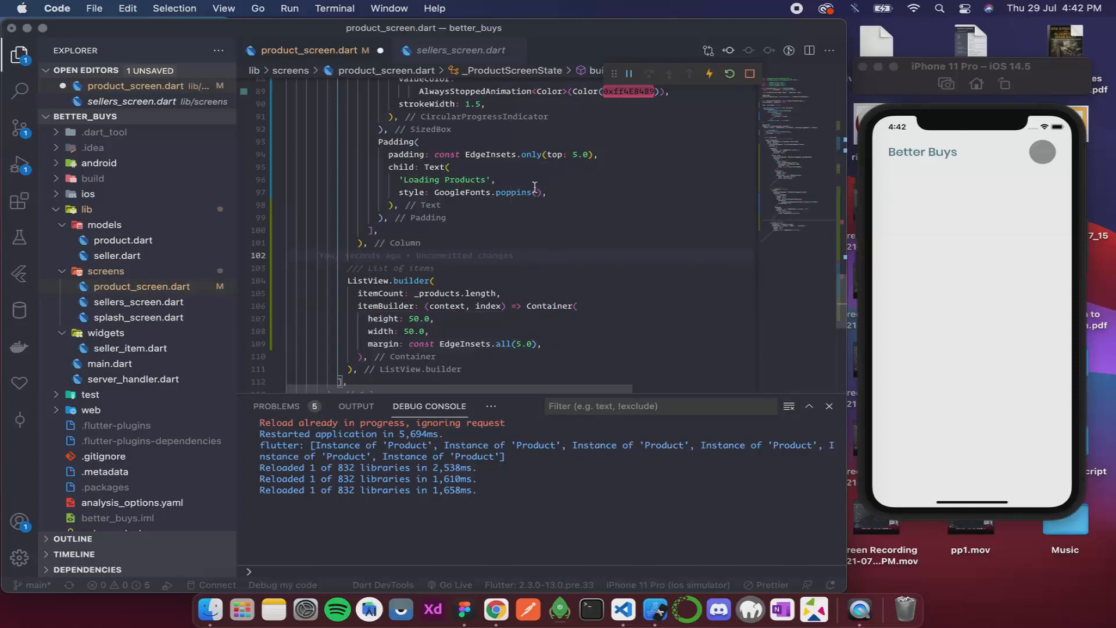
# Hot restart the app and open a seller's product screen, revealing ListView layout errors
pyautogui.click(729, 73)
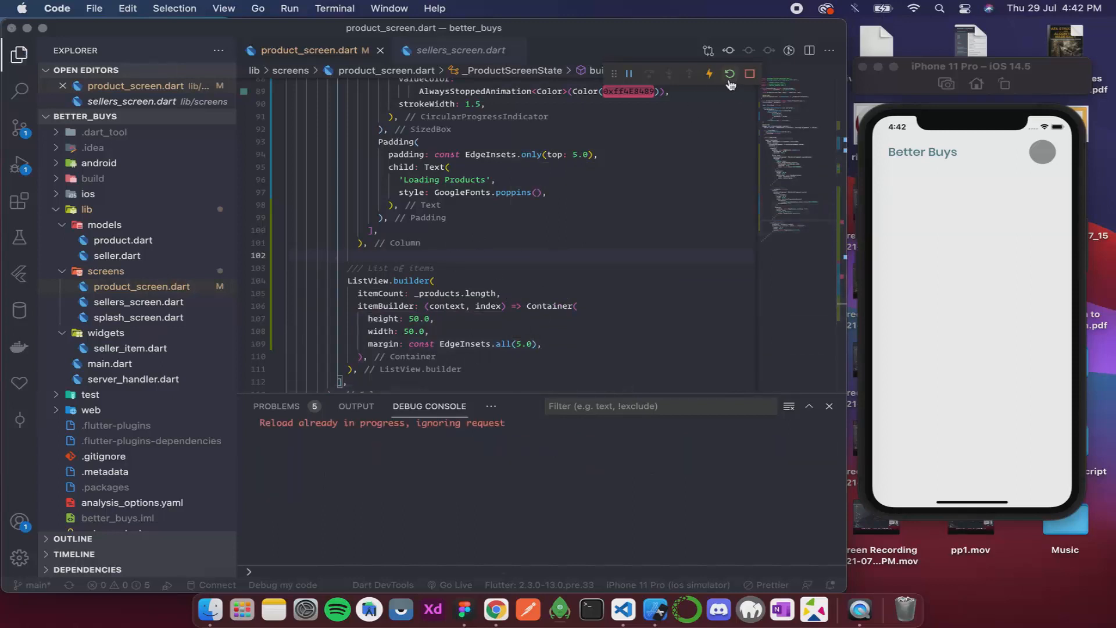
pyautogui.click(729, 74)
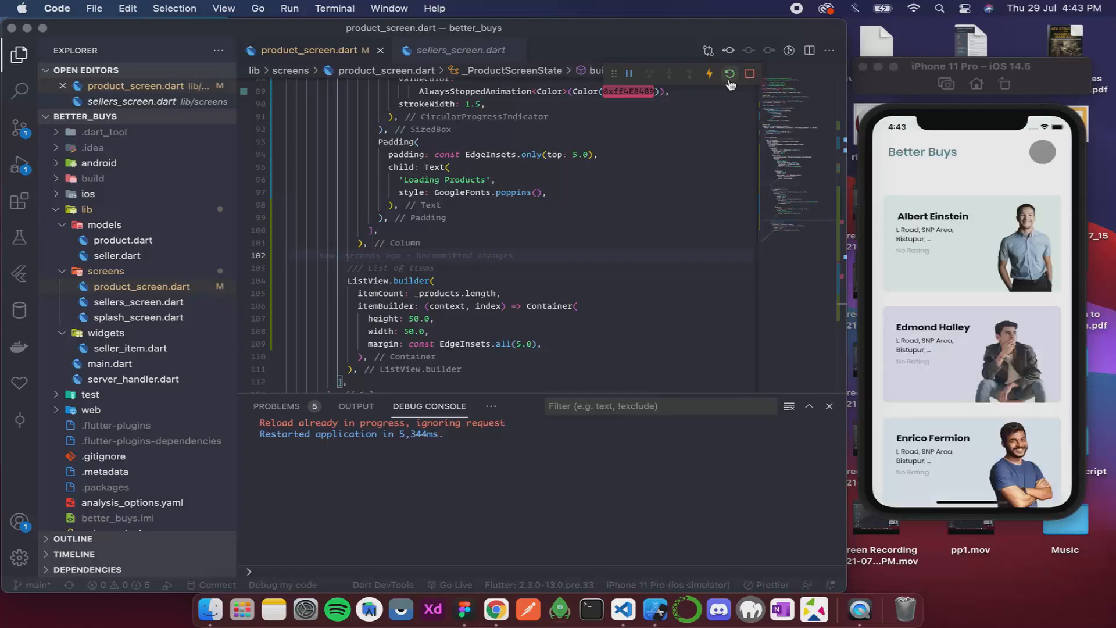
pyautogui.click(975, 249)
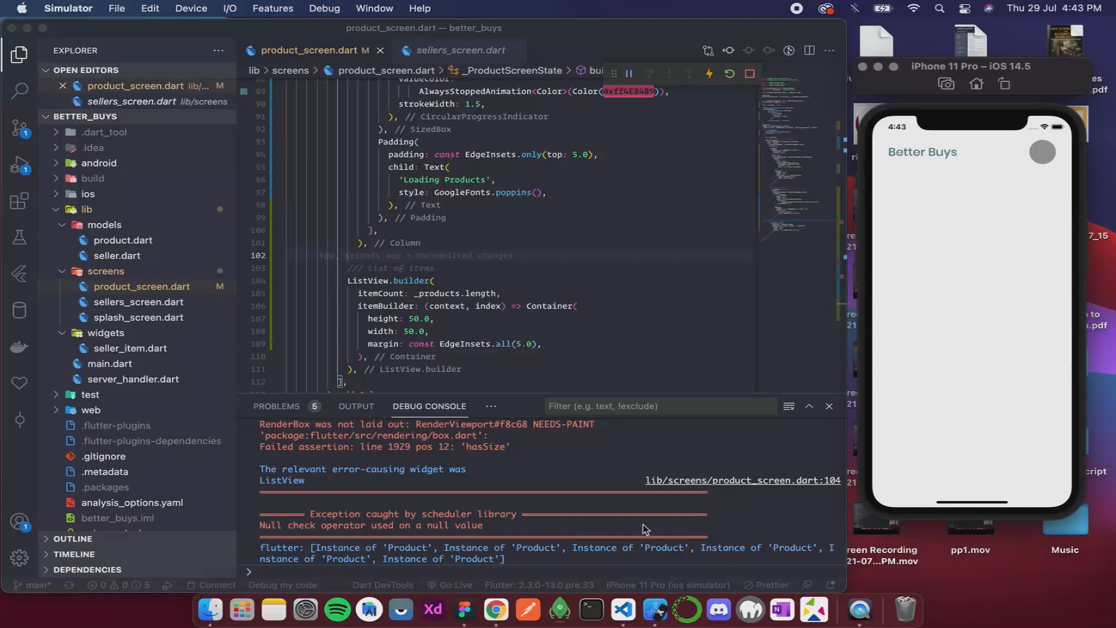
pyautogui.moveTo(551, 506)
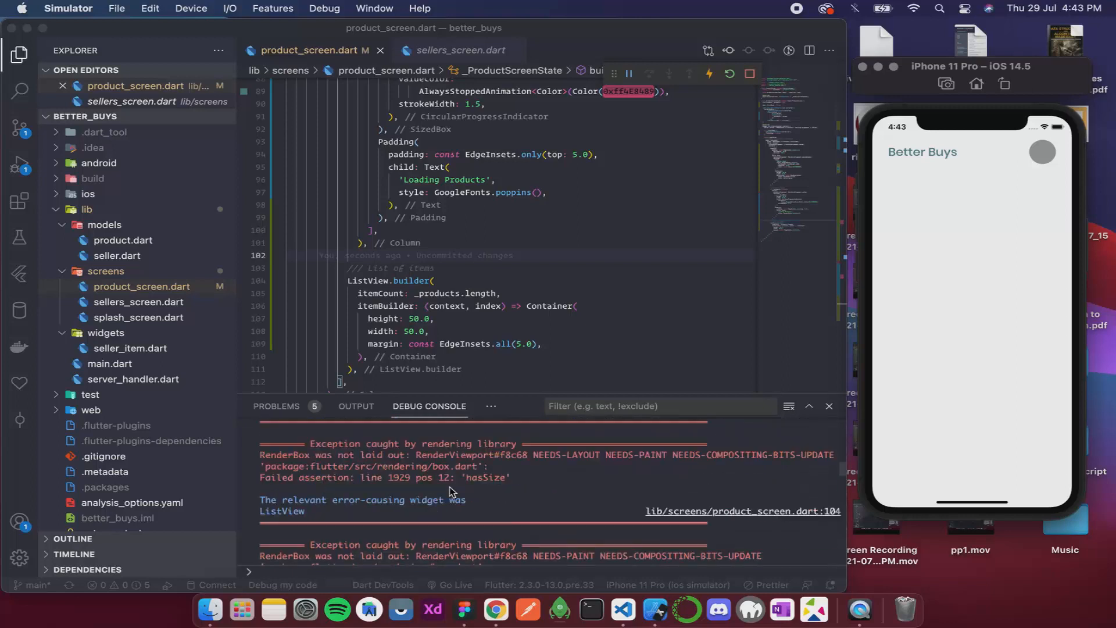
pyautogui.scroll(-3)
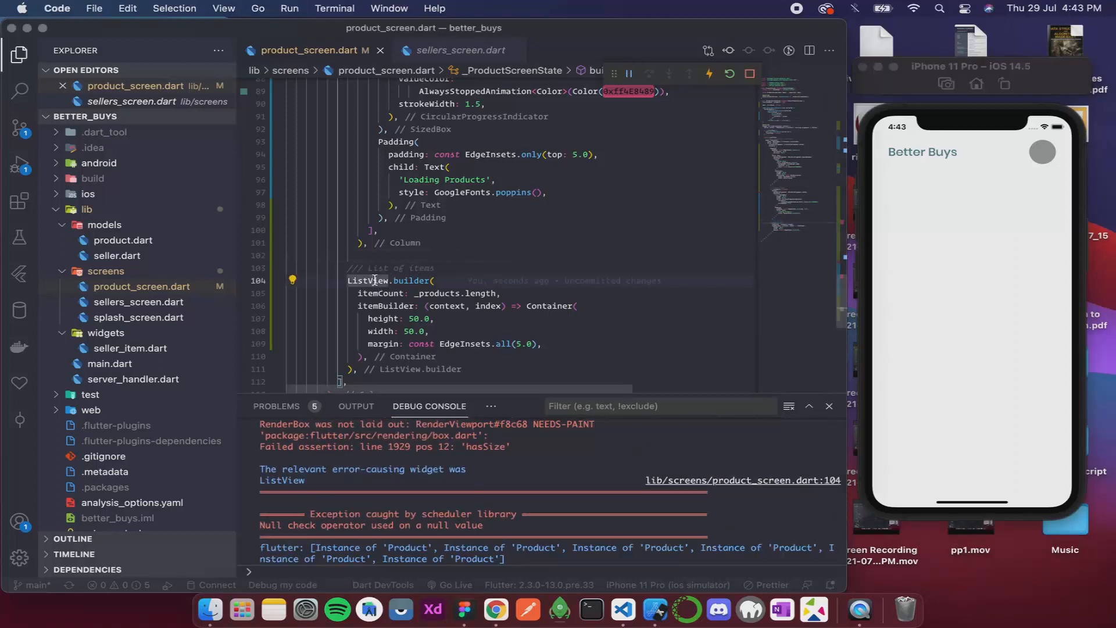
# Wrap ListView.builder with a SizedBox of height 50.0 via the quick-fix menu
pyautogui.click(291, 280)
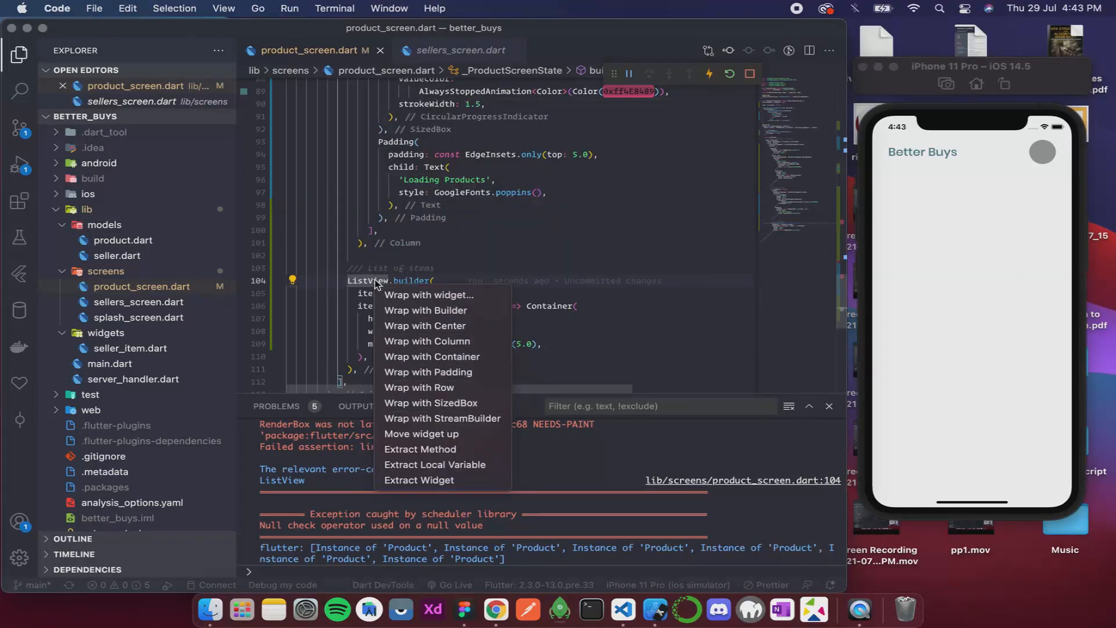
pyautogui.click(430, 403)
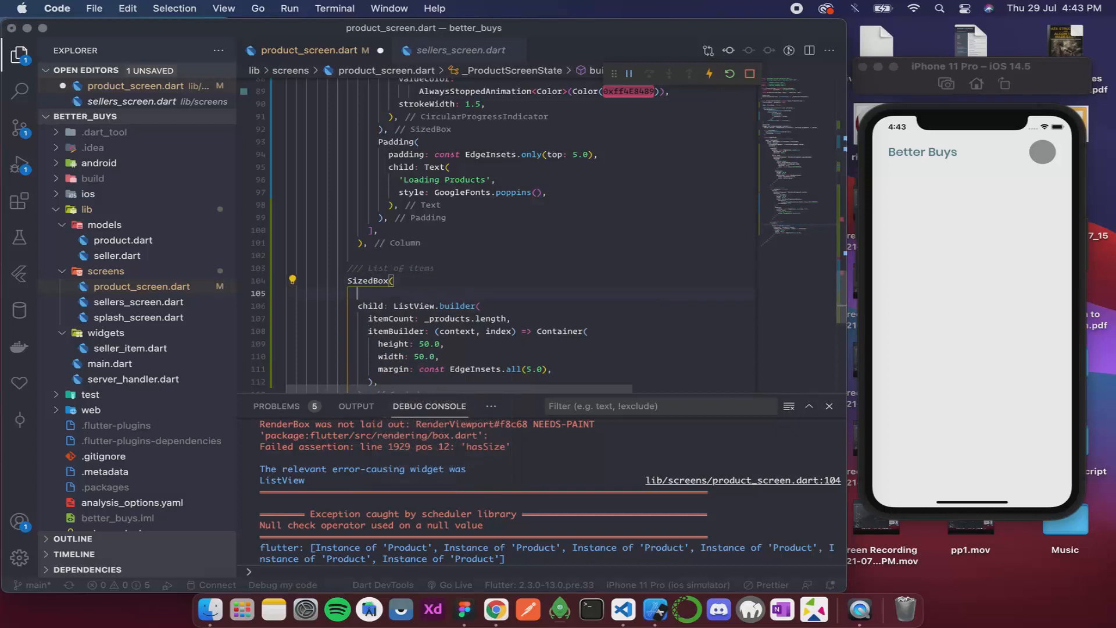
pyautogui.write('height: 50.0,')
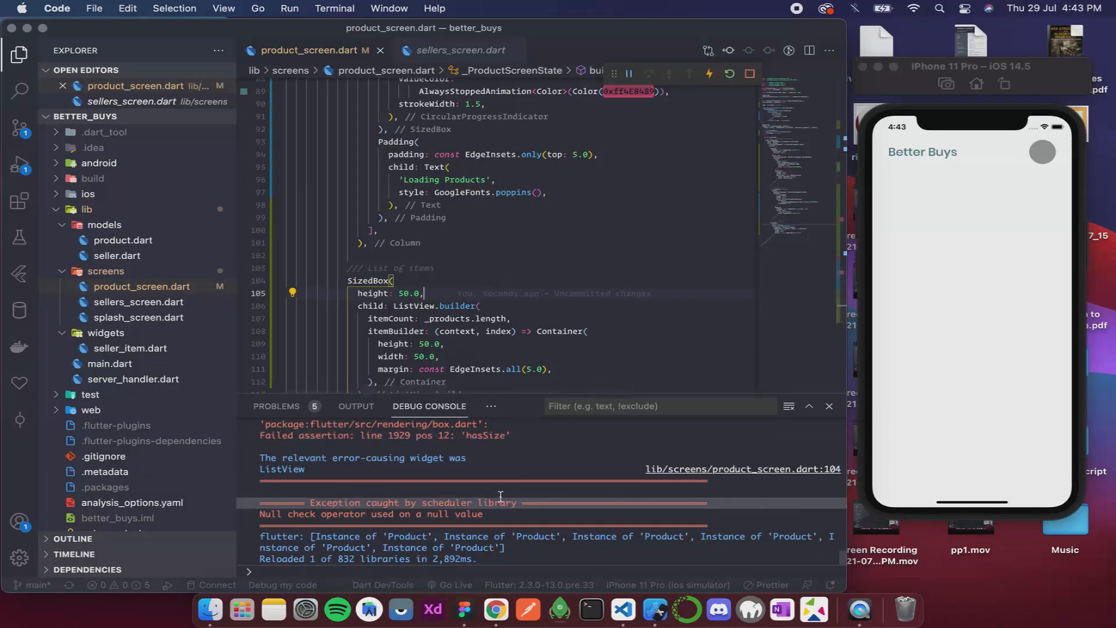
pyautogui.scroll(-3)
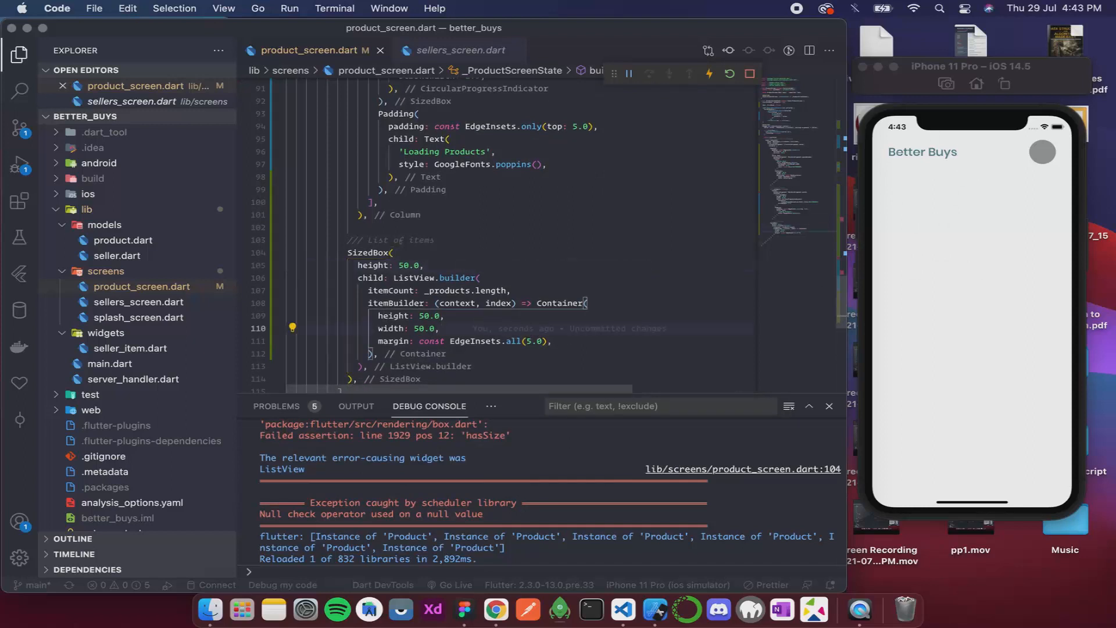
# Set the item Container color to Colors.pink and hot reload to show a pink strip
pyautogui.write('color:')
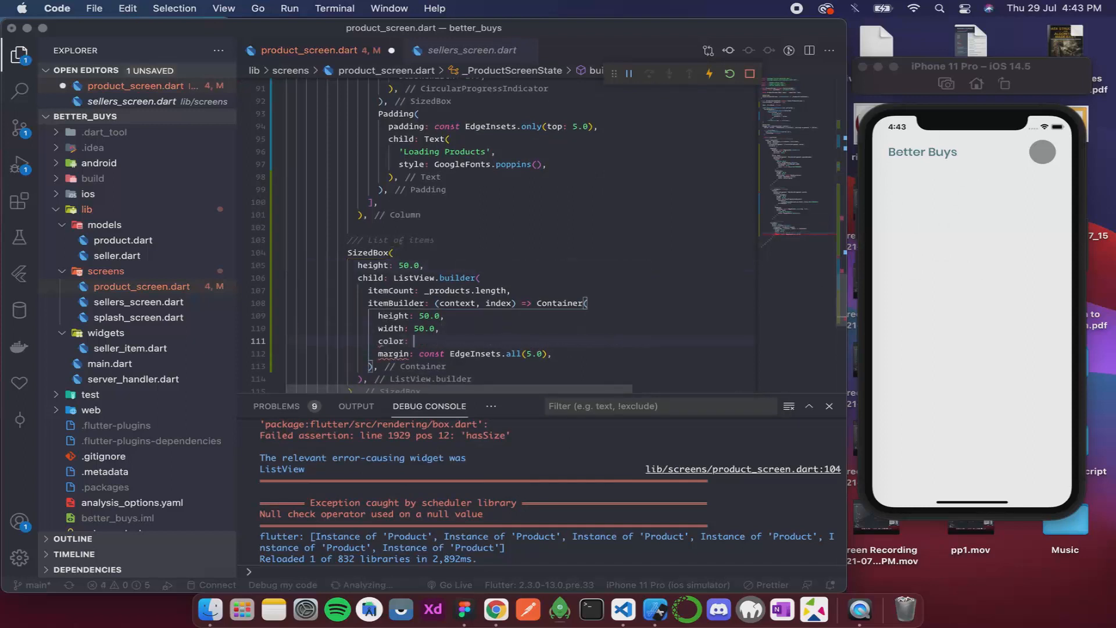
pyautogui.write('Colors')
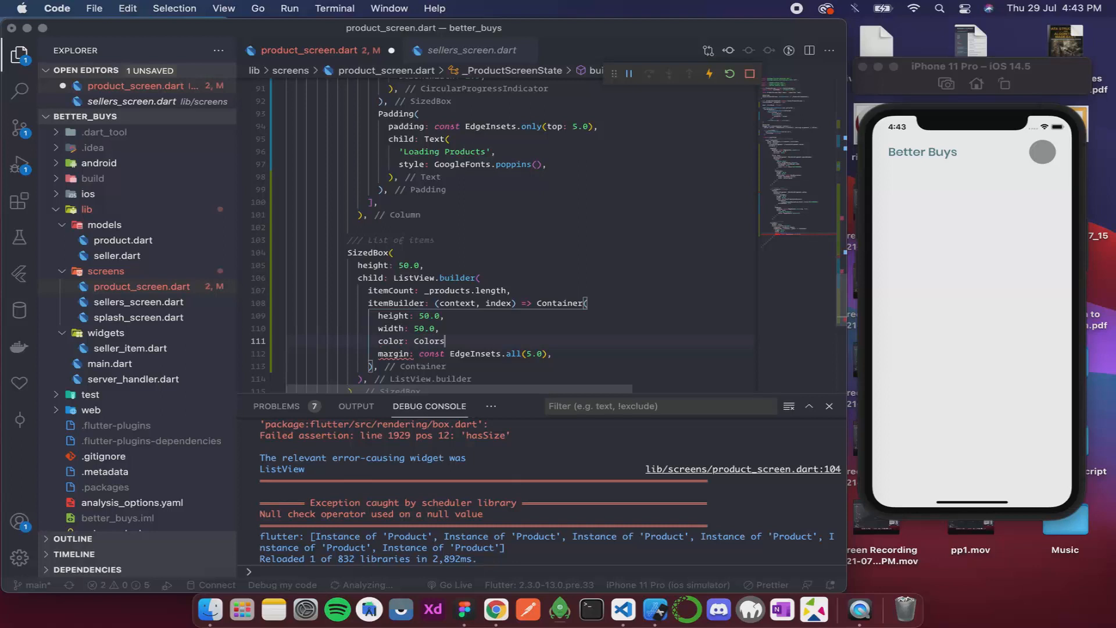
pyautogui.write('.pink,')
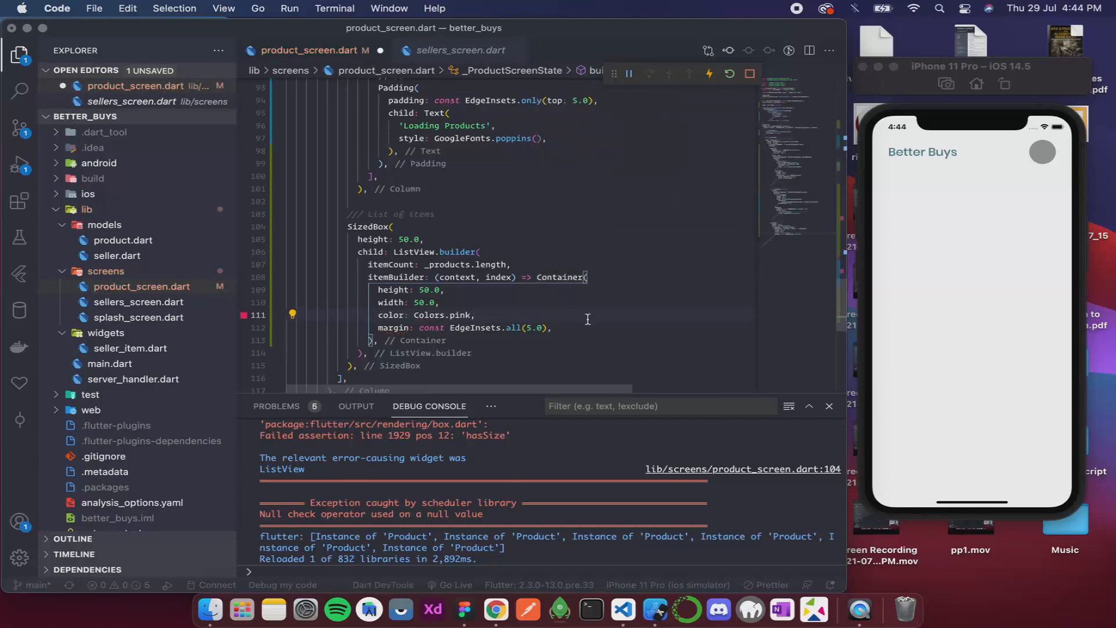
pyautogui.press('cmd+s')
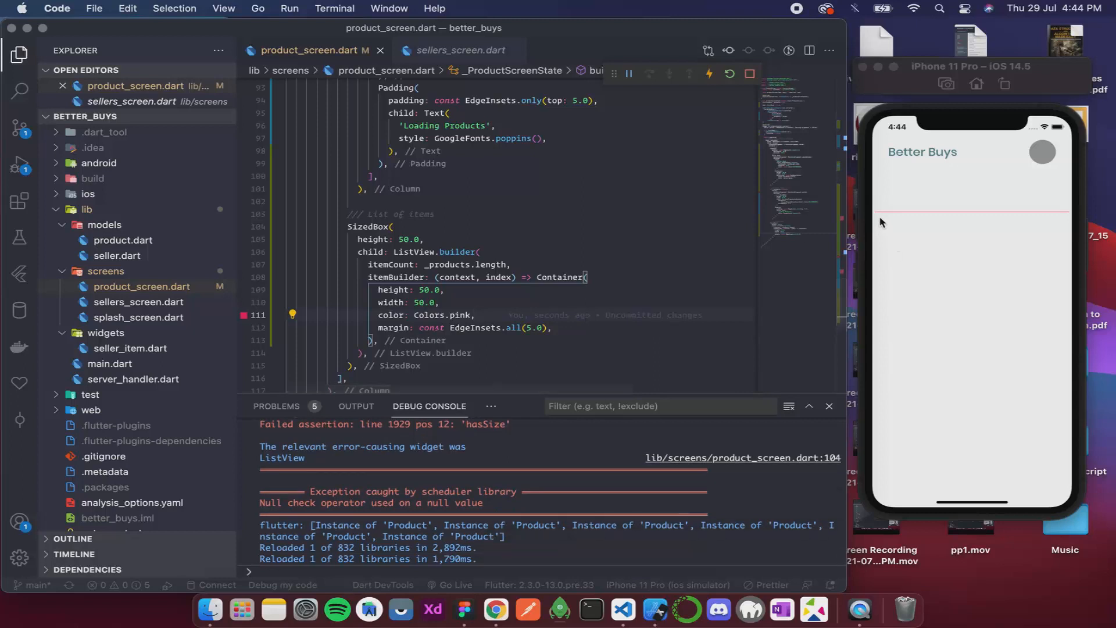
pyautogui.click(910, 197)
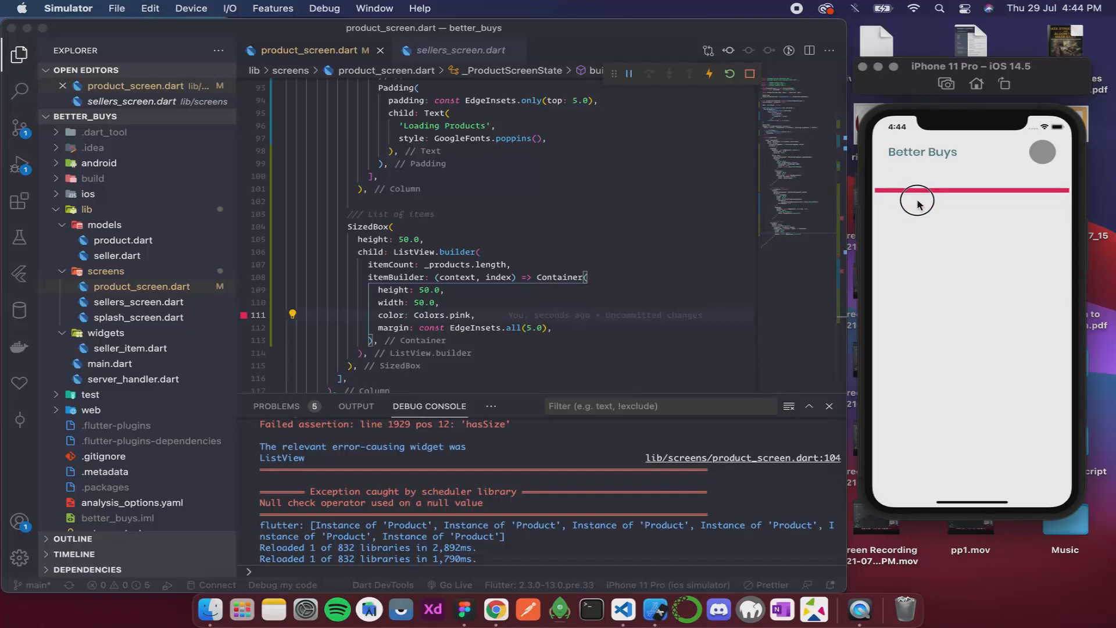
pyautogui.moveTo(923, 267)
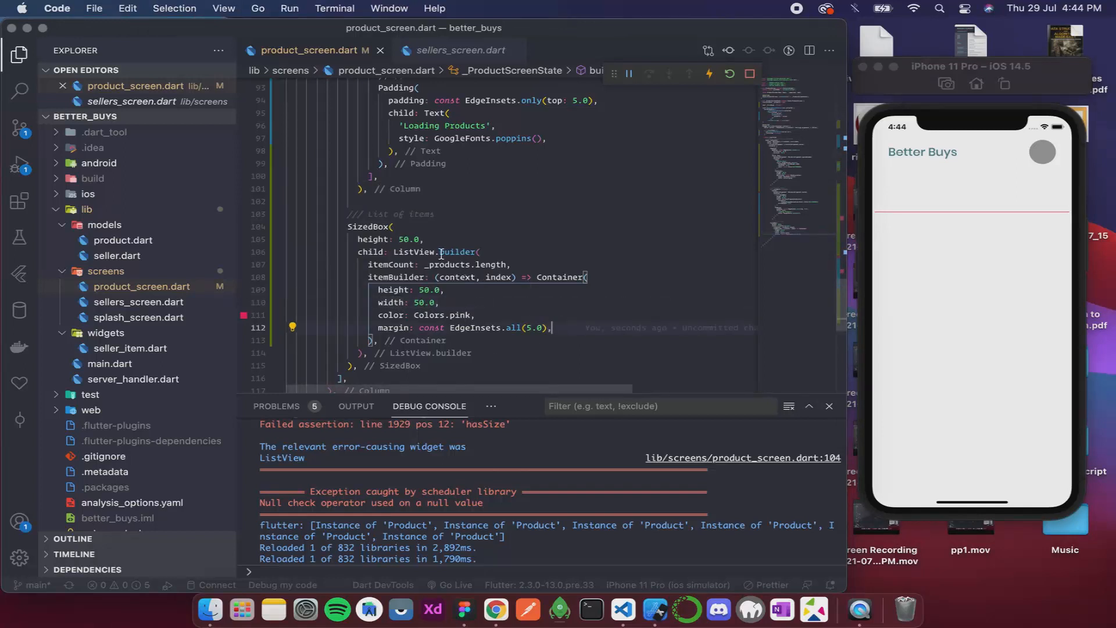
# Set SizedBox height to 100.0, add scrollDirection: Axis.horizontal, and hot reload
pyautogui.click(908, 207)
pyautogui.write('10')
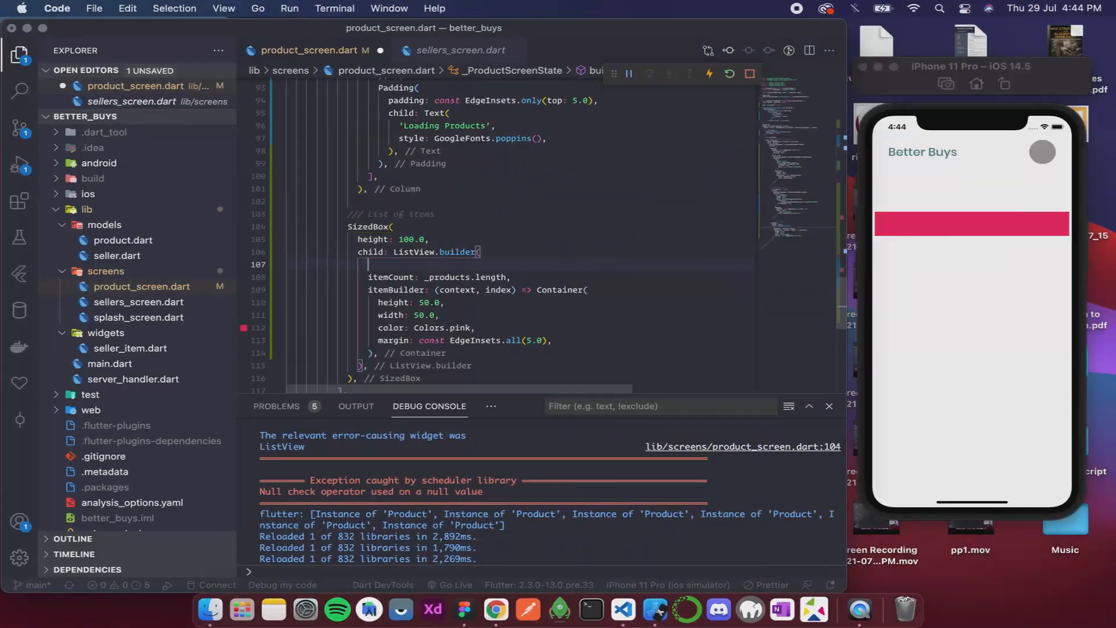
pyautogui.write('ax')
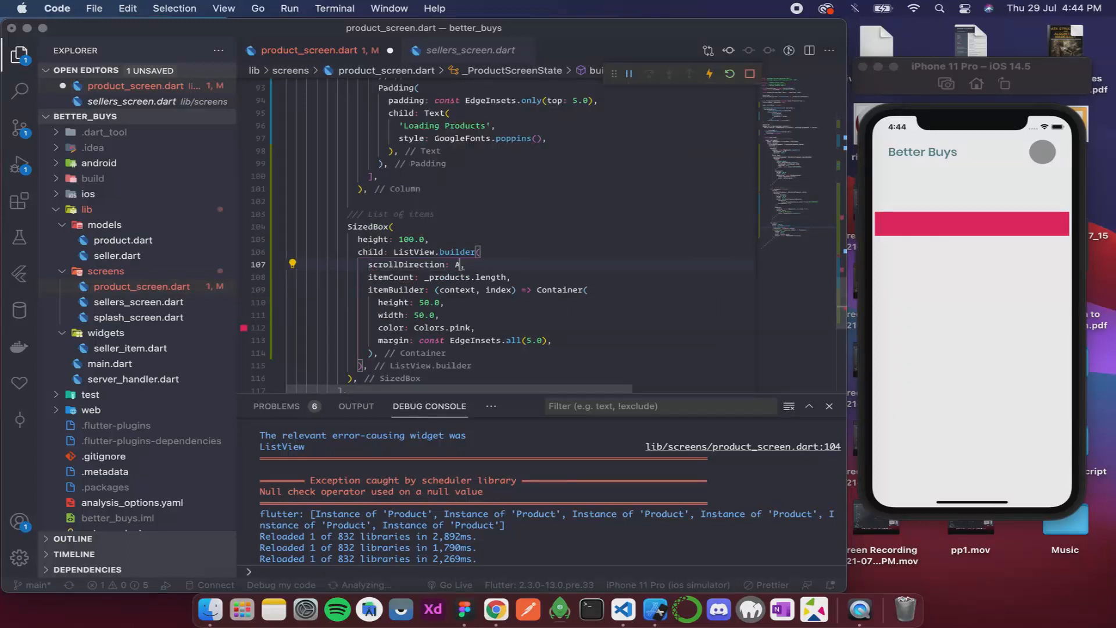
pyautogui.write('xis.horizontal')
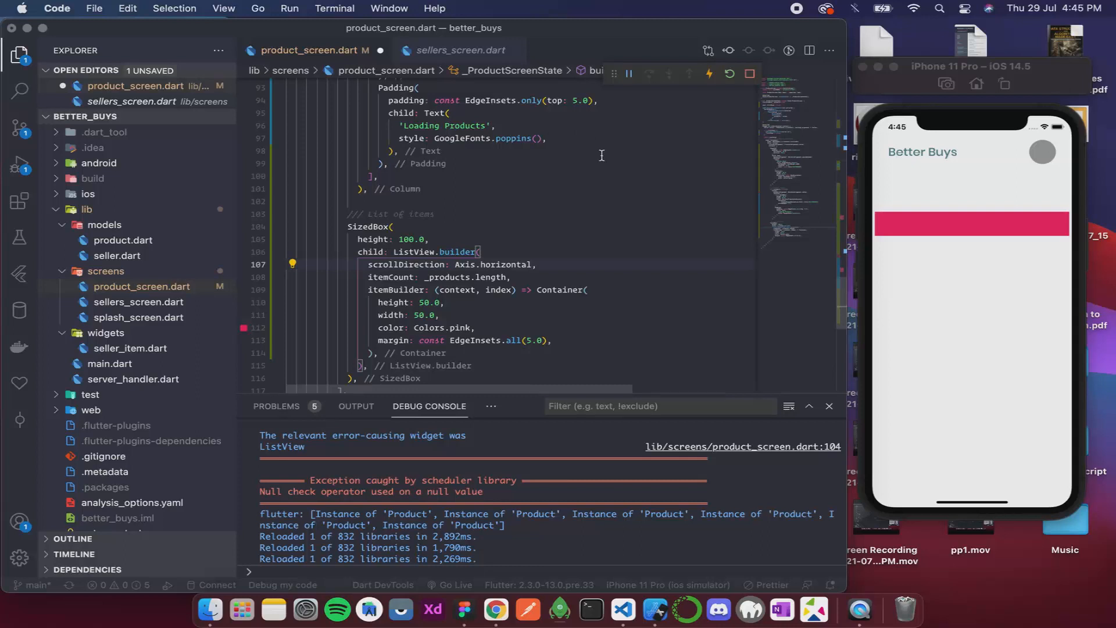
pyautogui.press('cmd+s')
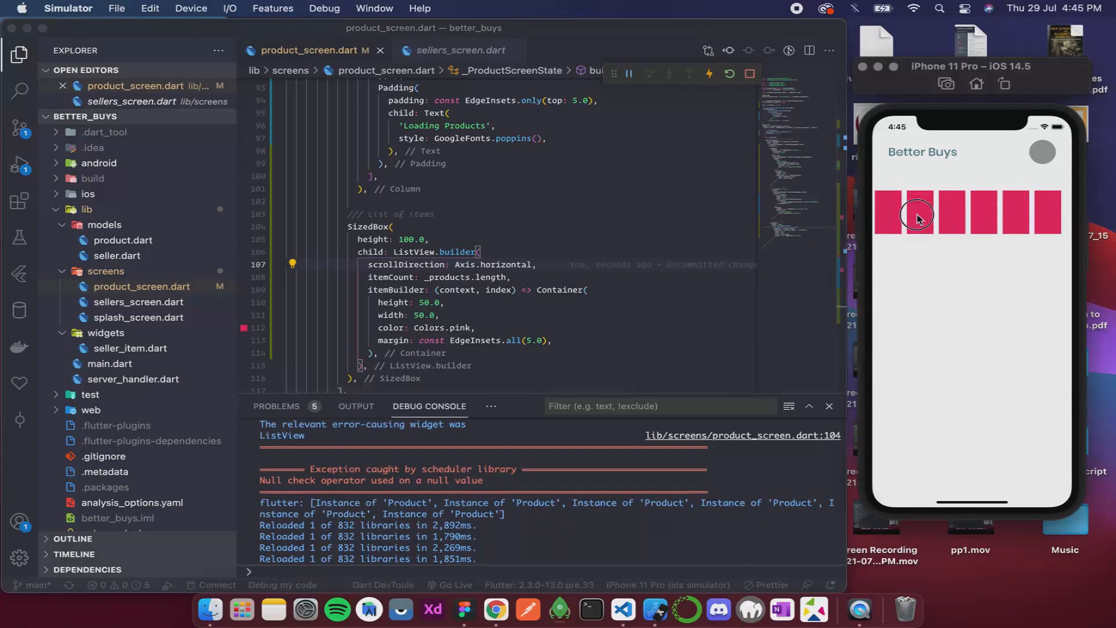
pyautogui.moveTo(1041, 197)
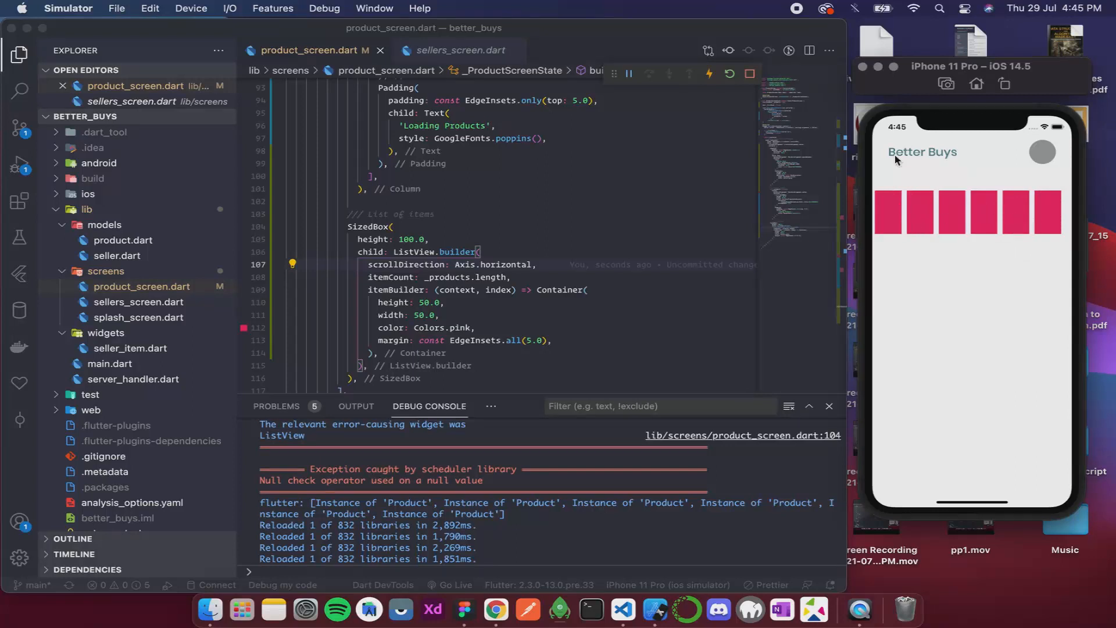
pyautogui.moveTo(886, 233)
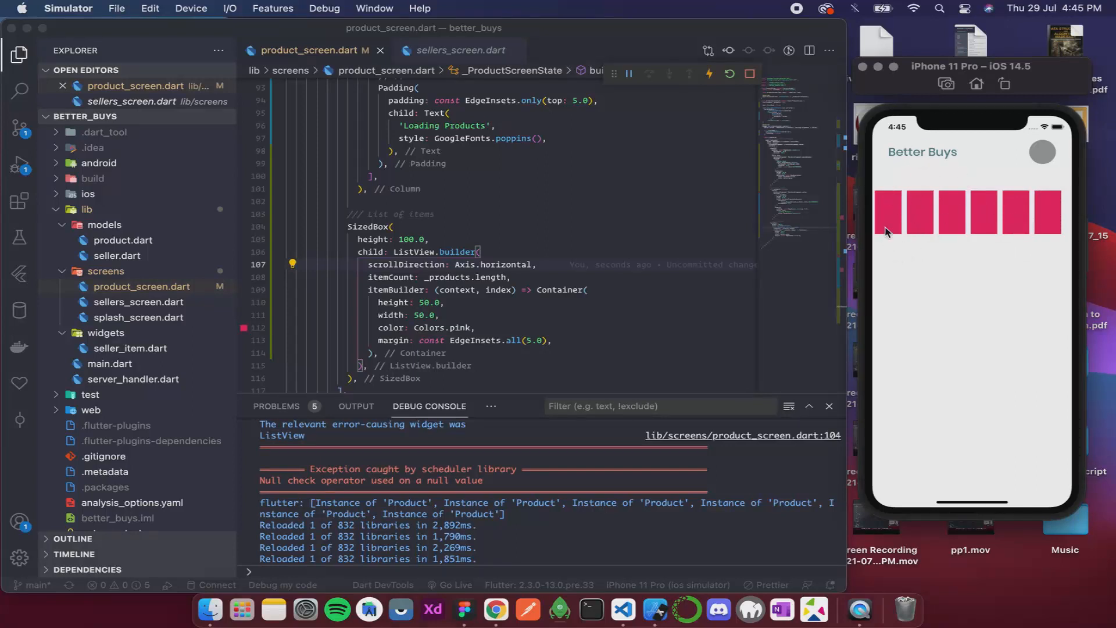